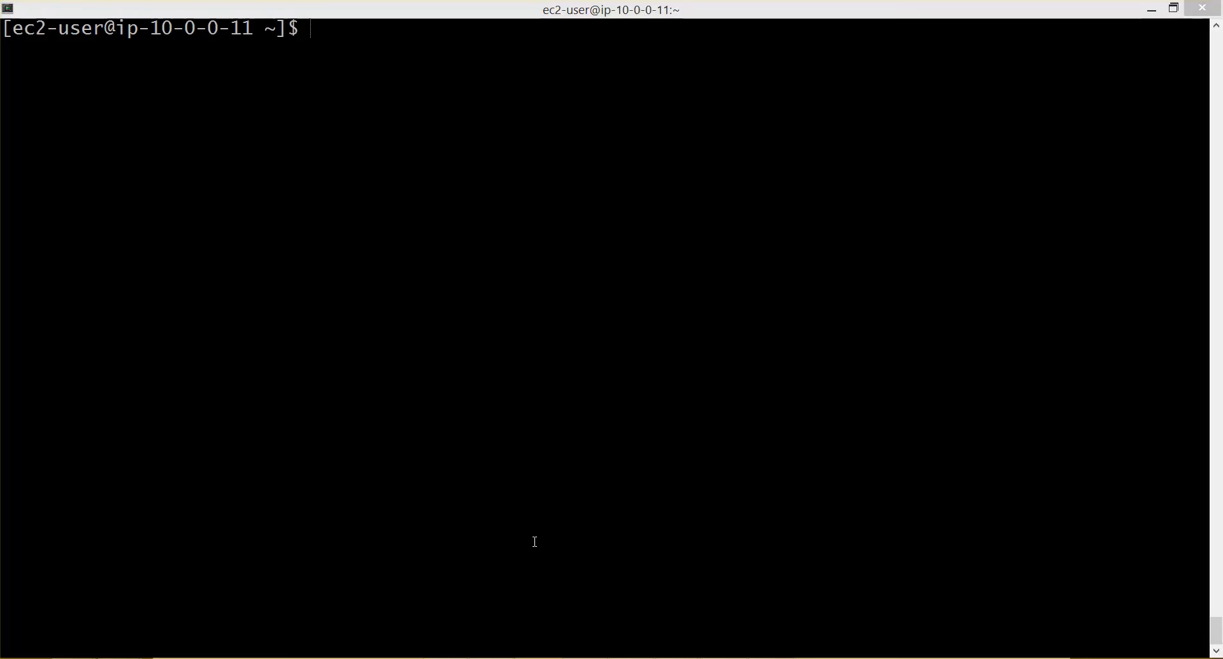
mouse_move(484, 644)
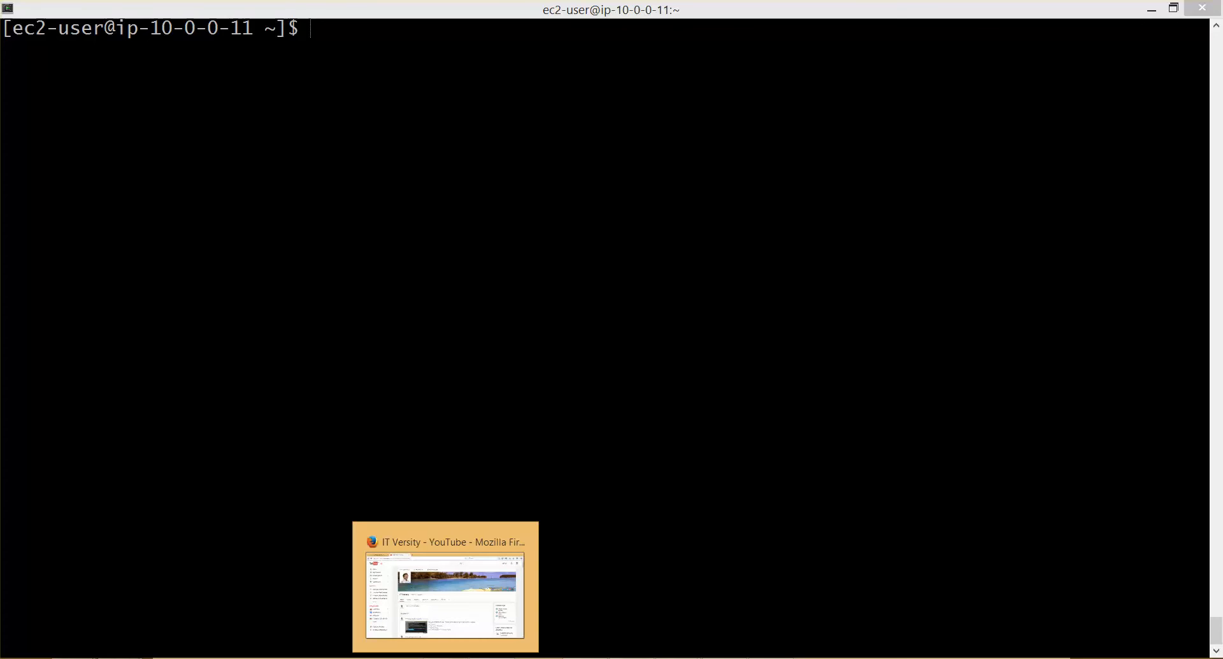
Switch from PuTTY to the browser window showing the parallel-ssh project page
click(444, 586)
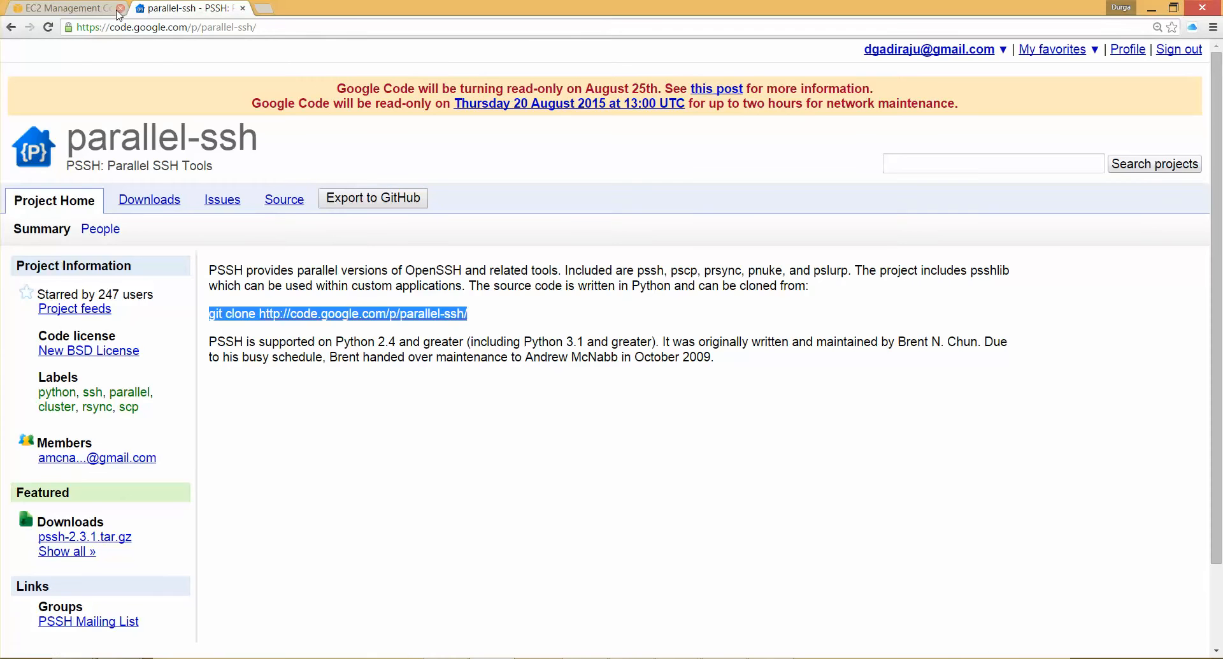
Select only Hadoop-Master02 in the EC2 console and start it, confirming with Yes, Start
click(59, 9)
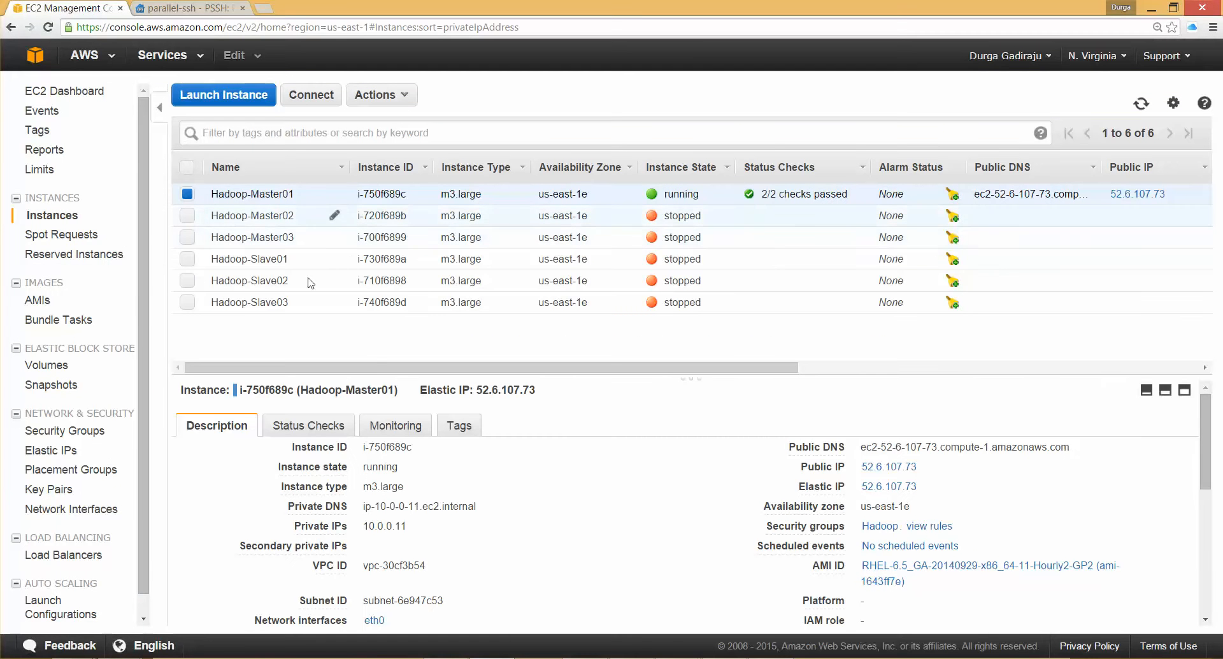
mouse_move(199, 211)
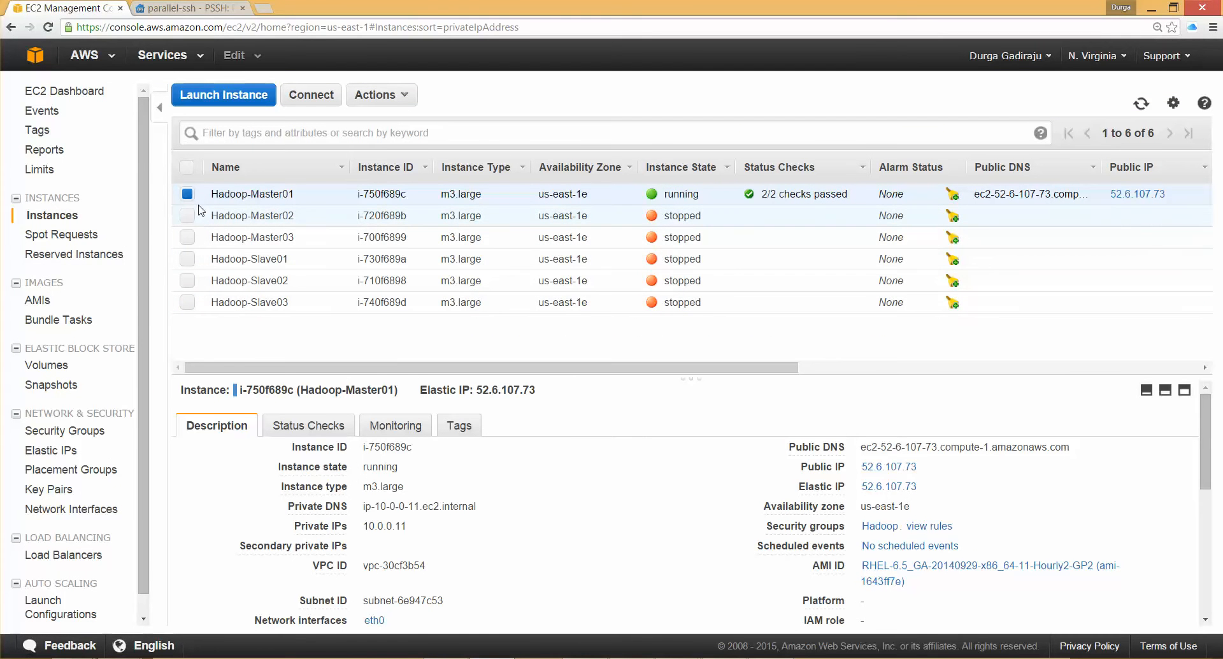
click(187, 167)
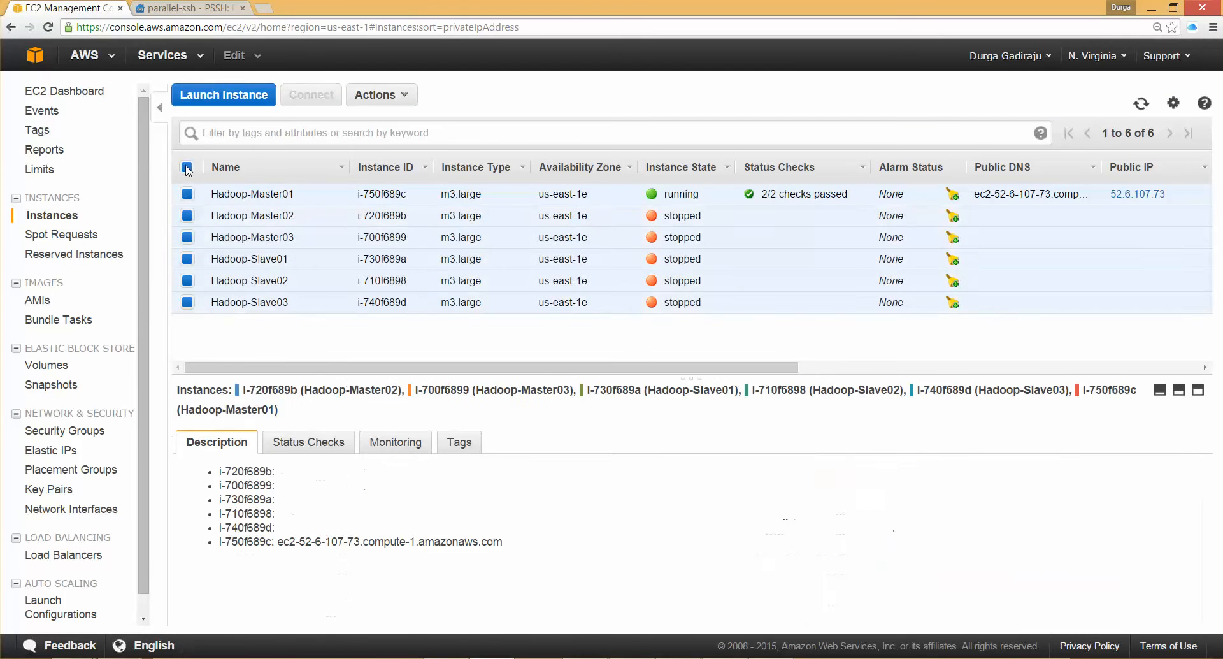
click(187, 167)
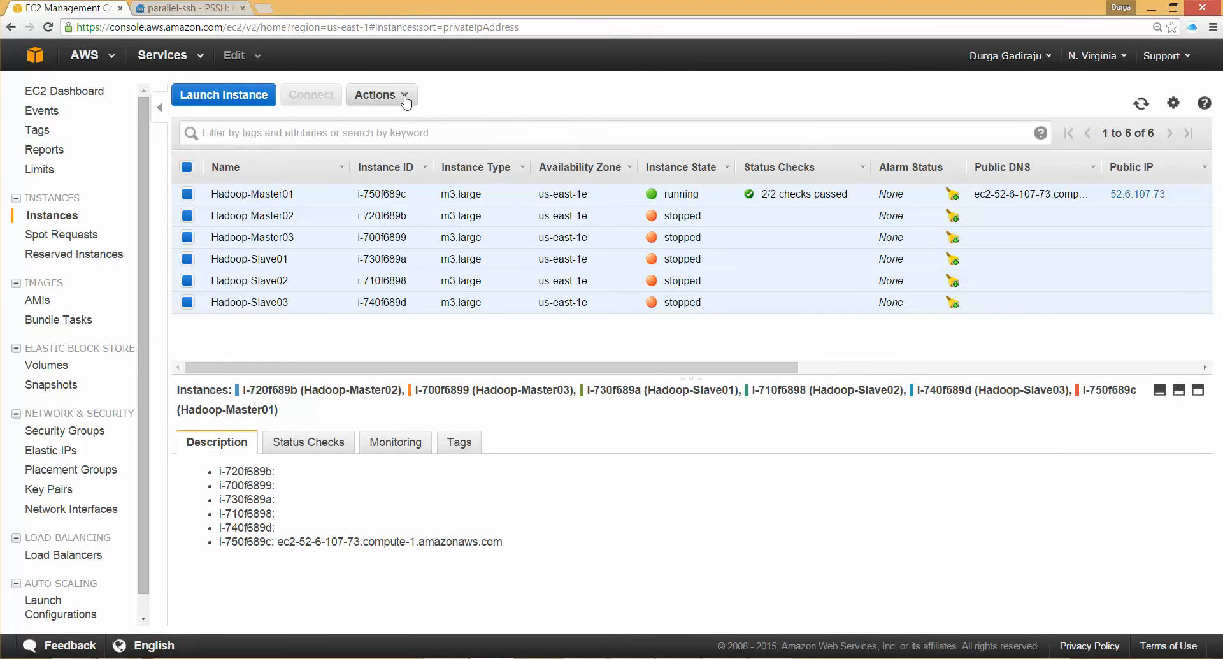
click(376, 95)
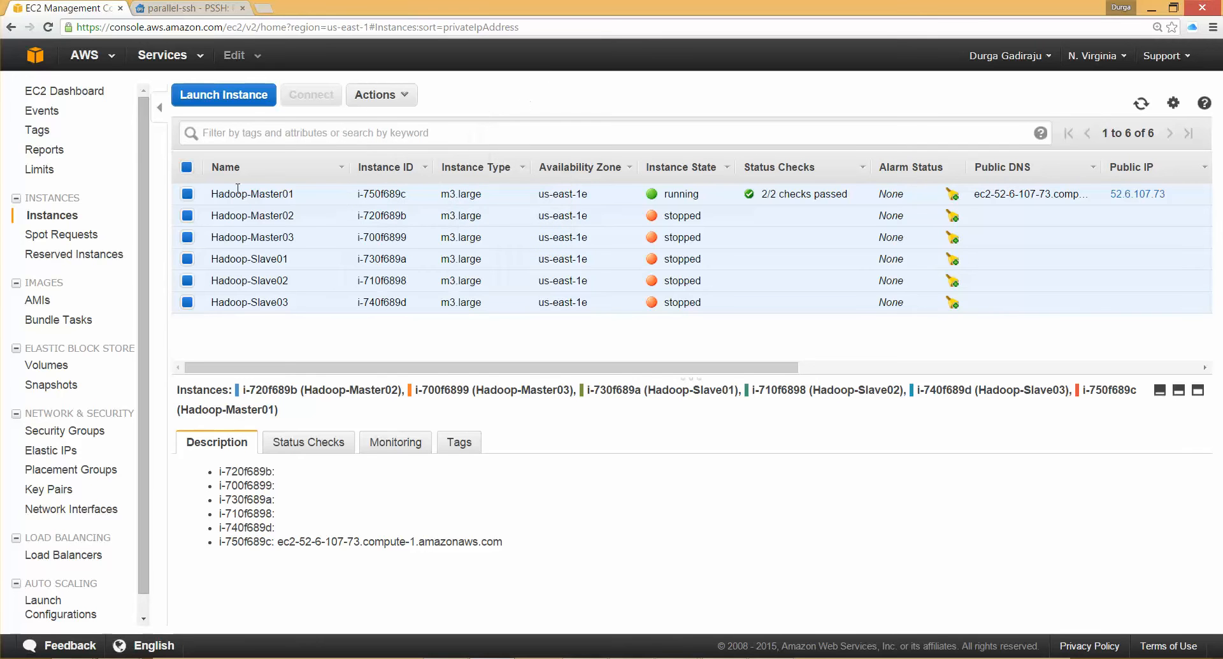
click(187, 166)
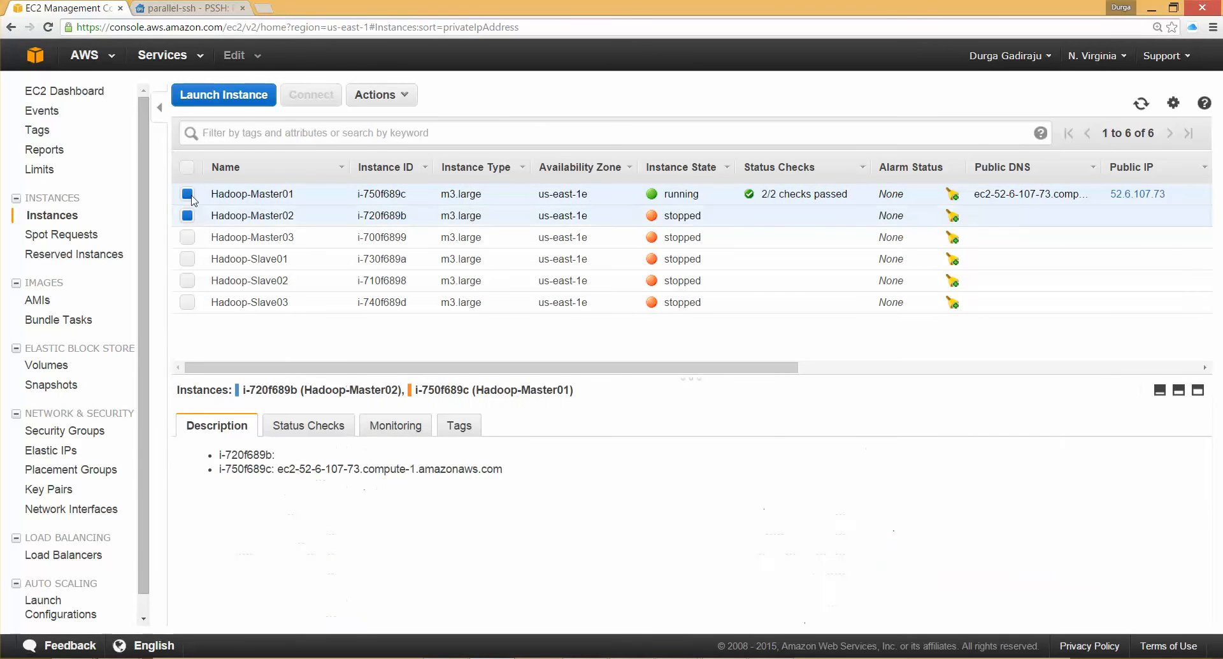
click(187, 193)
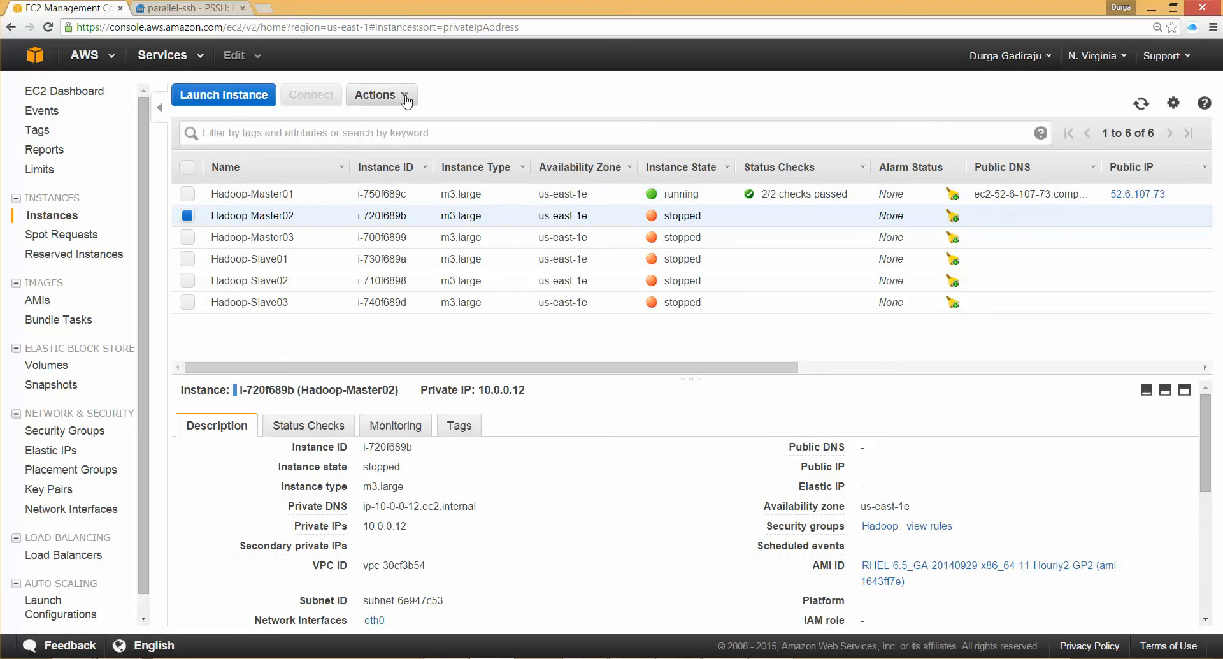
click(376, 94)
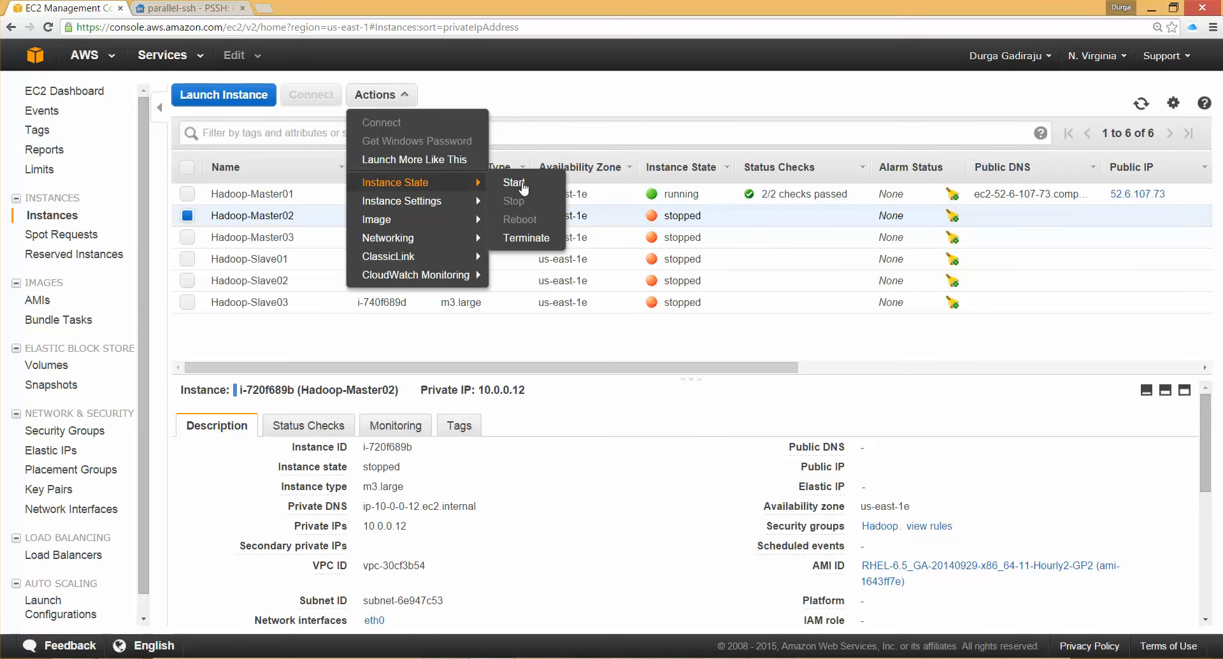
click(513, 183)
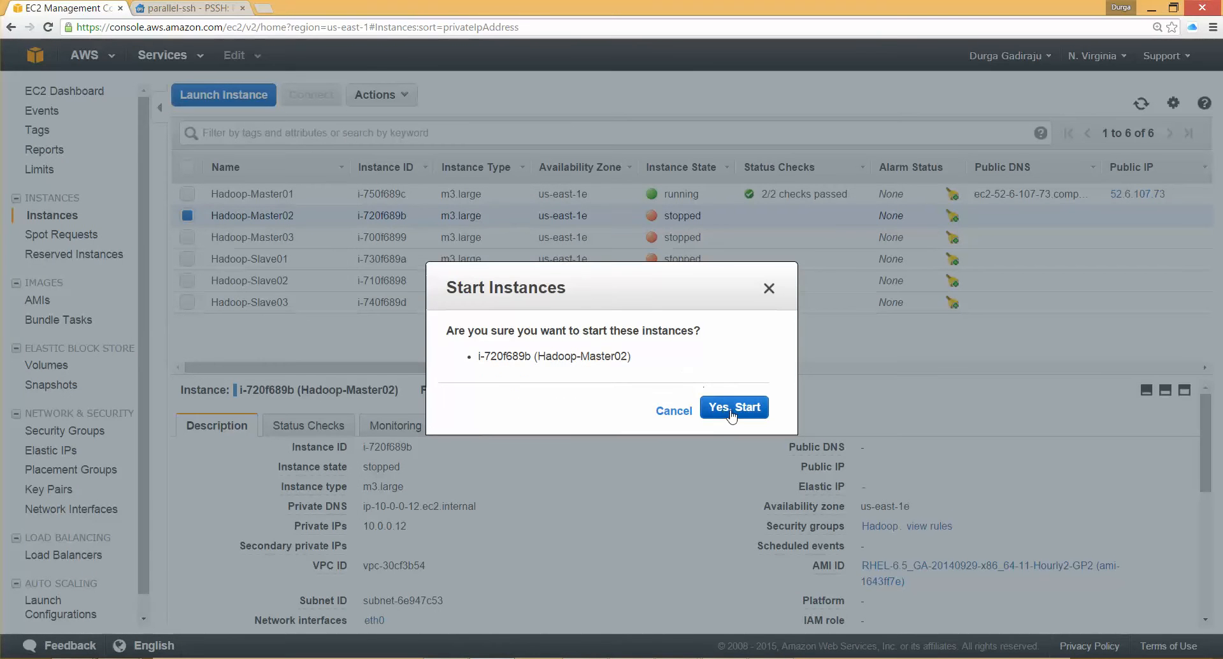
click(733, 407)
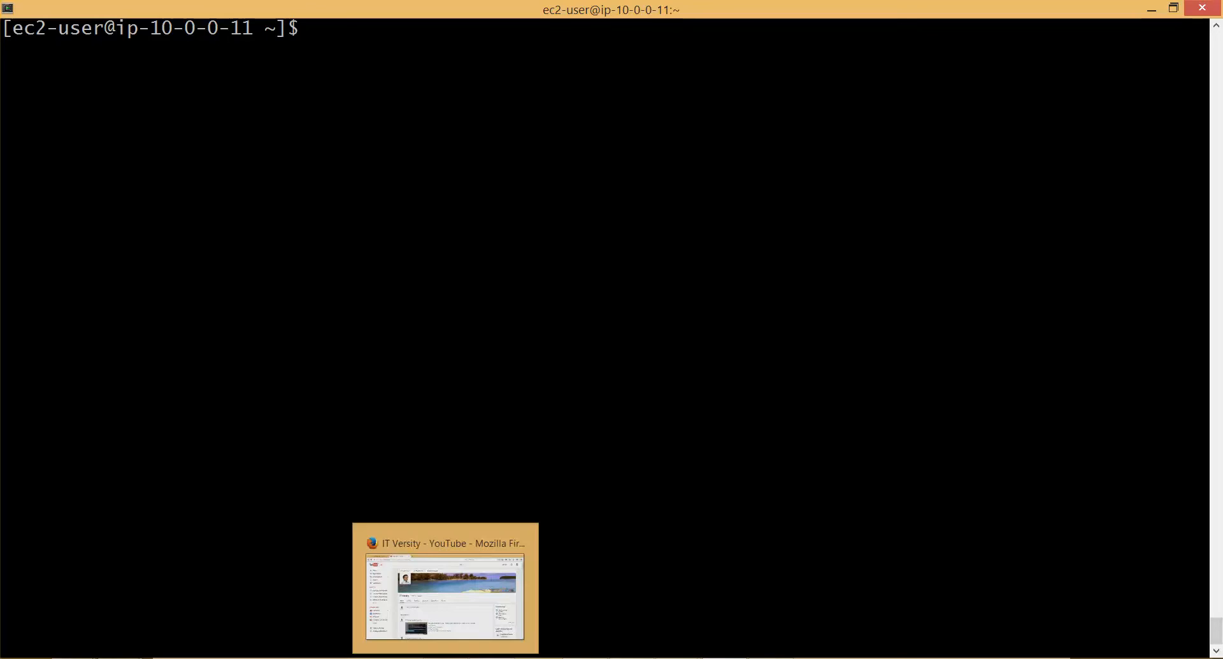
Search Google for parallel ssh in a new tab, open the Google Code project, and zoom in
click(445, 589)
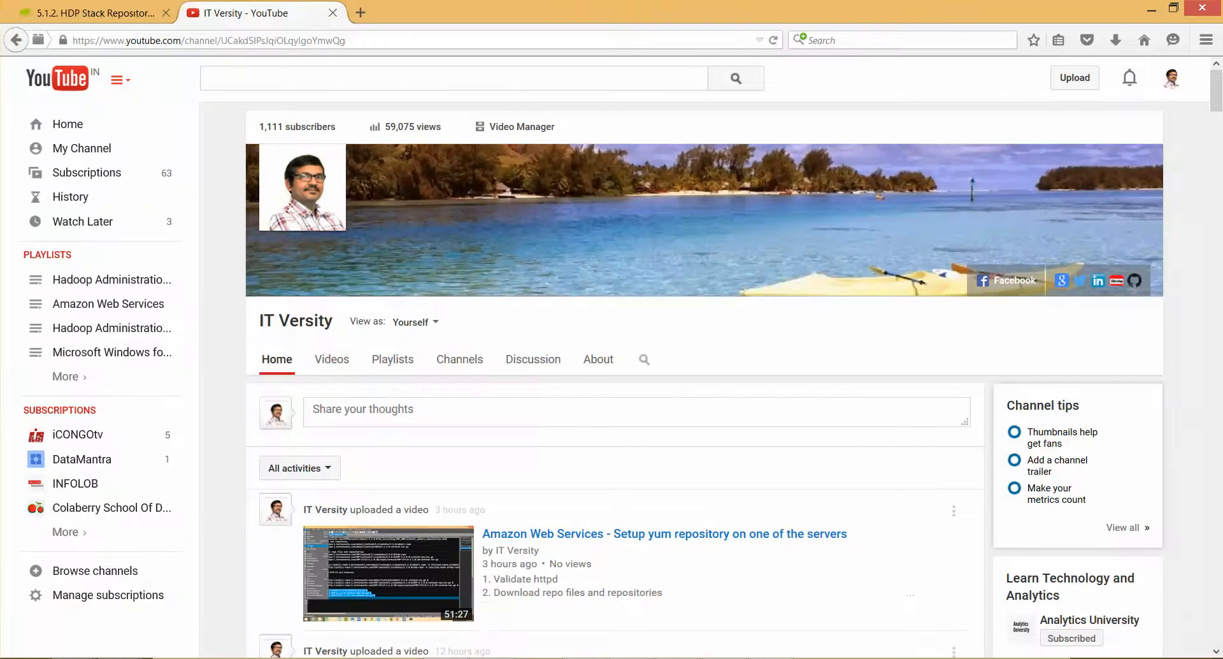
mouse_move(359, 13)
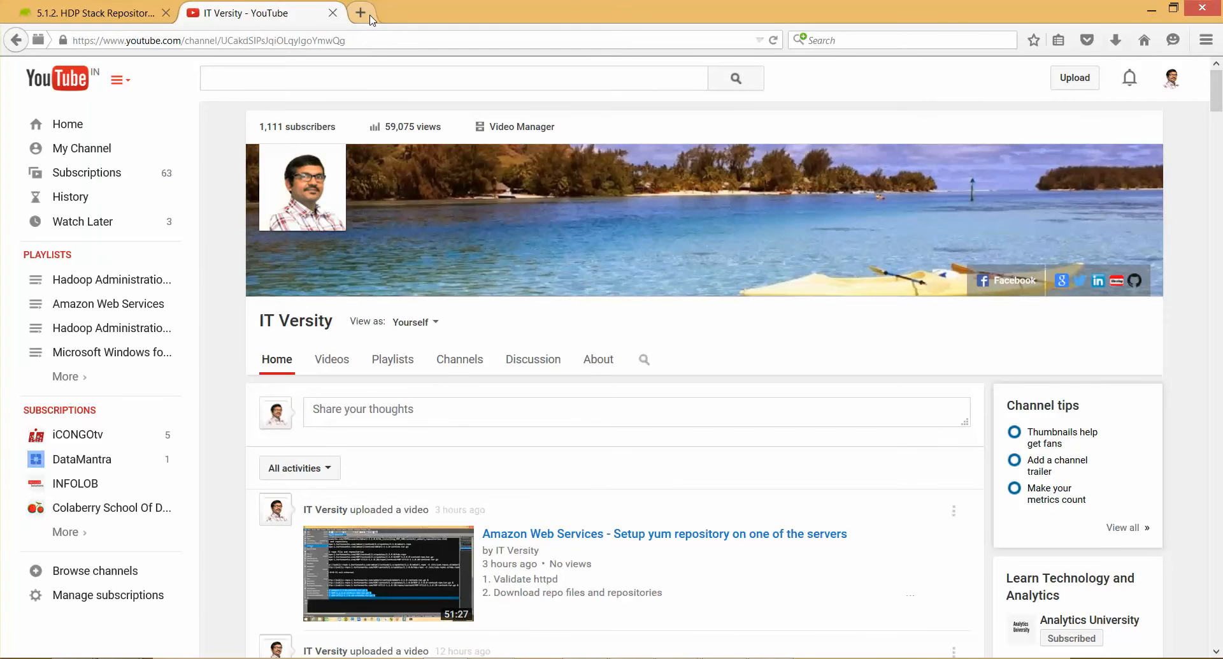
click(359, 13)
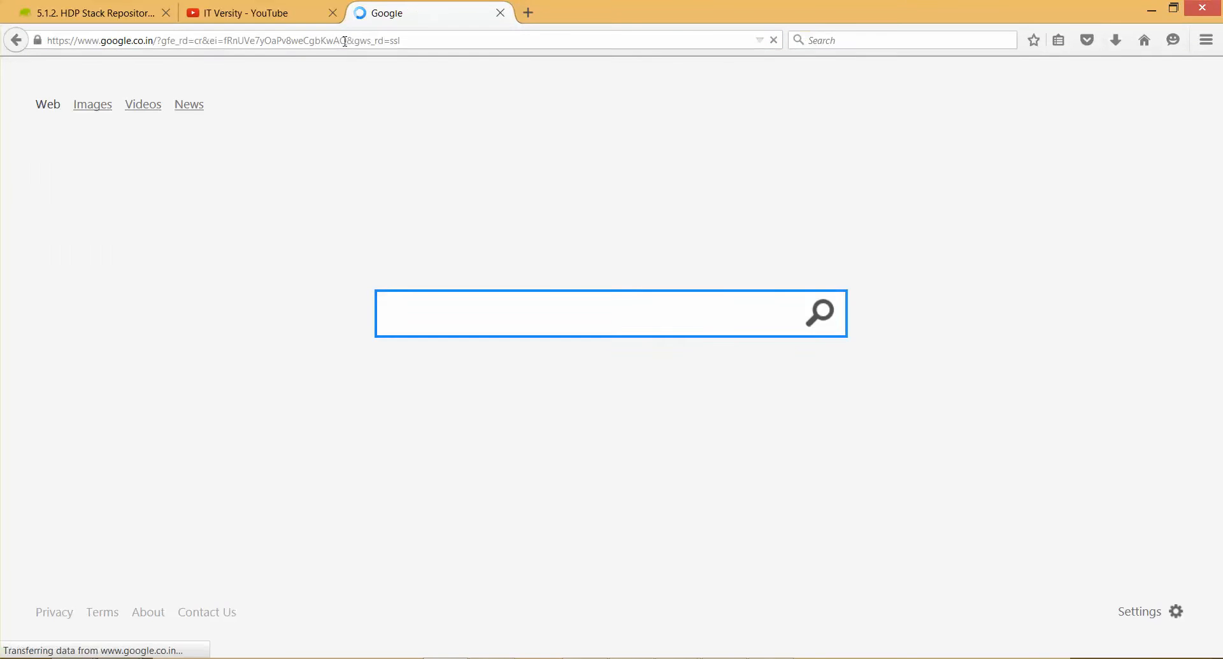
text(parallel ssh)
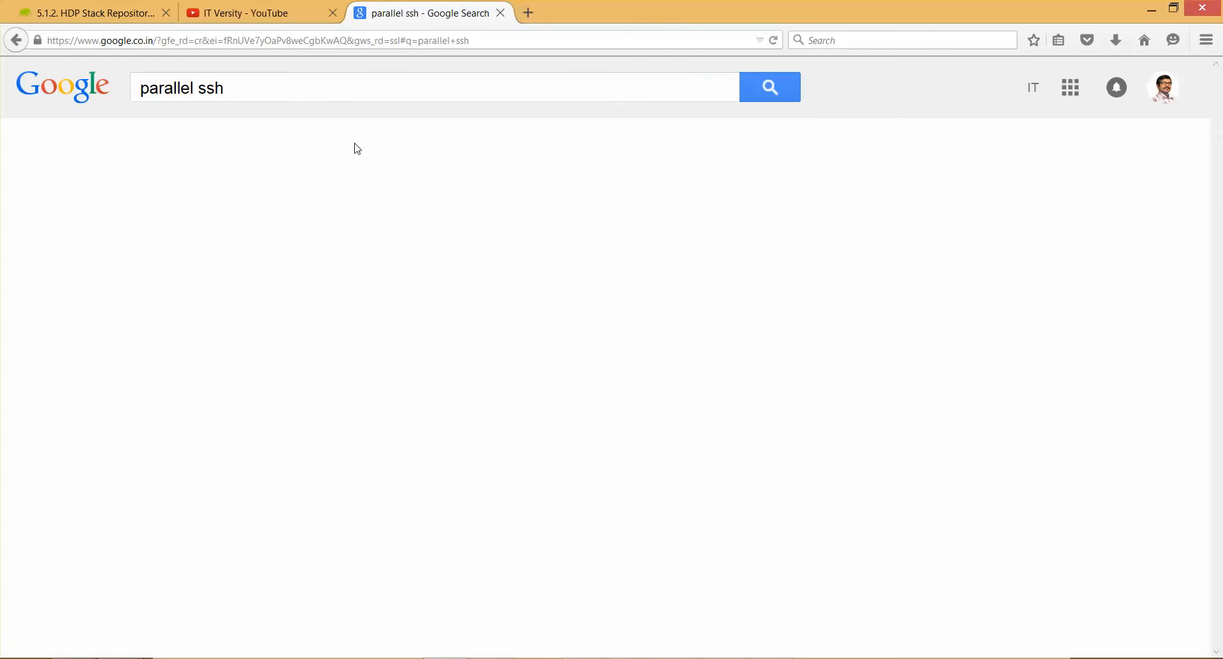
click(769, 87)
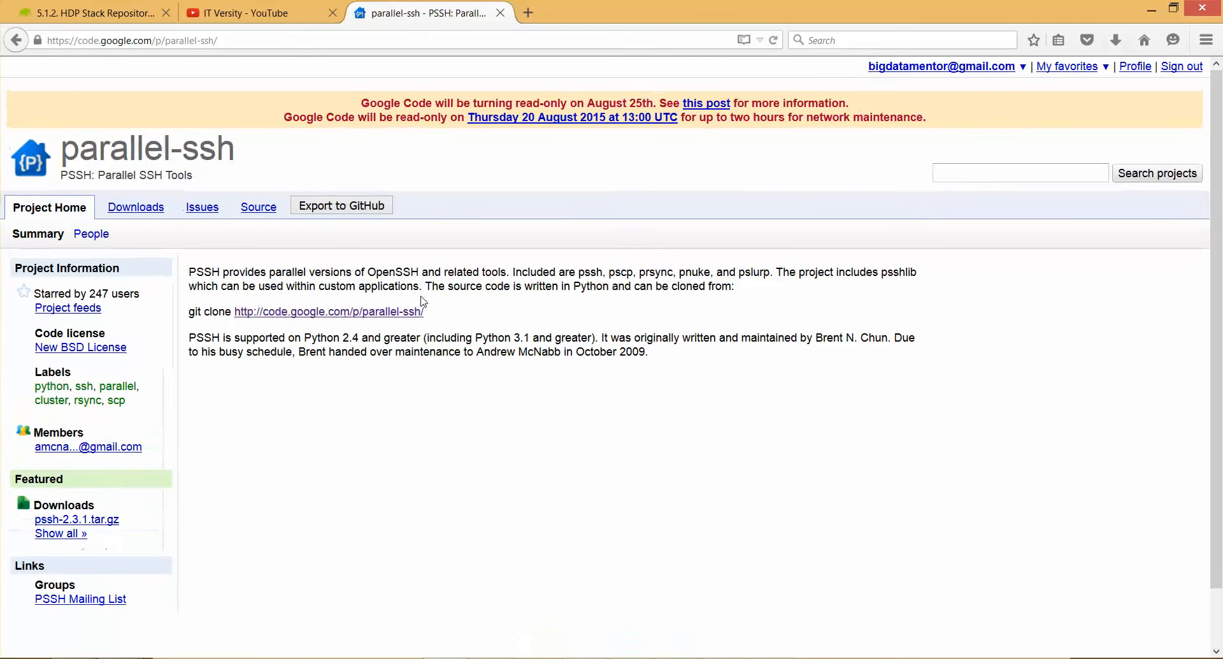
key(ctrl+plus)
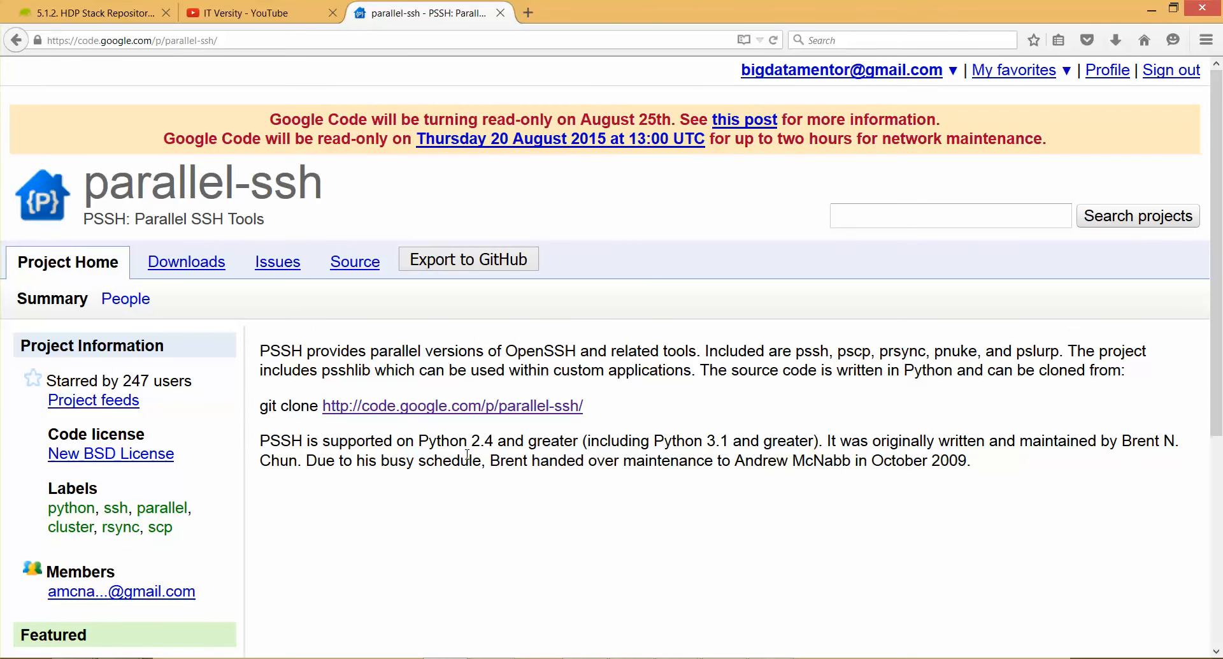
mouse_move(537, 414)
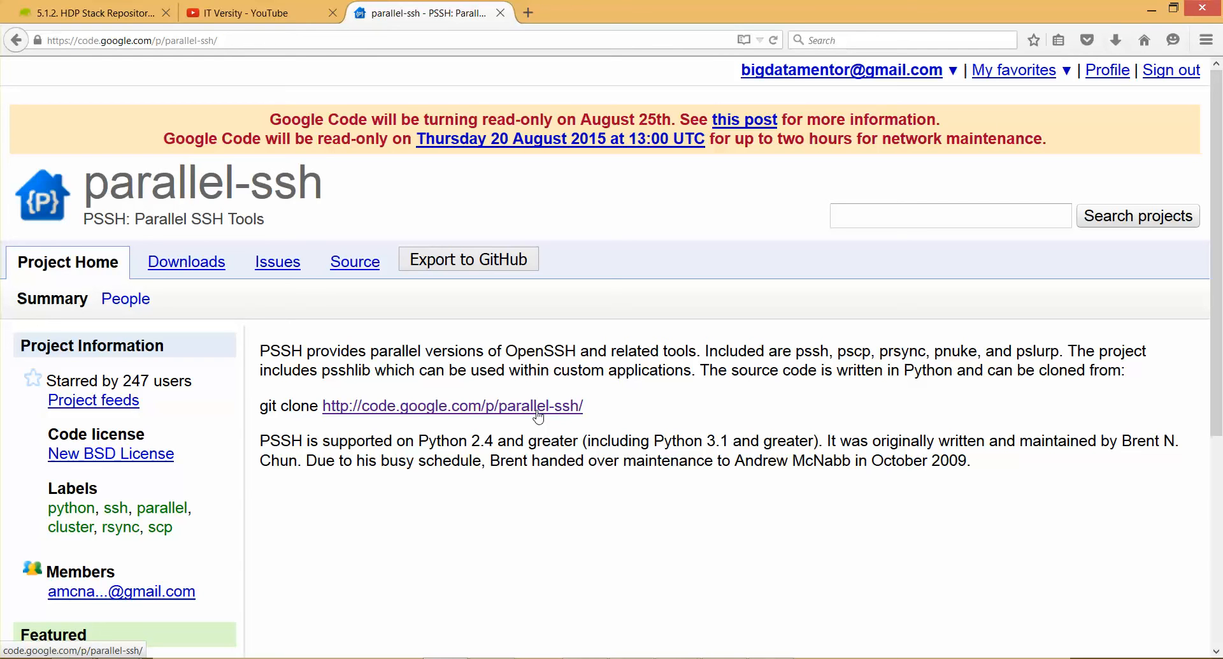
mouse_move(740, 597)
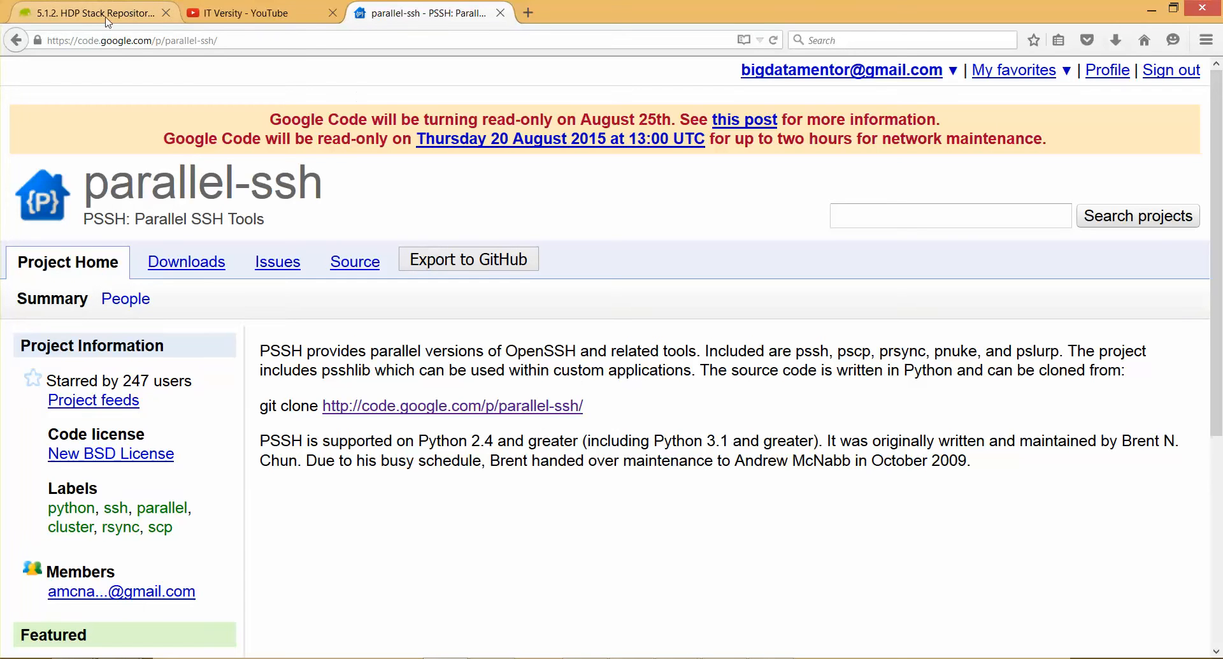
mouse_move(347, 164)
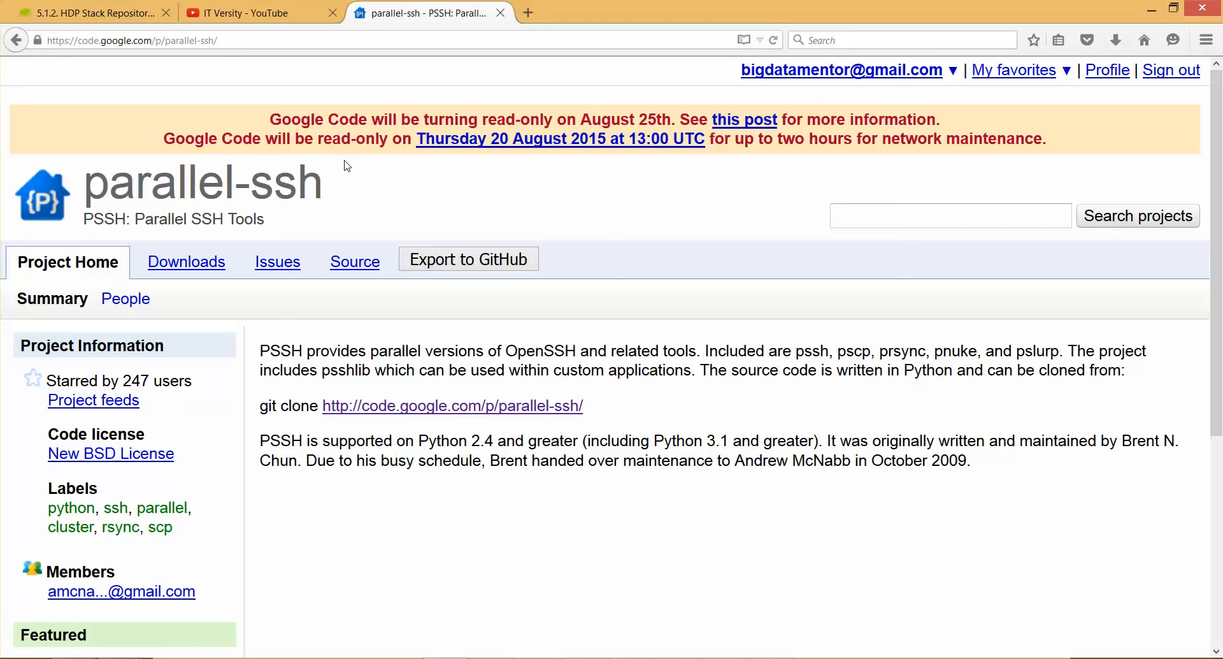
mouse_move(716, 648)
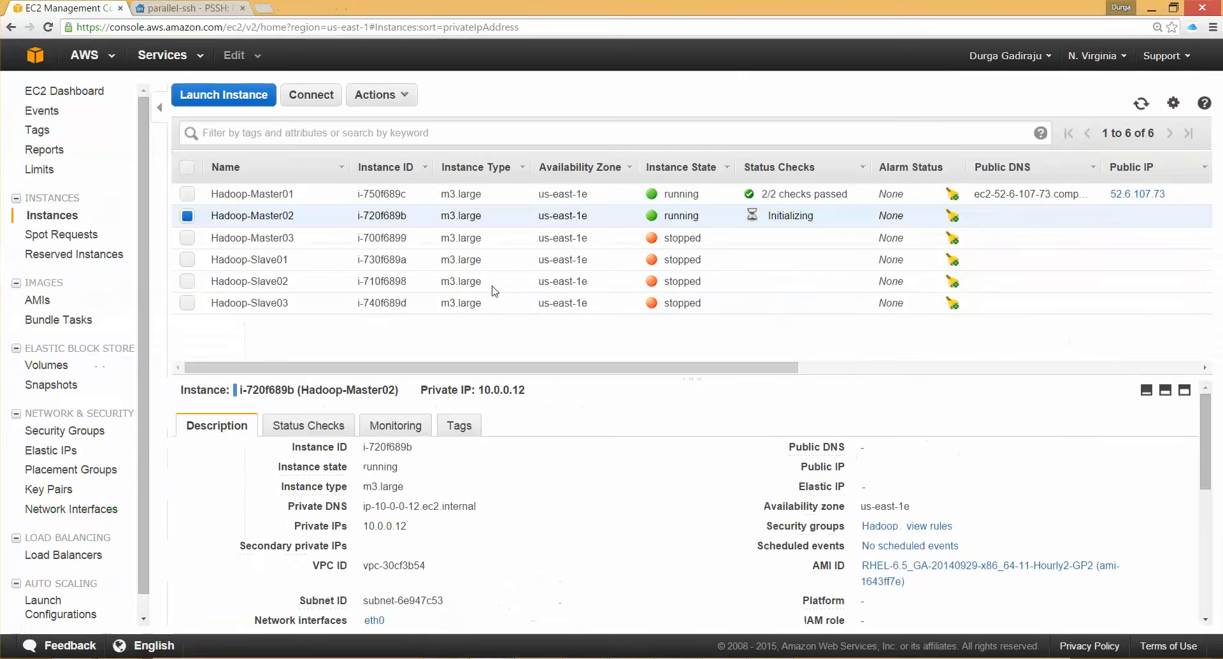
mouse_move(856, 364)
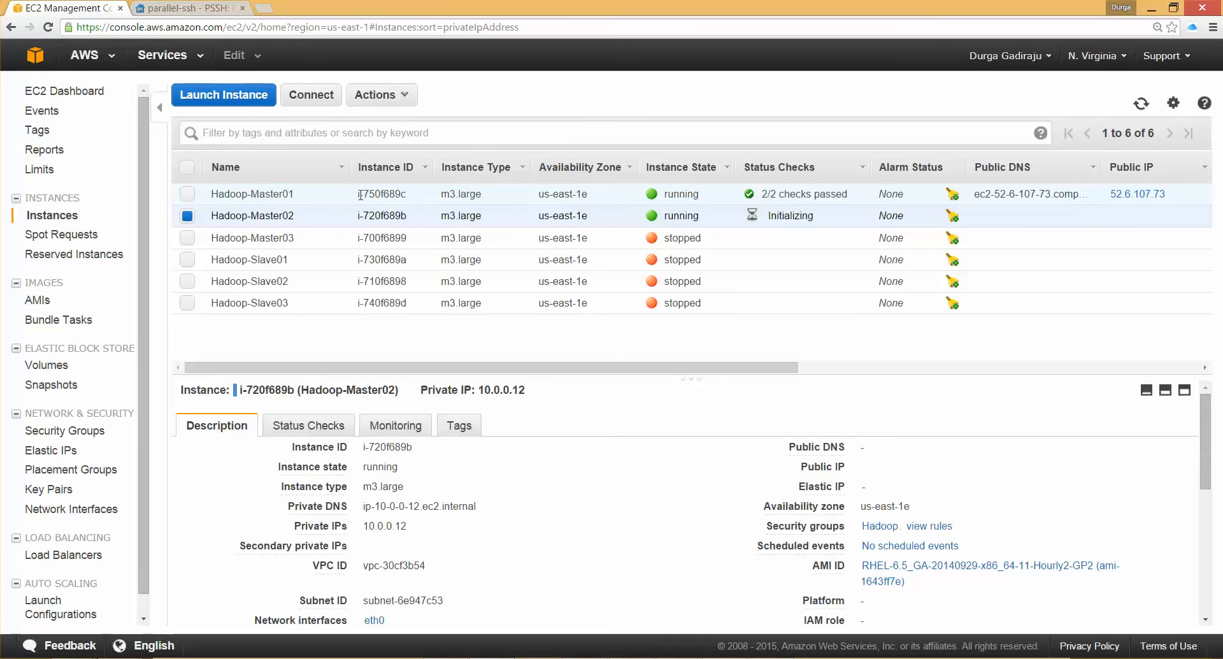
mouse_move(297, 197)
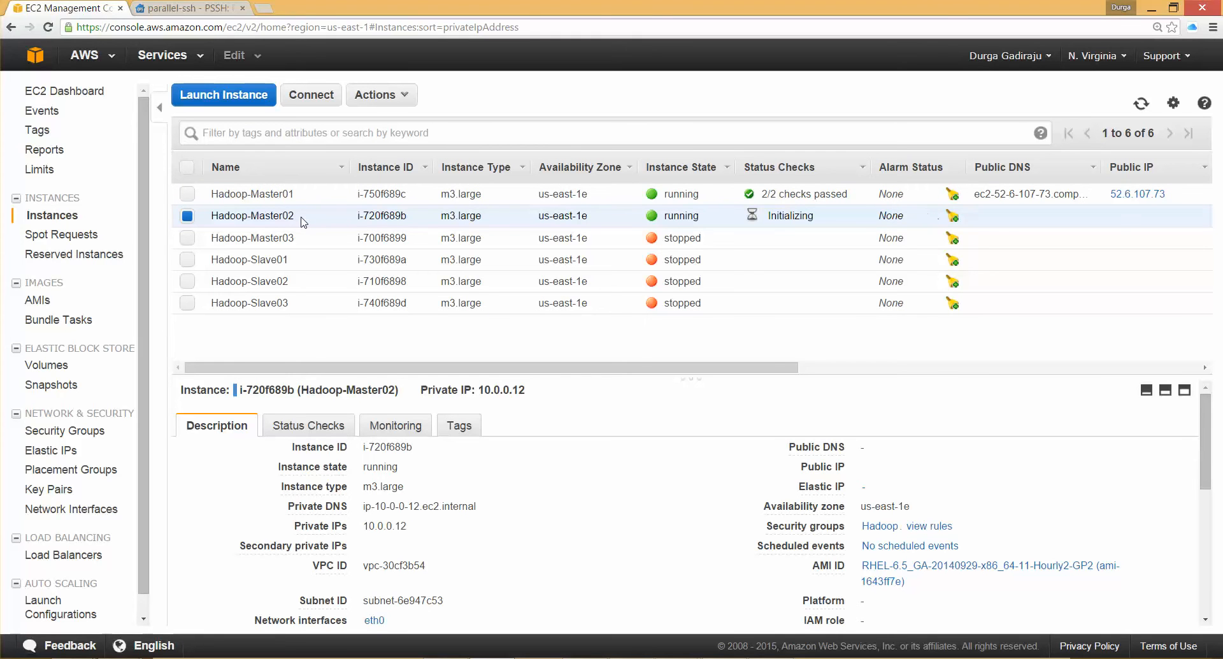
mouse_move(303, 223)
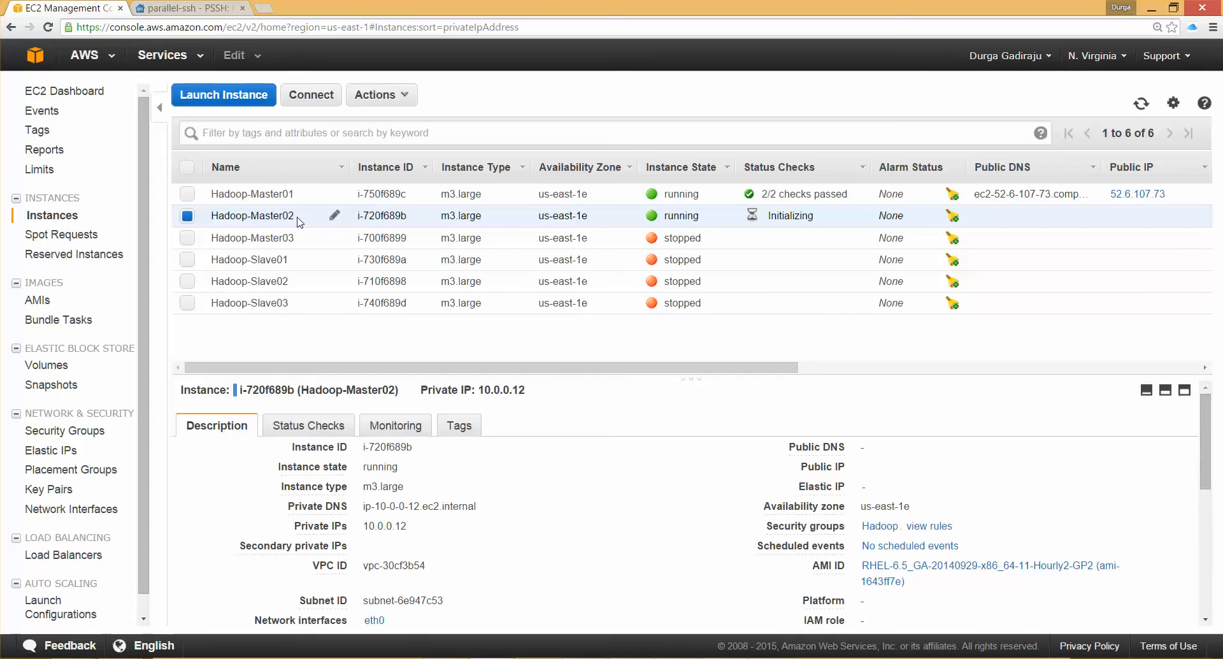
mouse_move(292, 259)
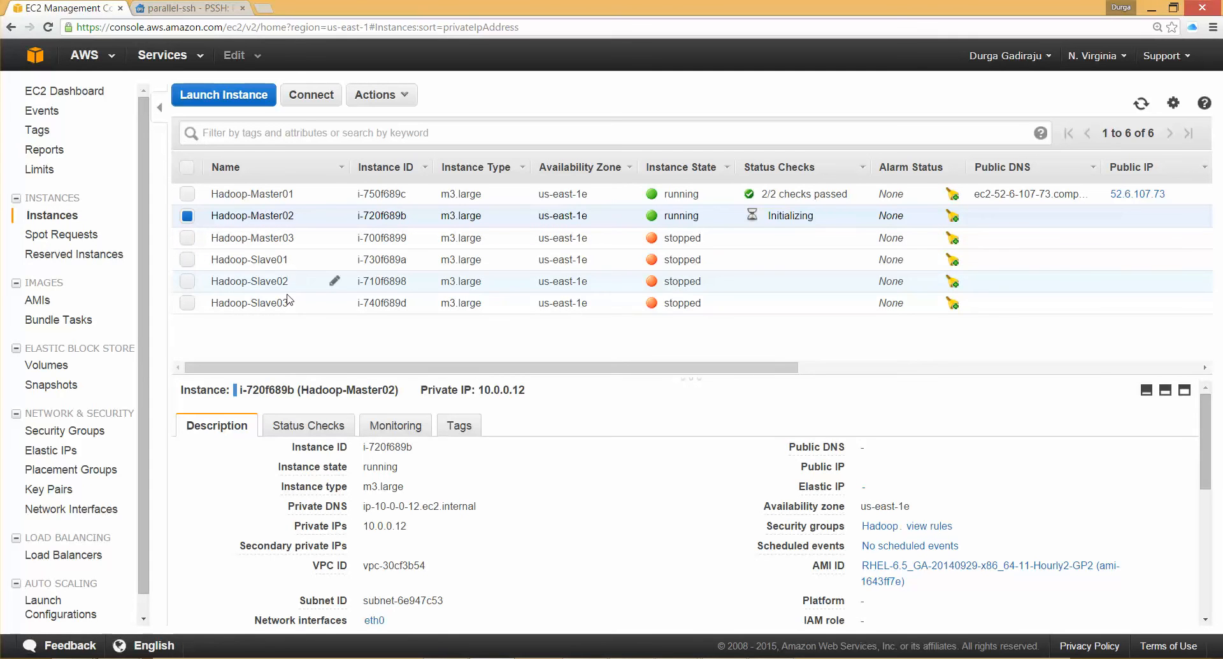
mouse_move(287, 302)
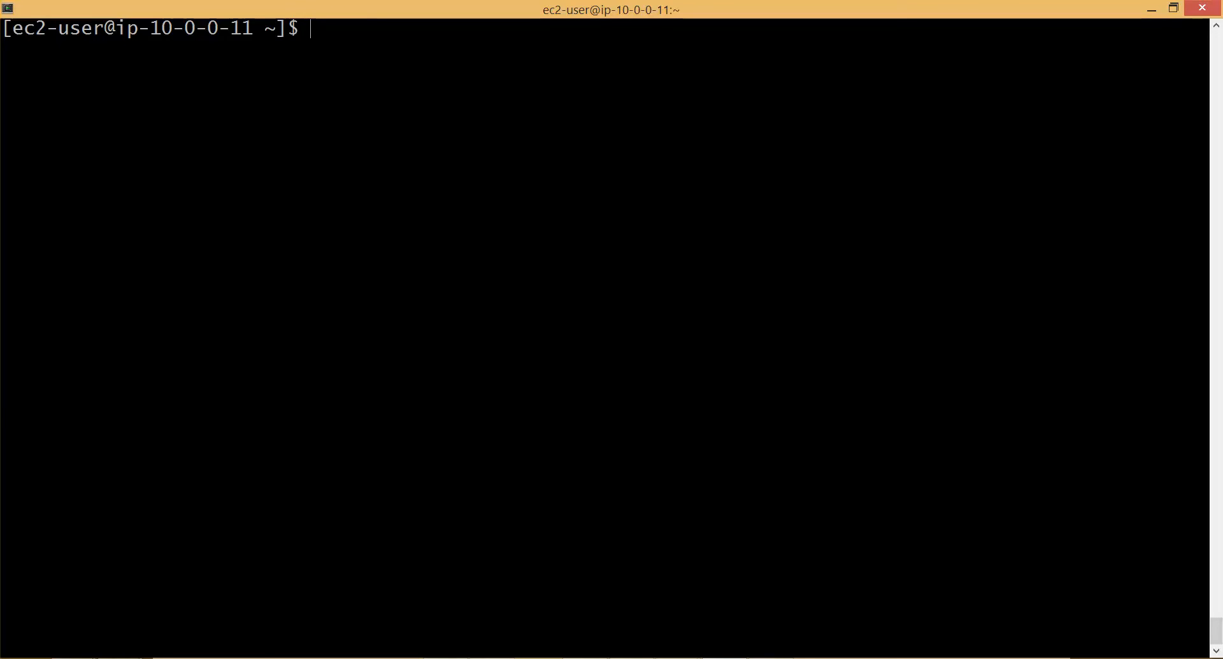
Attempt the parallel-ssh git clone, then install git with 'sudo yum -y install git'
text(sudo git clone http://code.google.com/p/parallel-ssh/)
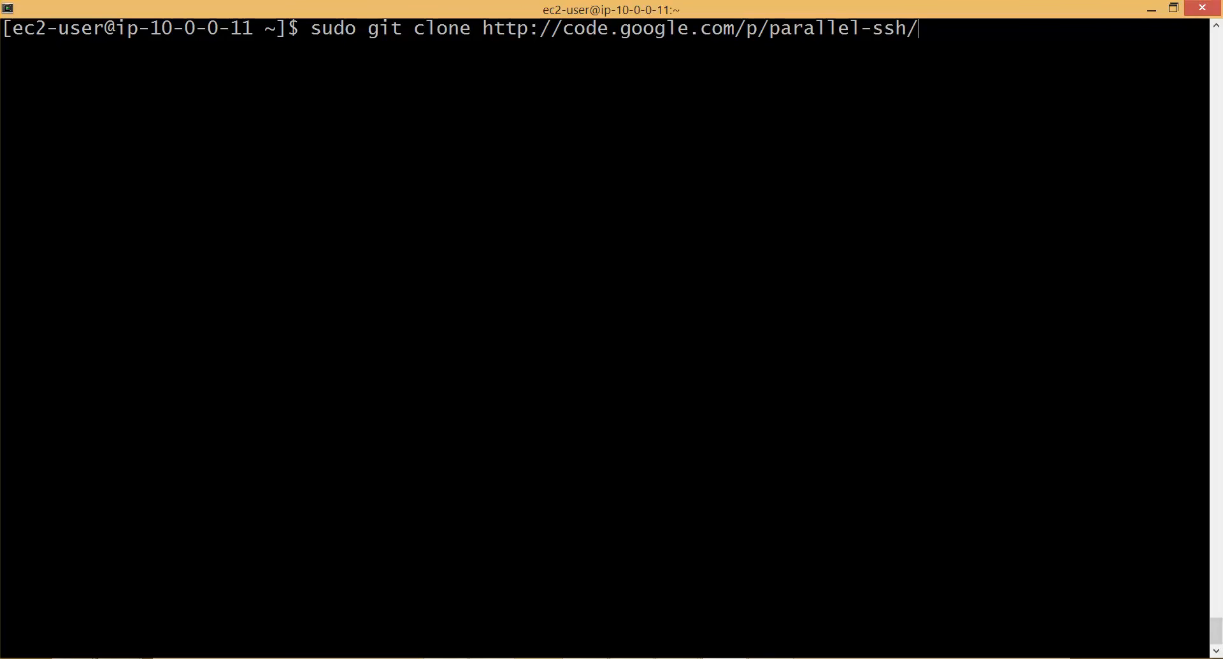
key(Return)
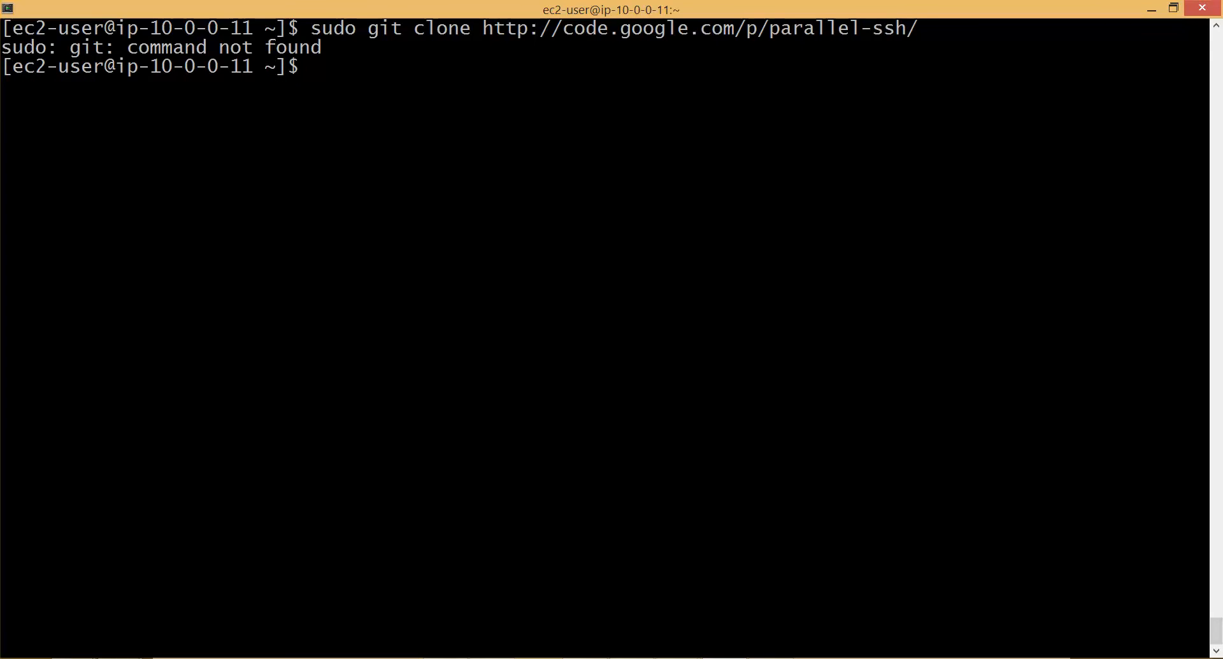
text(sudo)
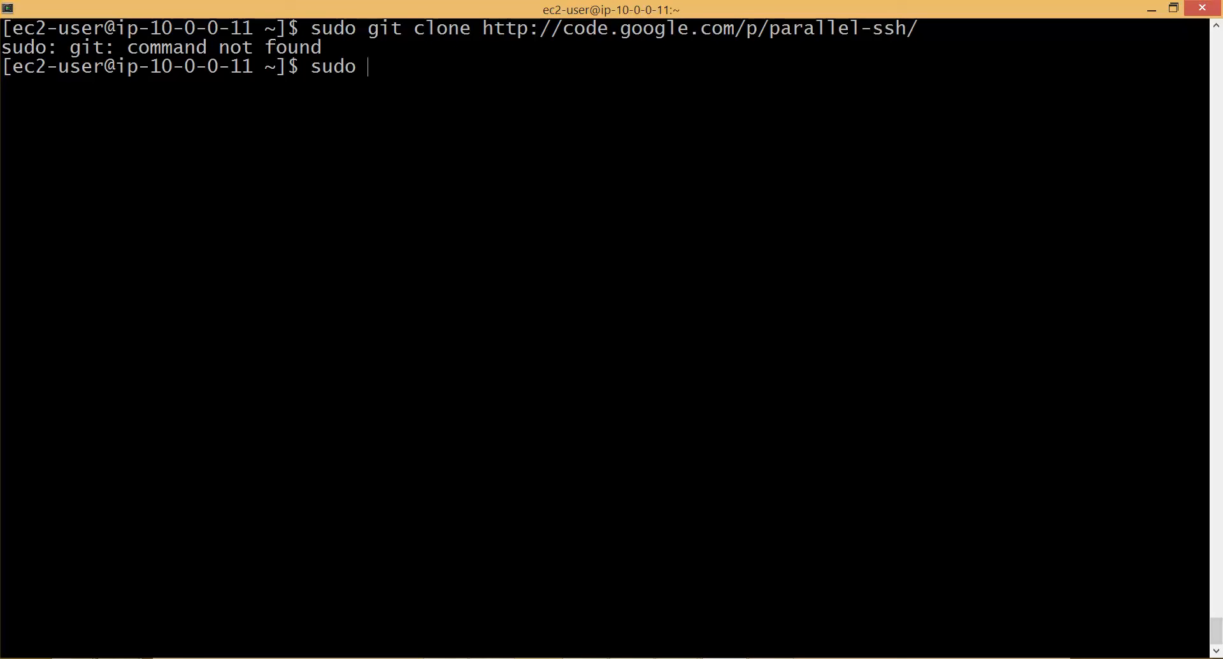
text(yum)
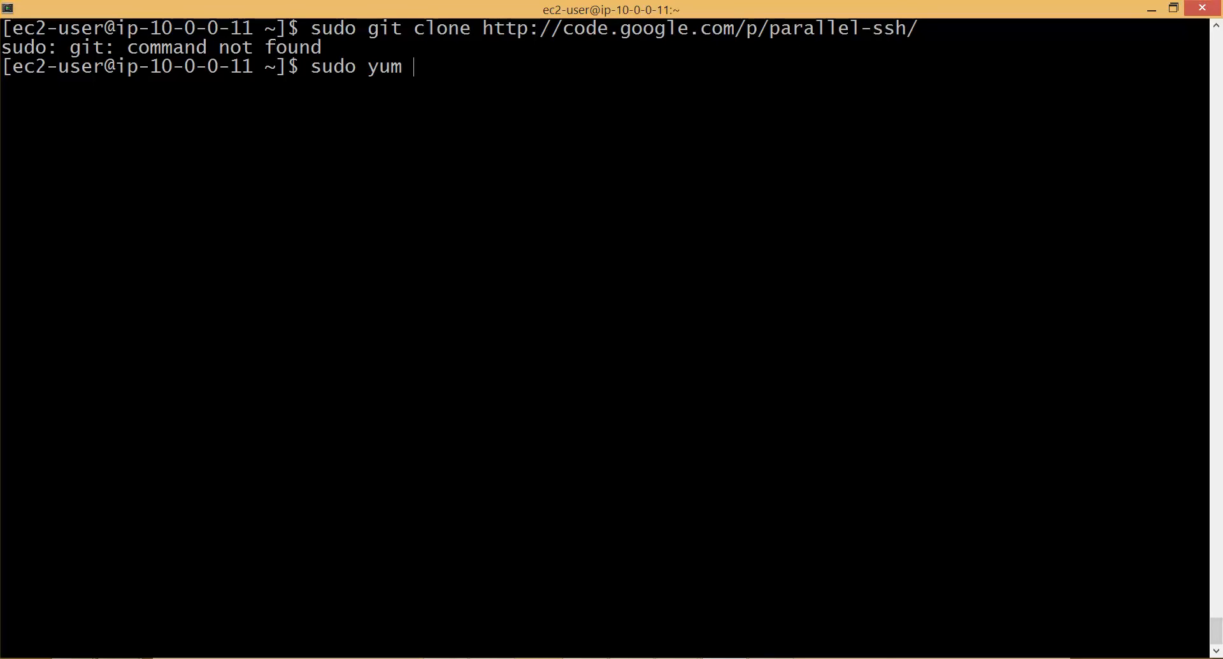
text(-y instal)
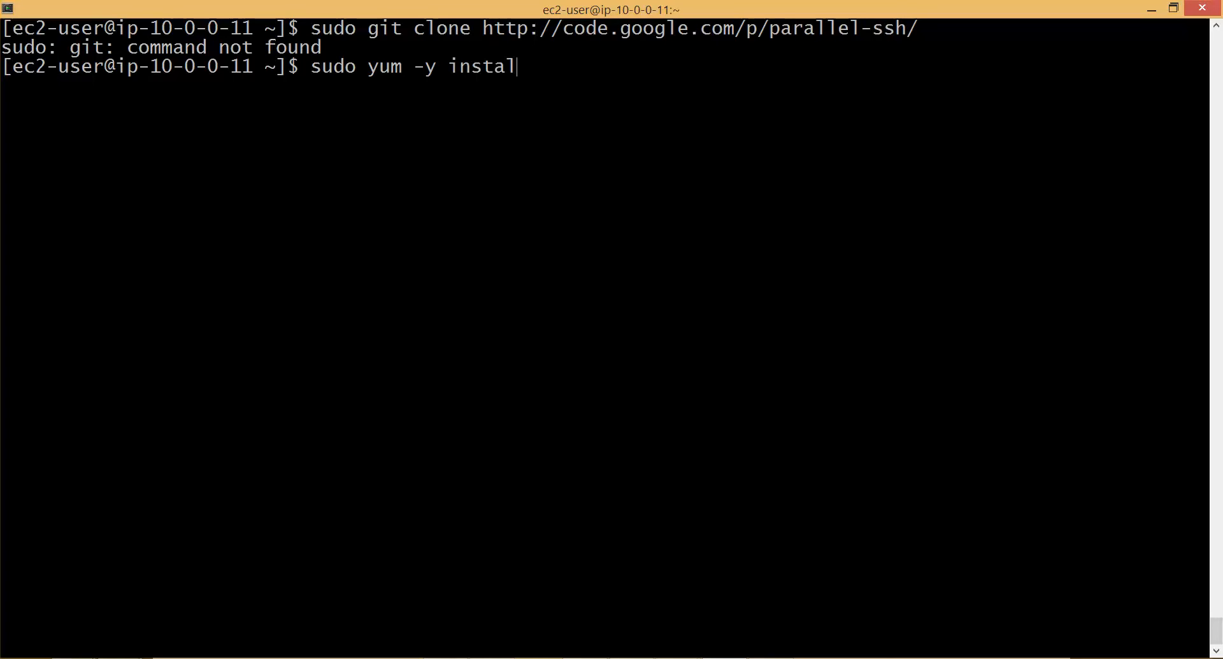
key(Return)
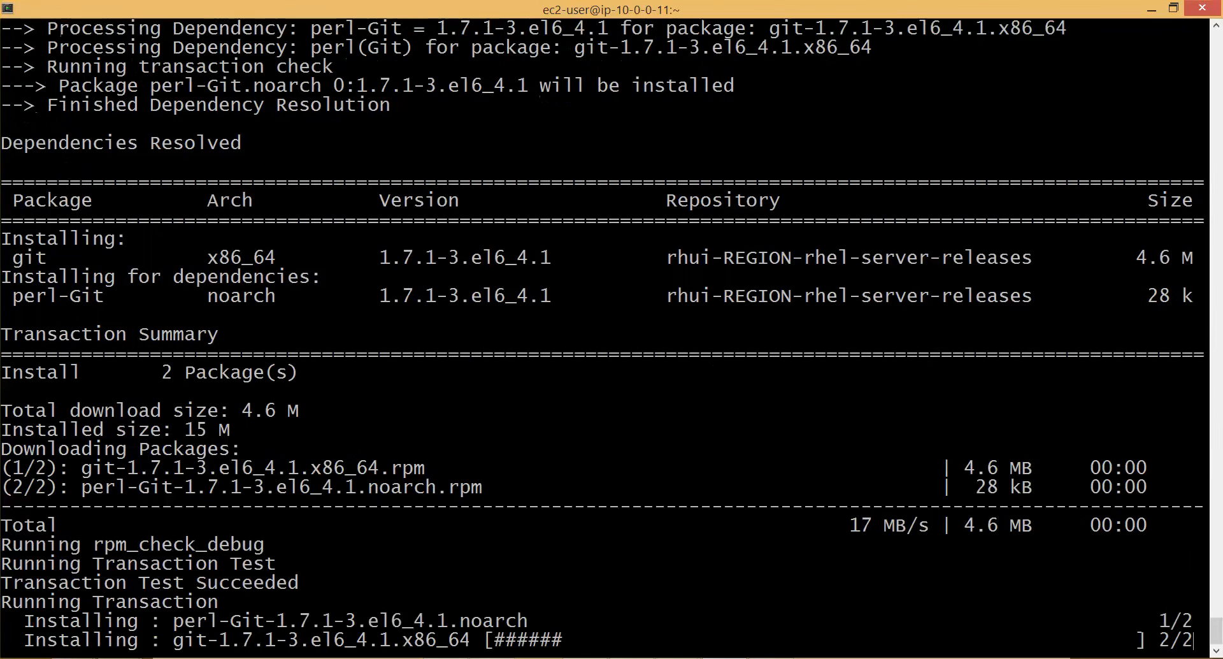
scroll(down, 3)
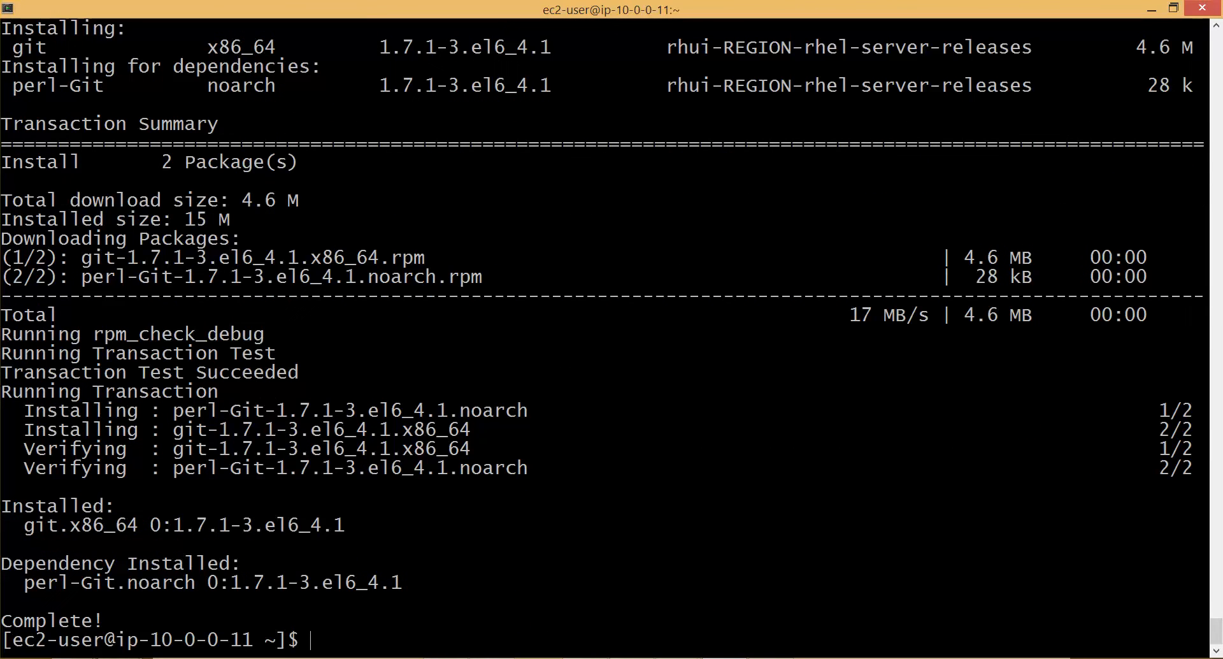
Clone parallel-ssh into the home directory and list it with 'ls -ltr'
text(sudo yum -y install git)
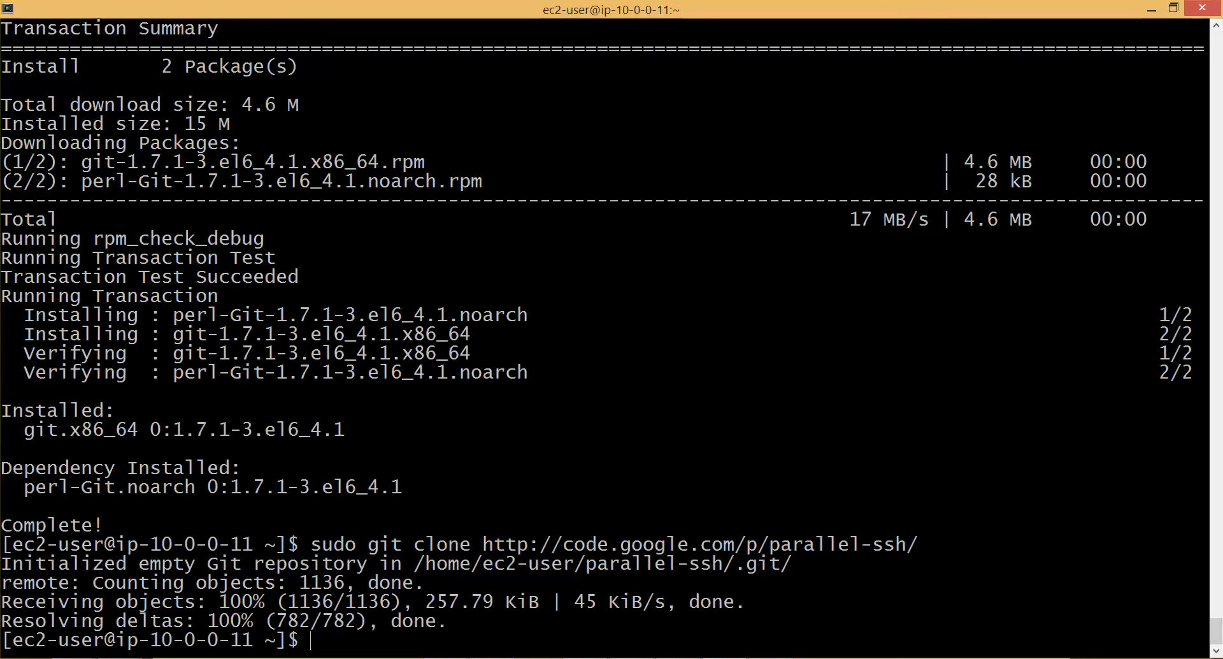
text(ls -ltr)
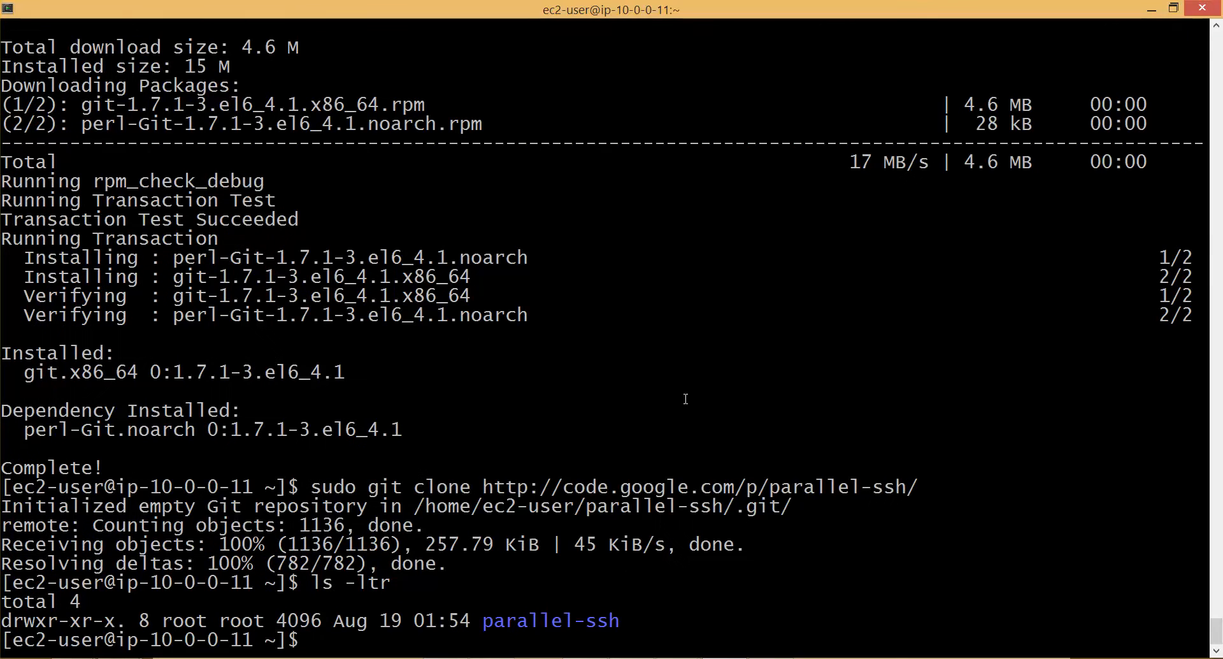
mouse_move(640, 476)
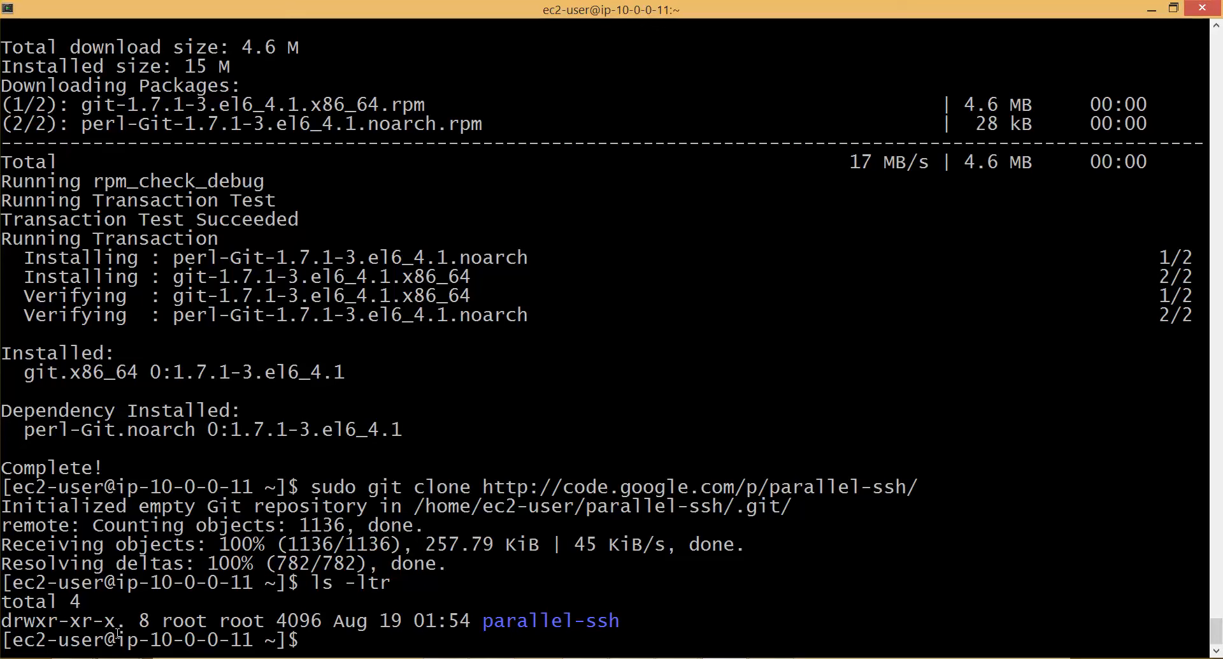
text(e)
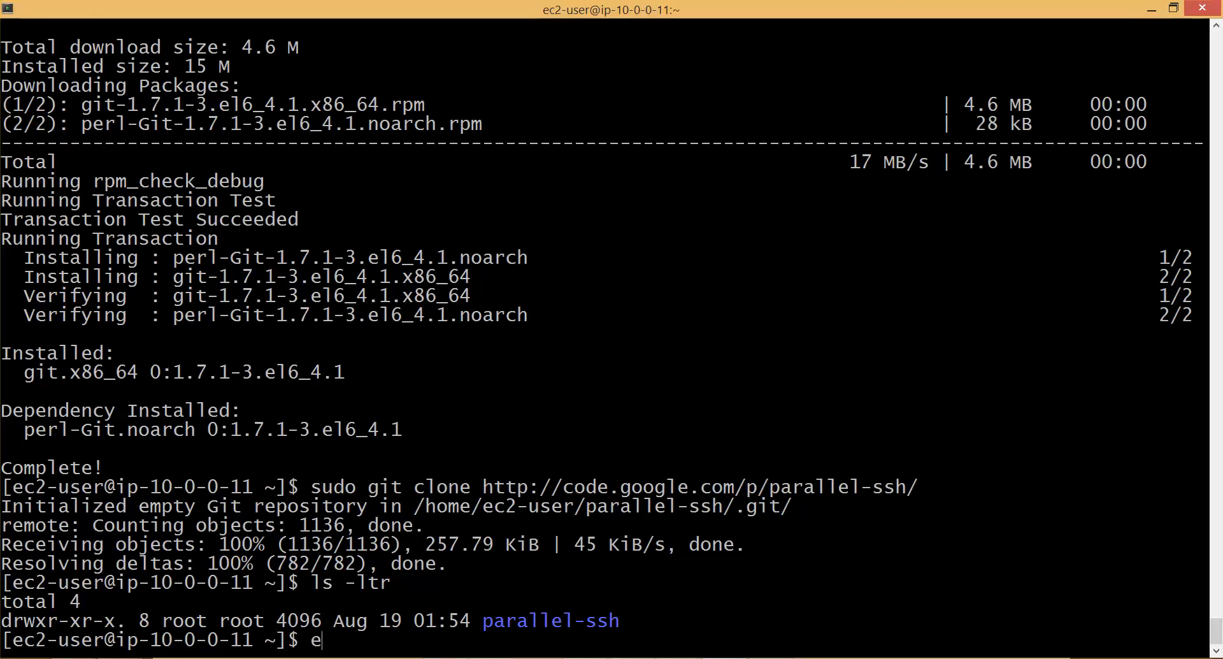
text(xport)
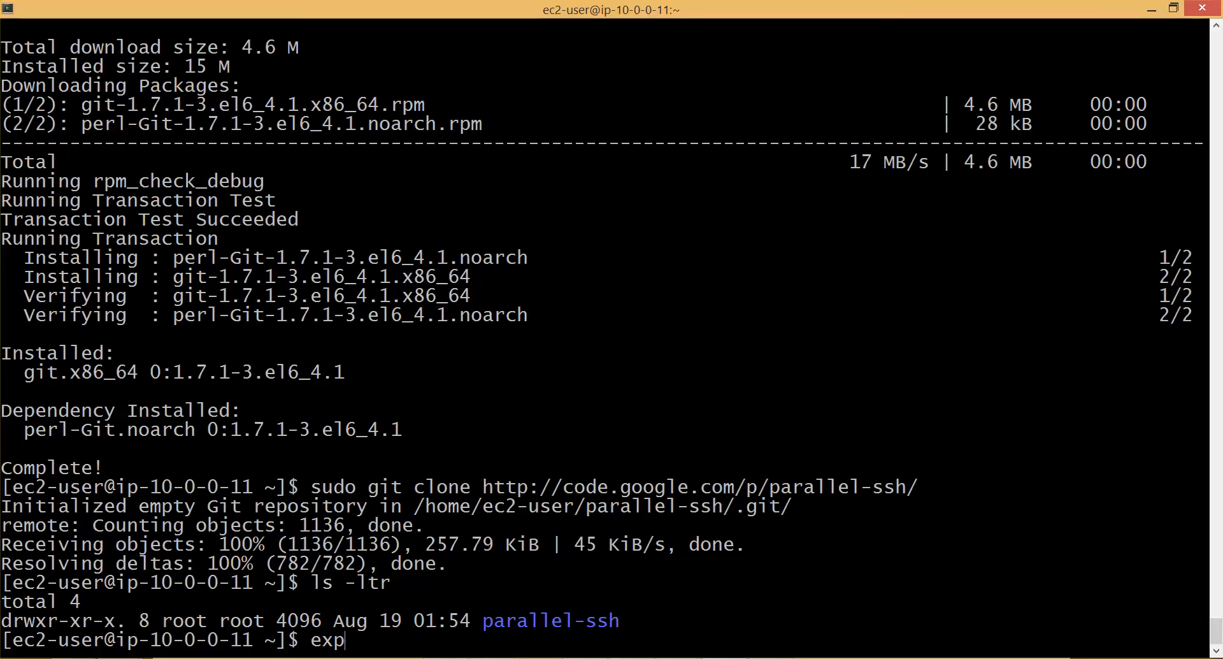
key(Return)
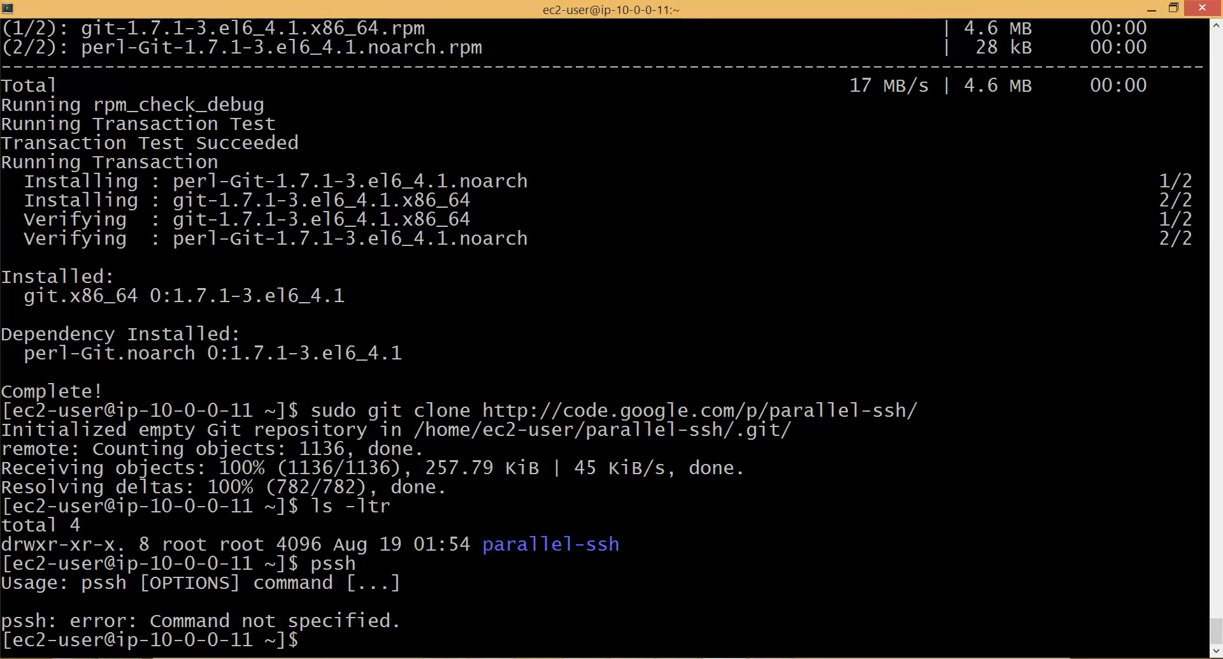
text(unset)
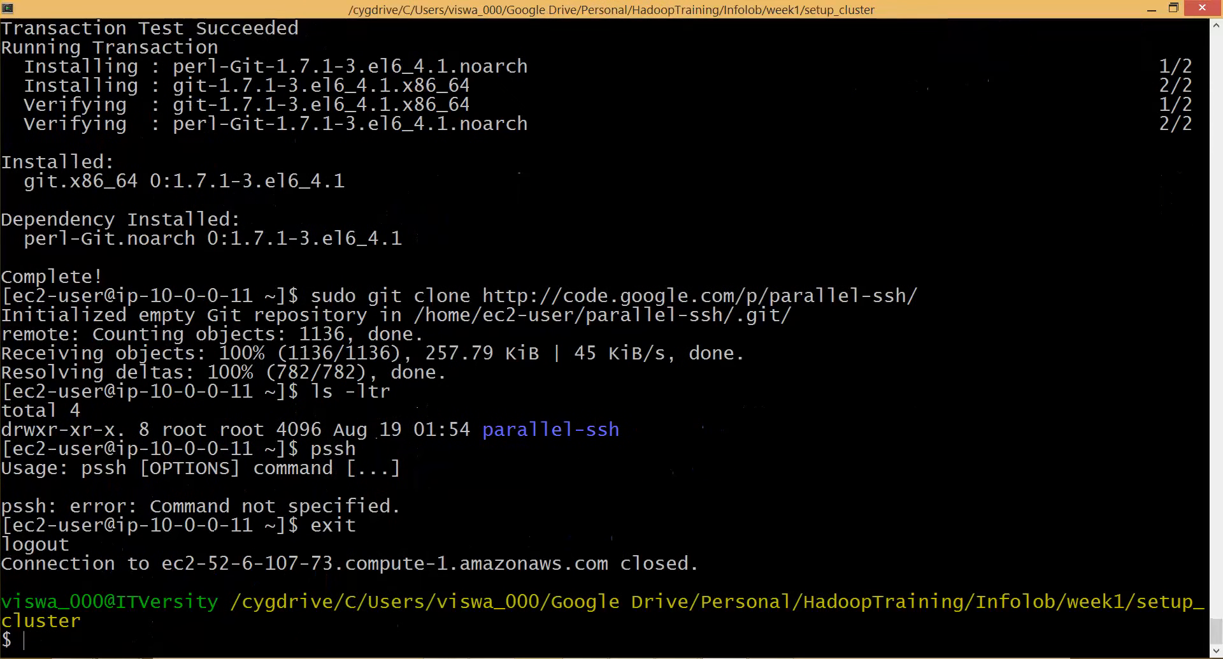
text(ssh -A ec2-user@ec2-52-6-107-73.compute-1.amazonaws.com)
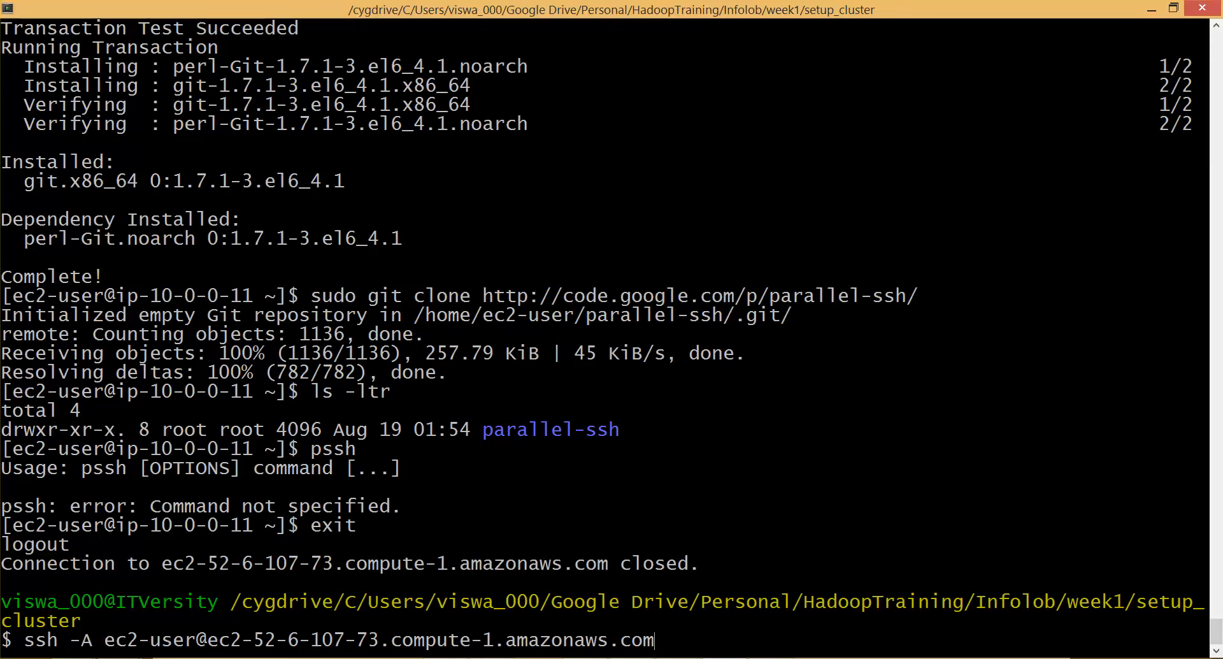
scroll(up, 3)
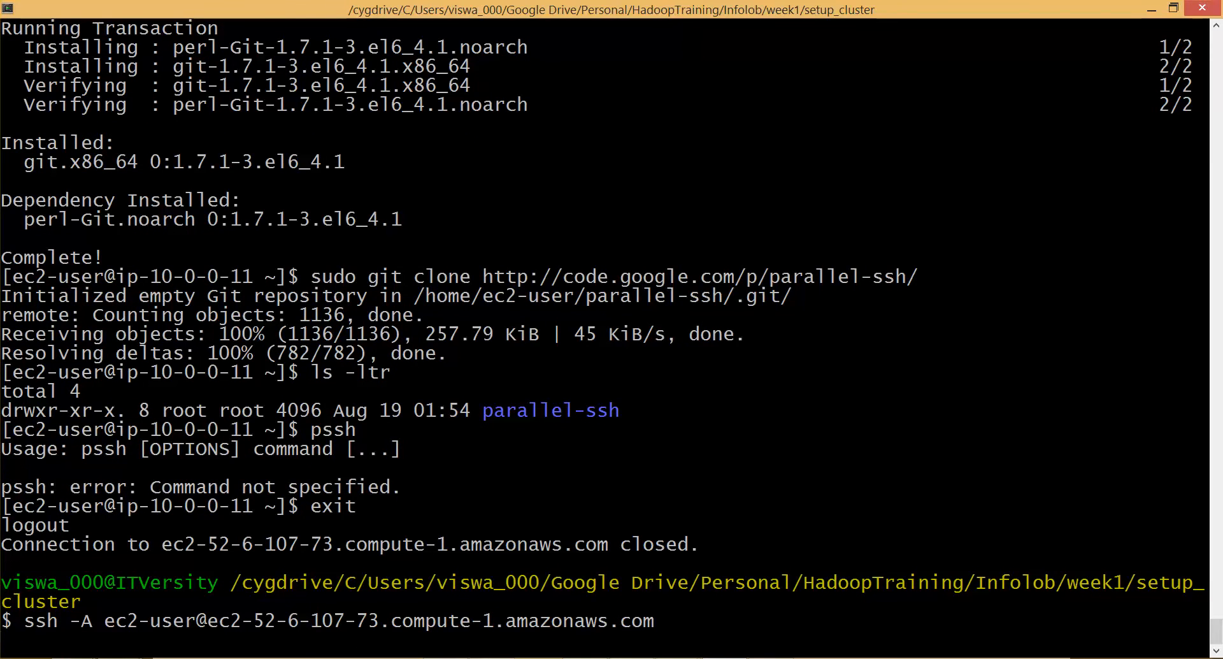
key(Return)
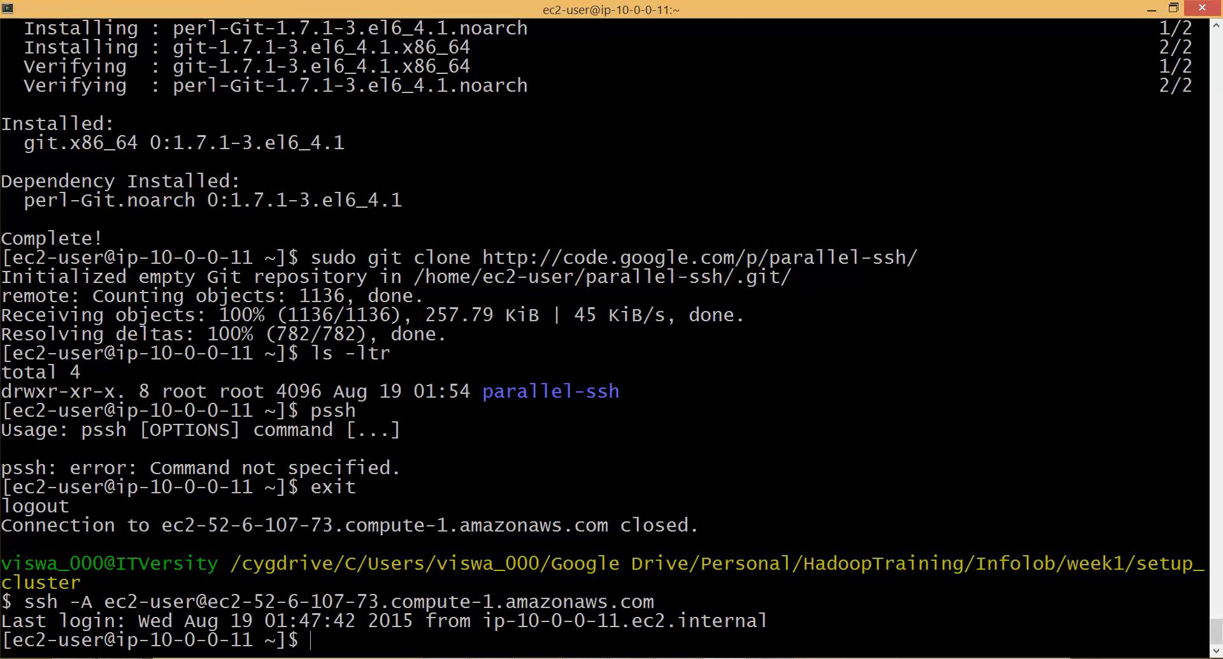
mouse_move(851, 620)
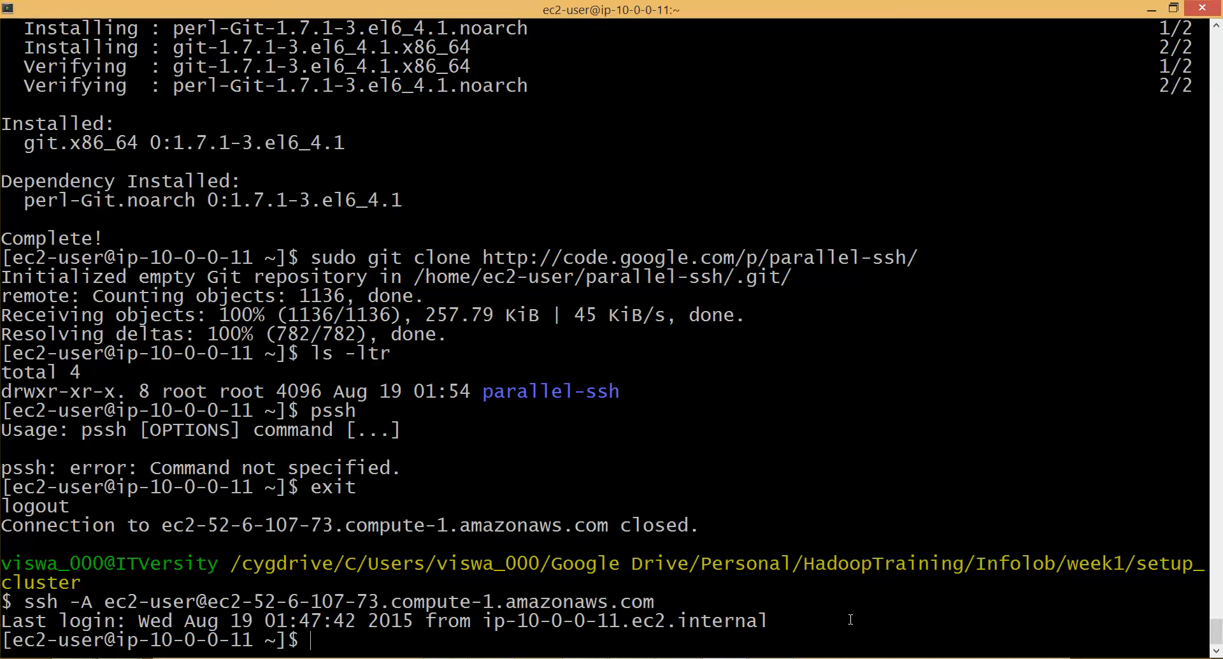
Re-add /home/ec2-user/parallel-ssh/bin to PATH from history so pssh is found again
text(pssh)
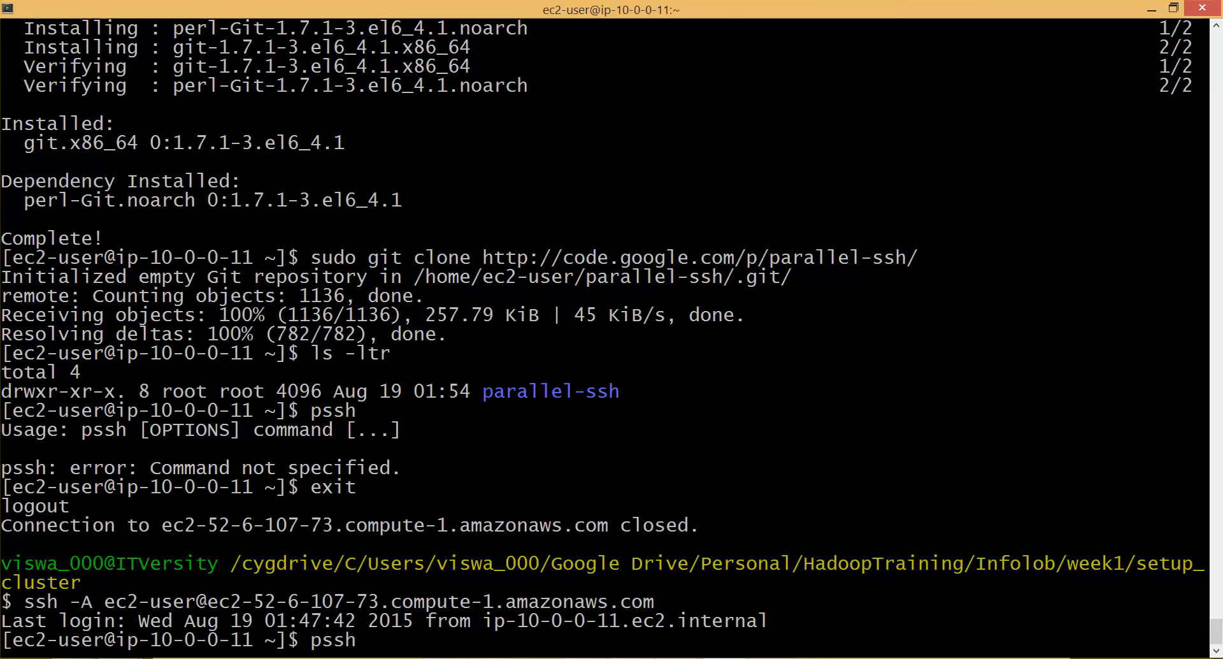
key(Return)
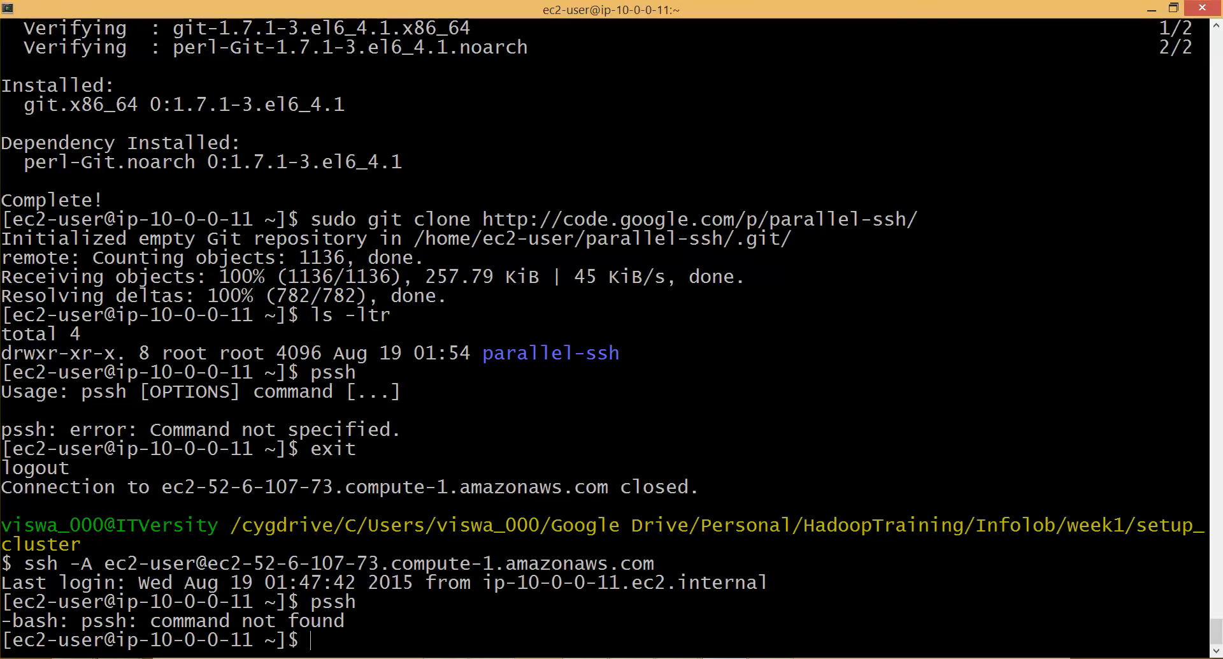
text(exit)
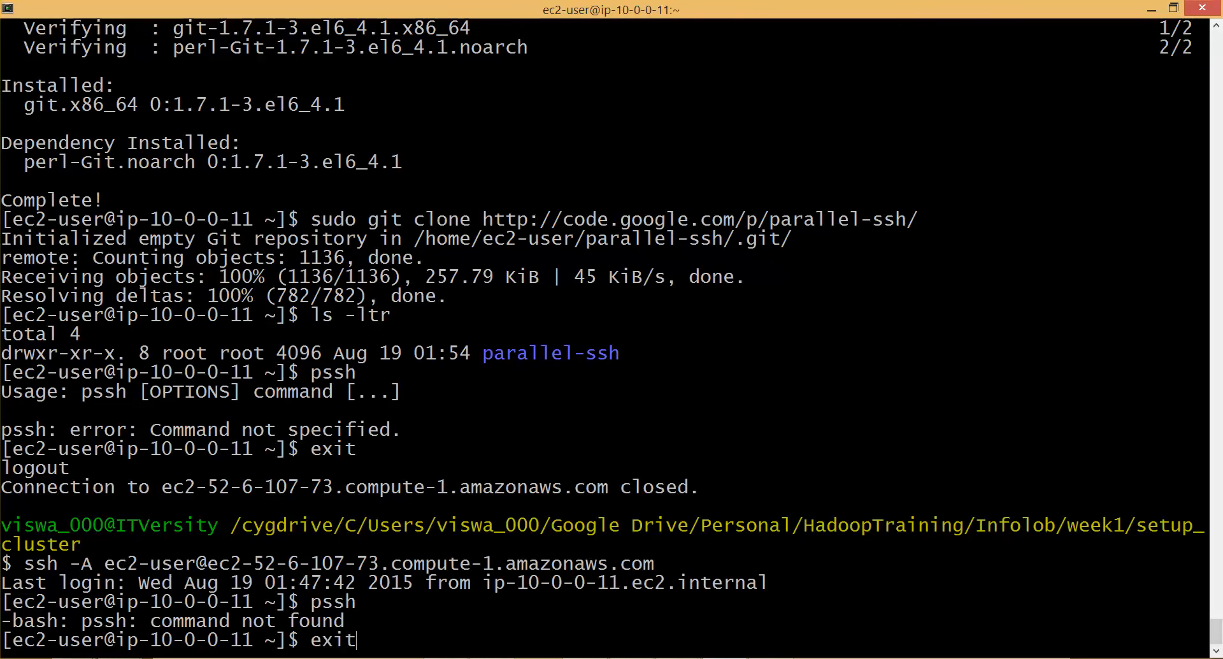
key(Return)
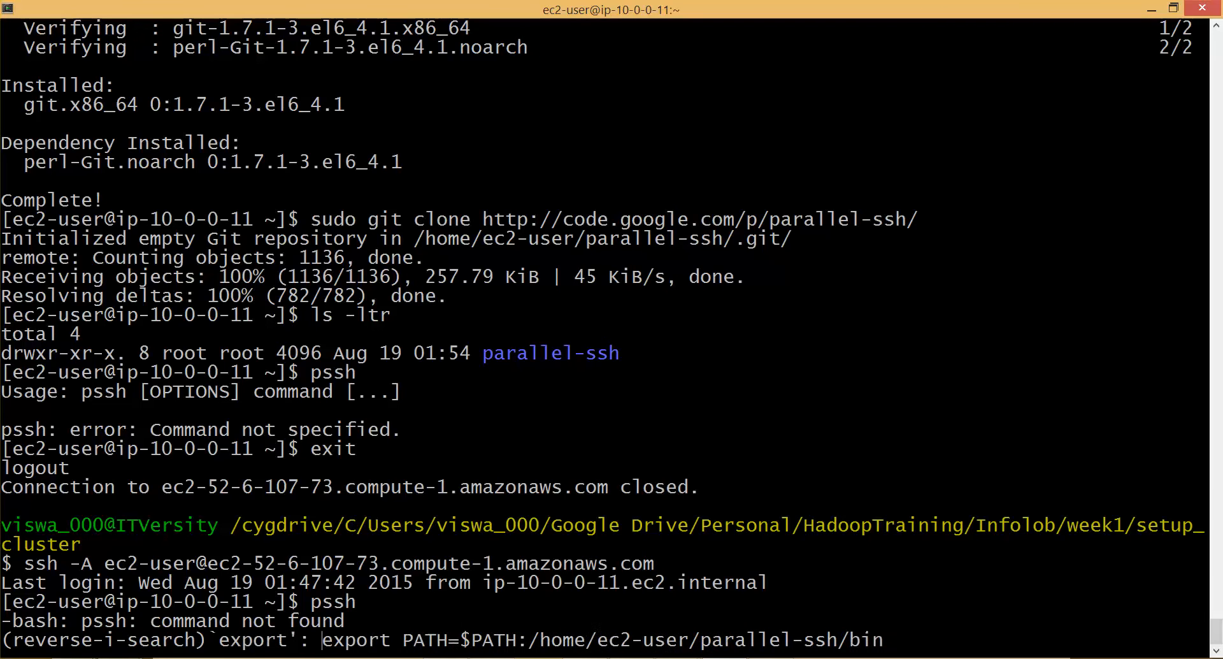
key(Return)
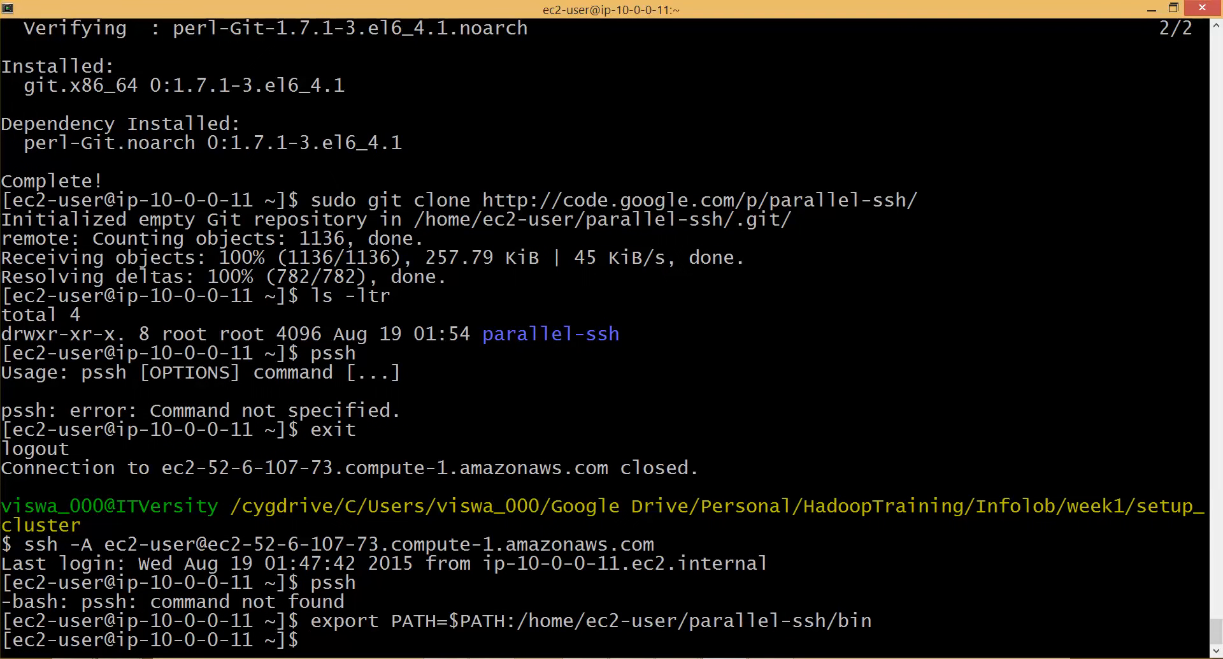
text(pssh)
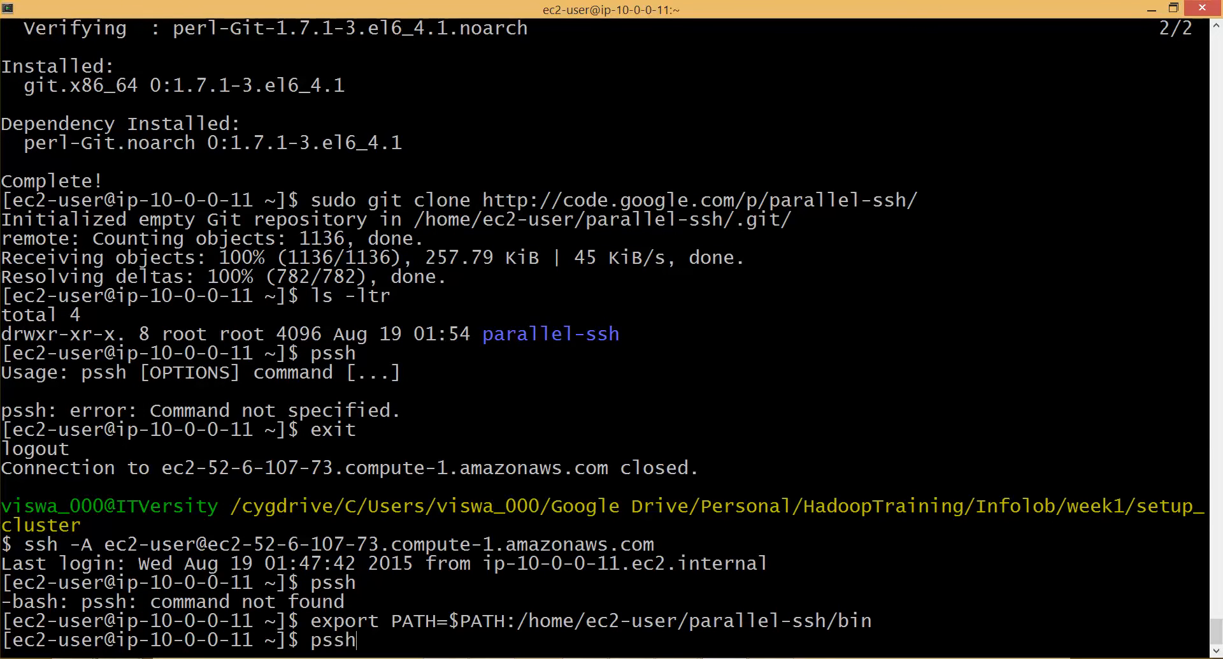
key(Return)
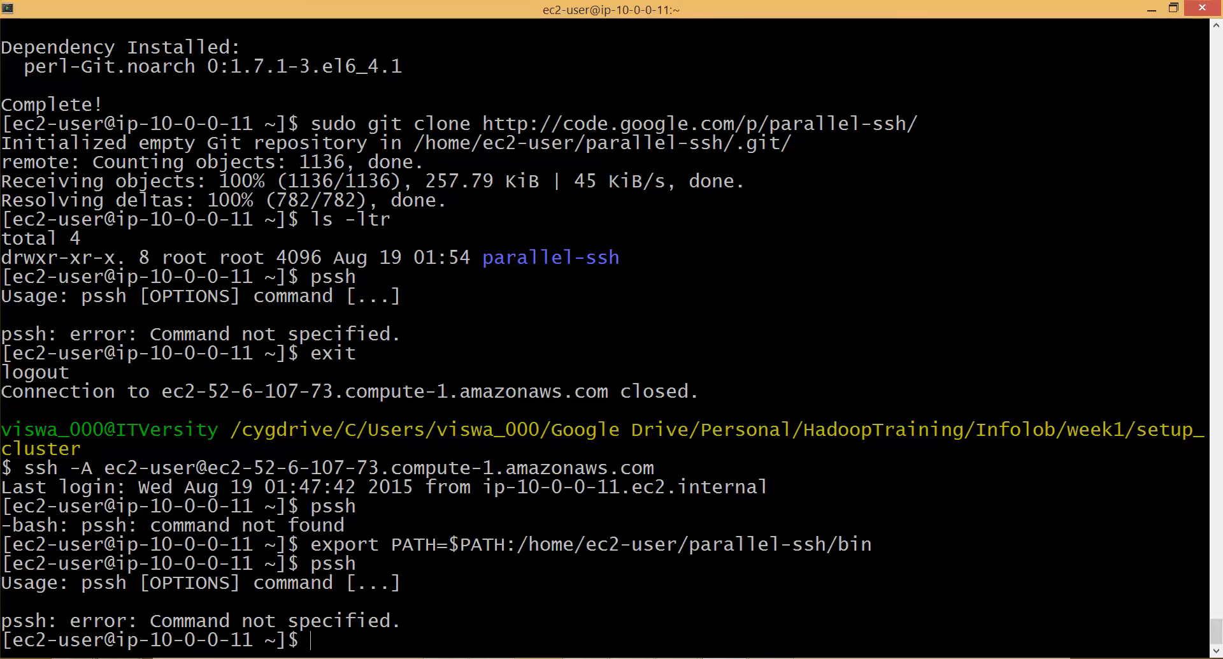
text(vi ~)
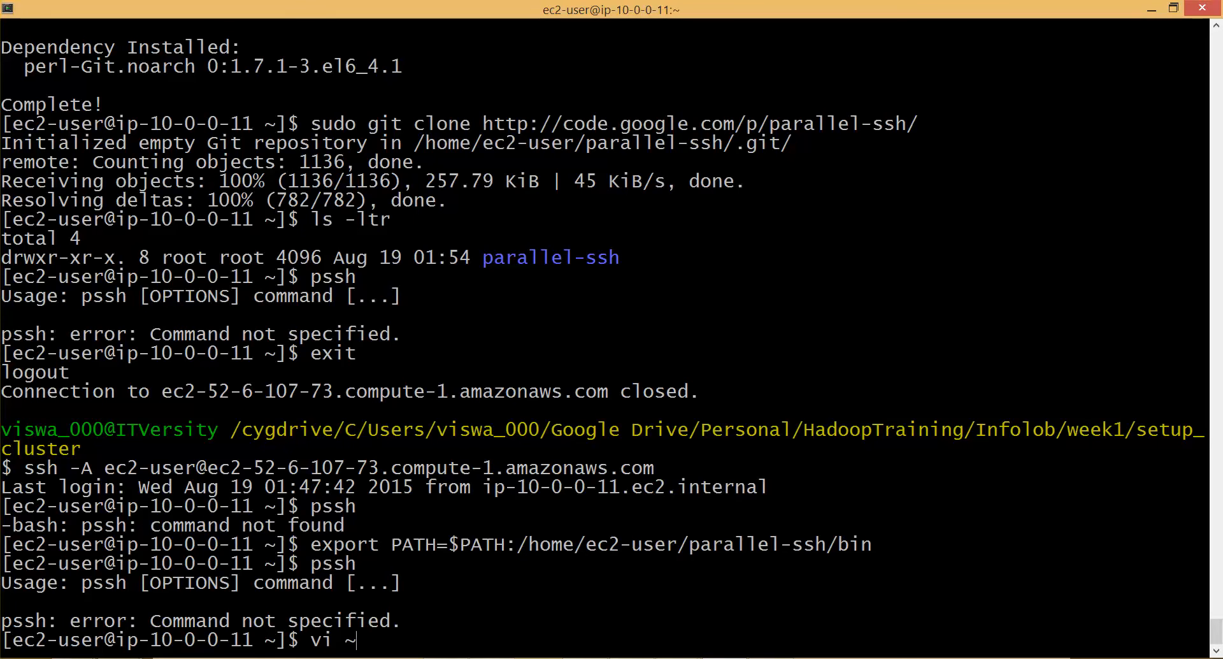
Open ~/.bashrc in vi and add 'export PATH=$PATH:/home/ec2-user/parallel-ssh/bin'
text(/)
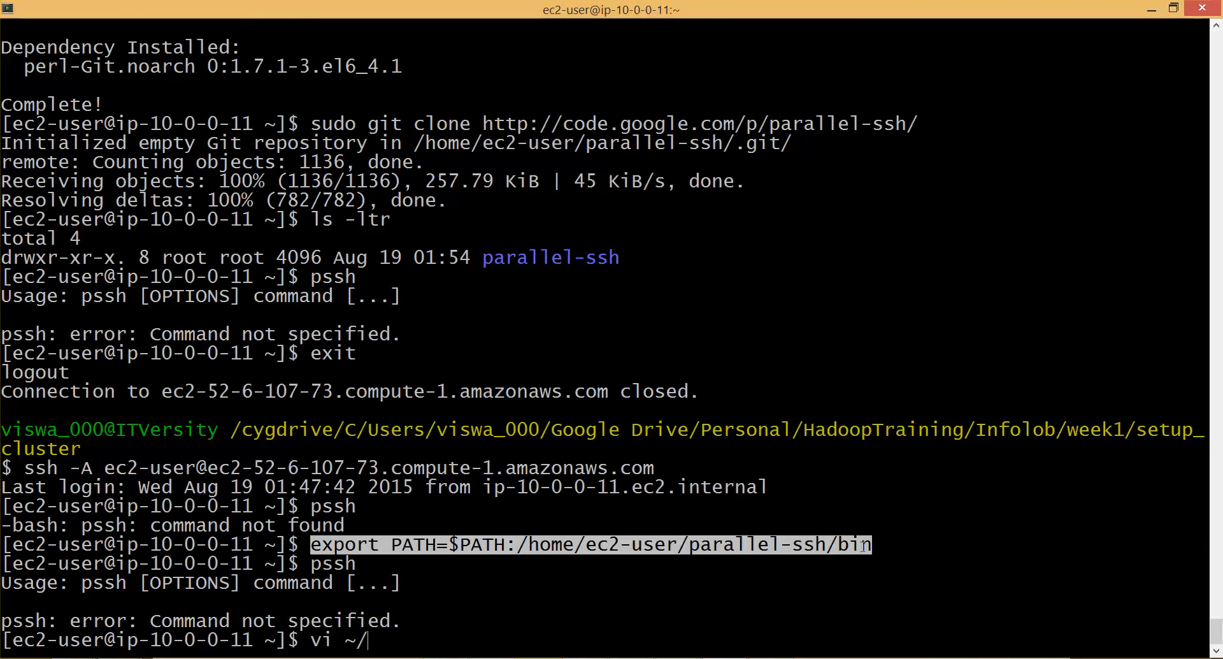
mouse_move(835, 607)
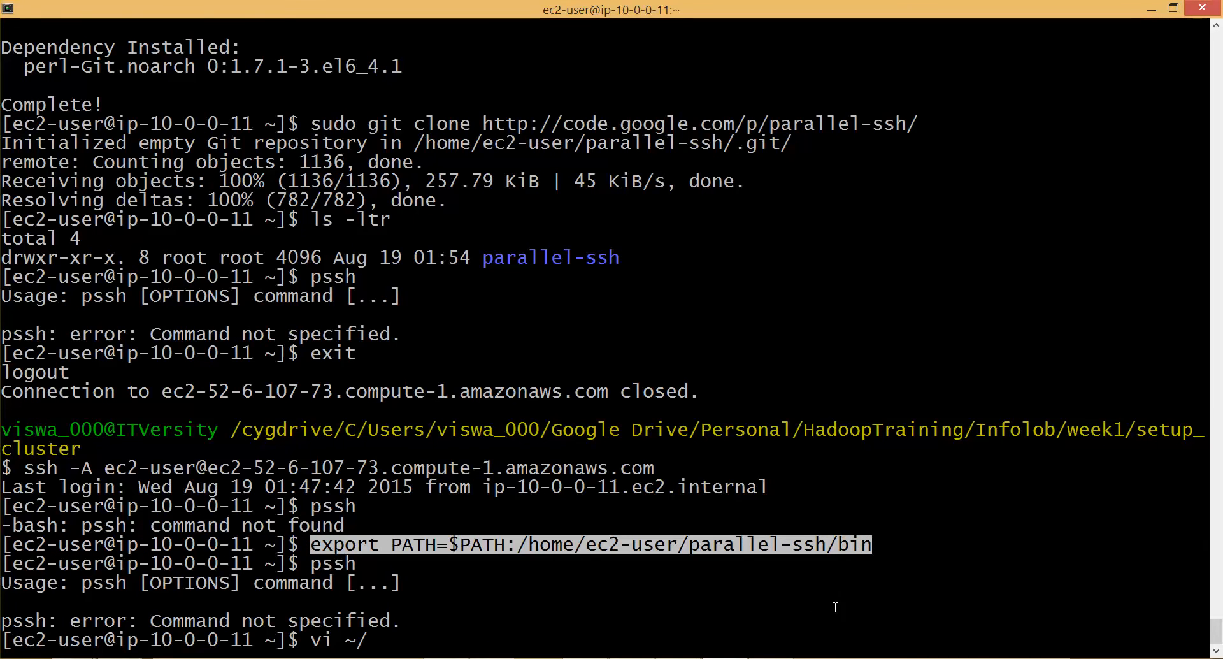
text(.b)
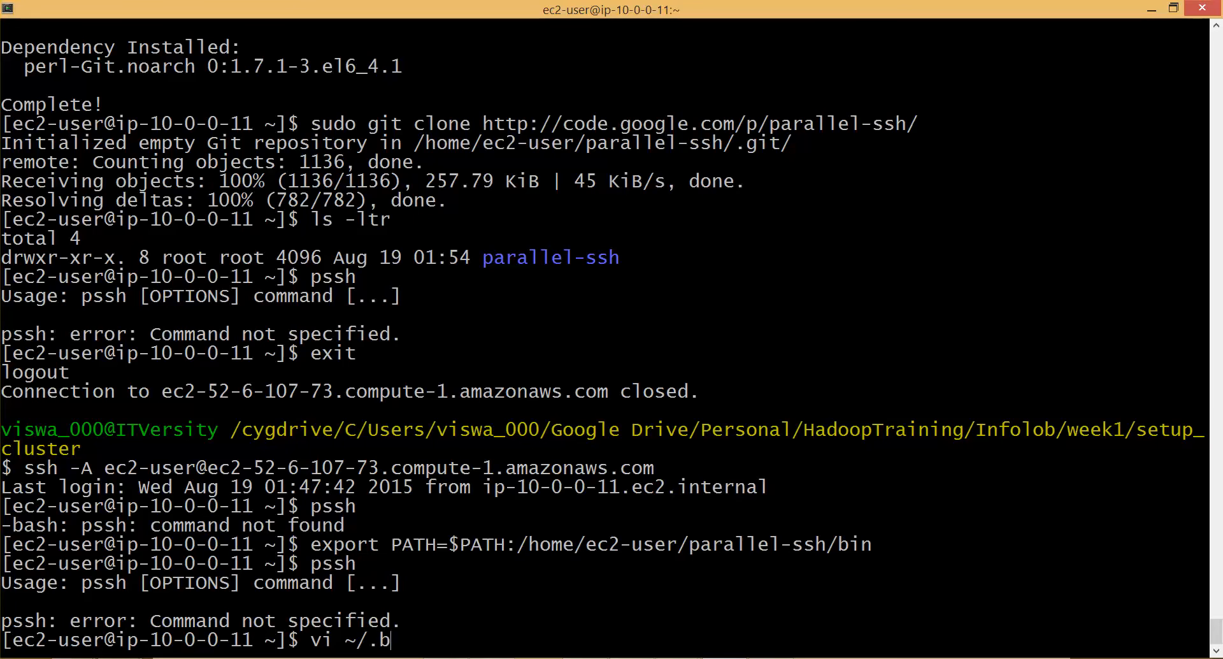
key(Return)
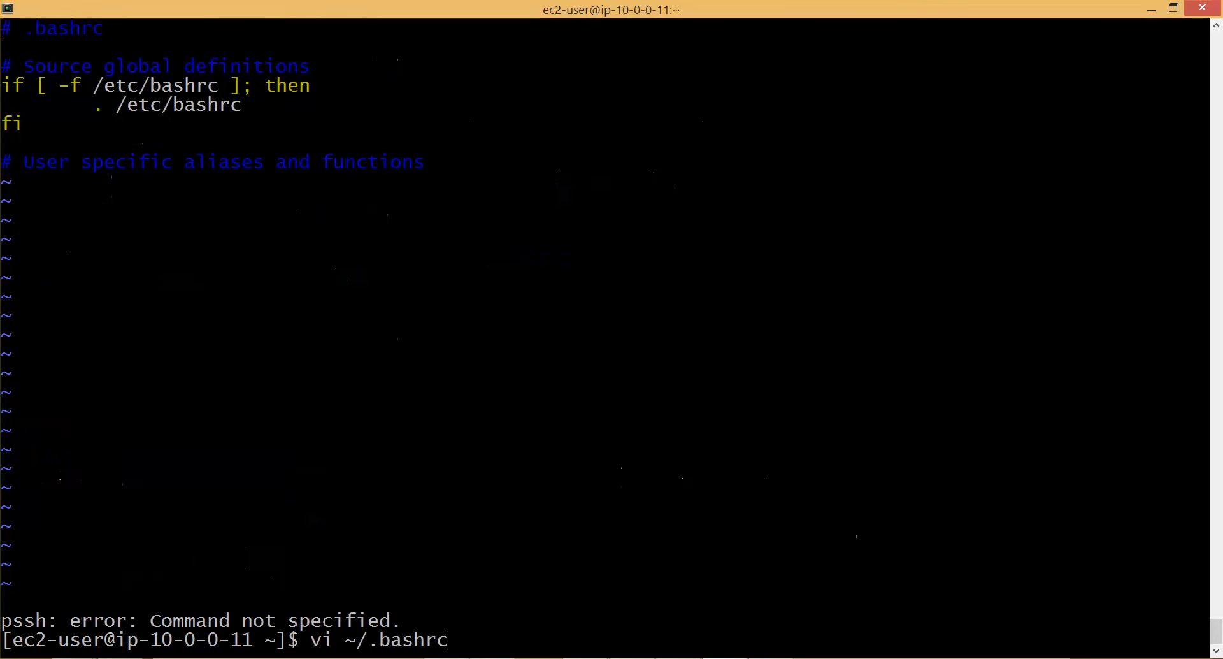
key(Return)
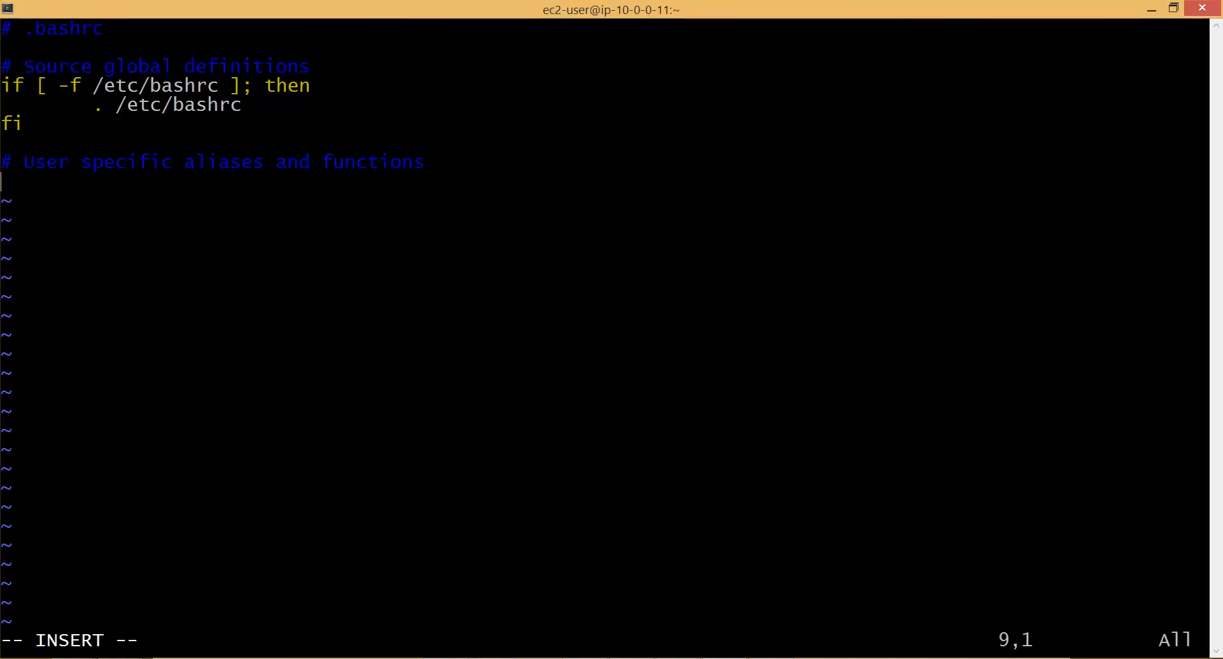
text(export PATH=$PATH:/home/ec2-user/parallel-ssh/bin)
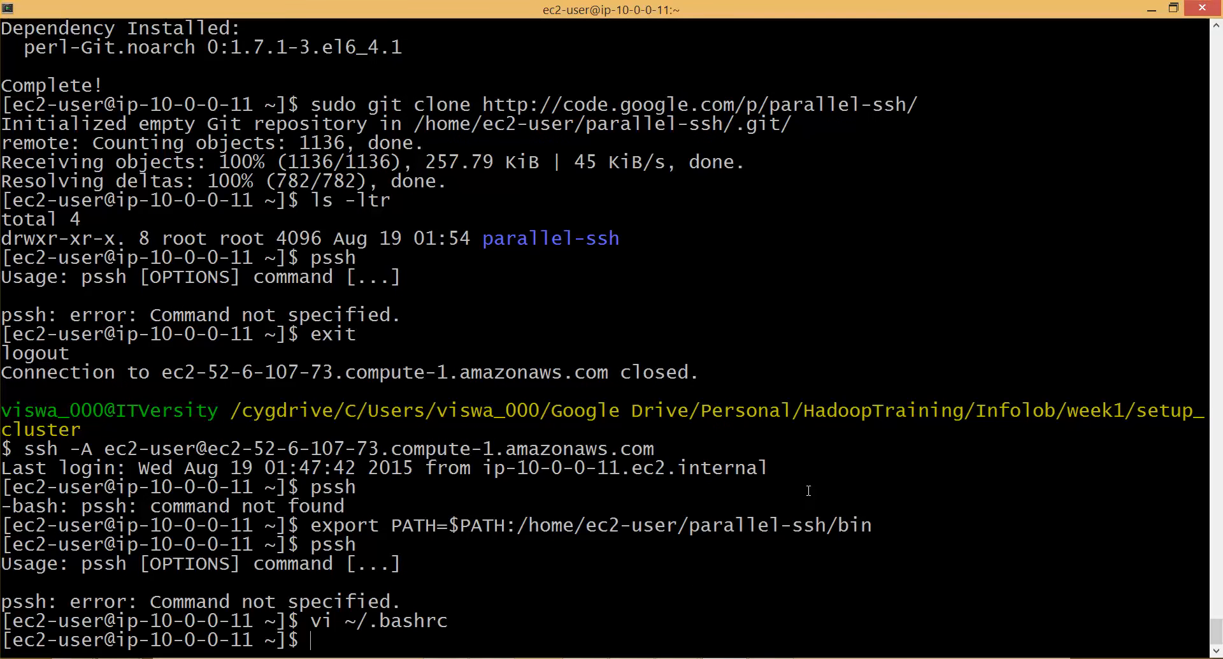
mouse_move(836, 524)
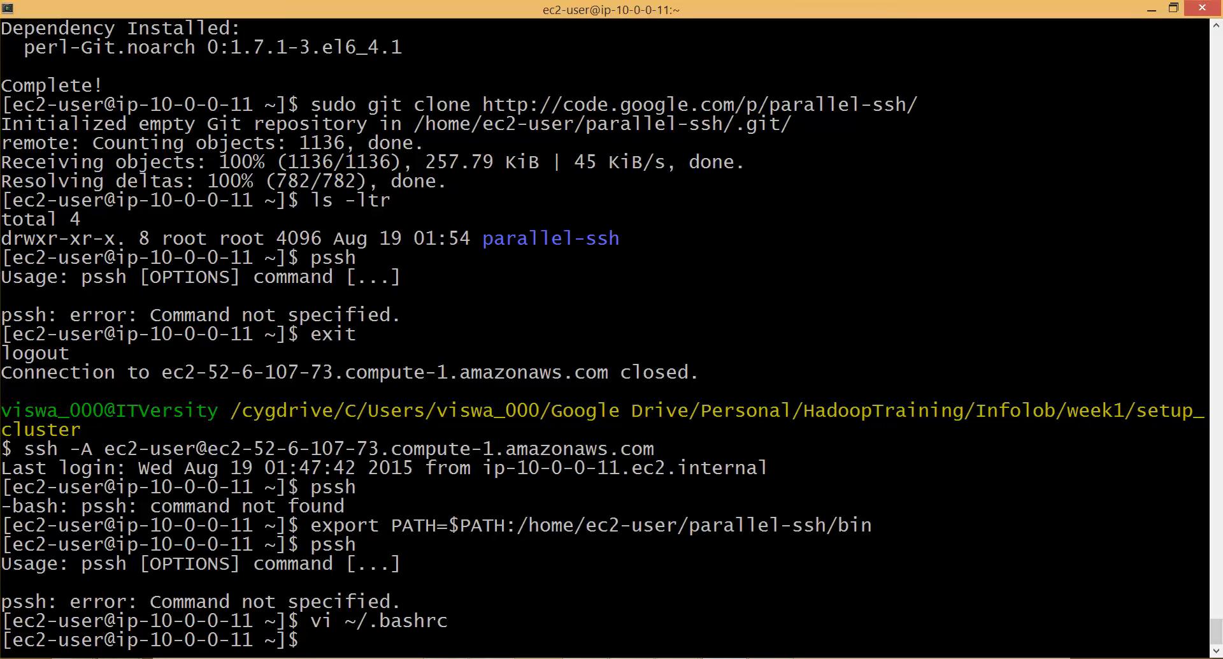
List the parallel-ssh folder and its bin tools with ls -ltr, then cd back home
text(cd parallel-ssh/)
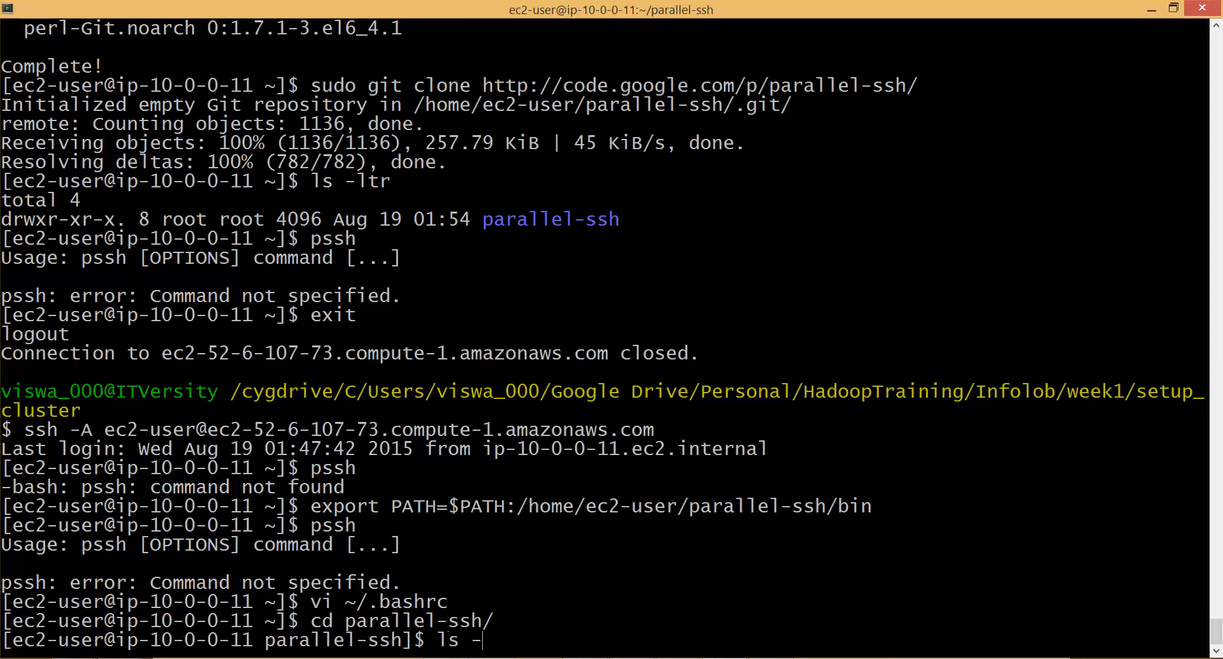
key(Return)
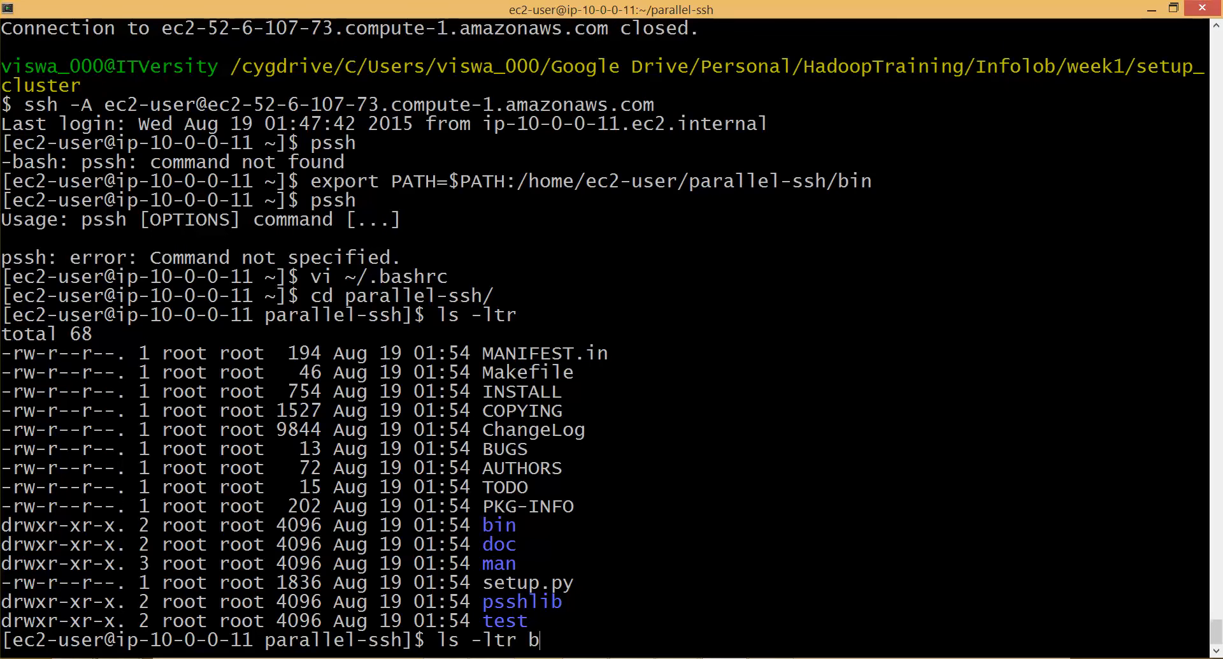
key(Return)
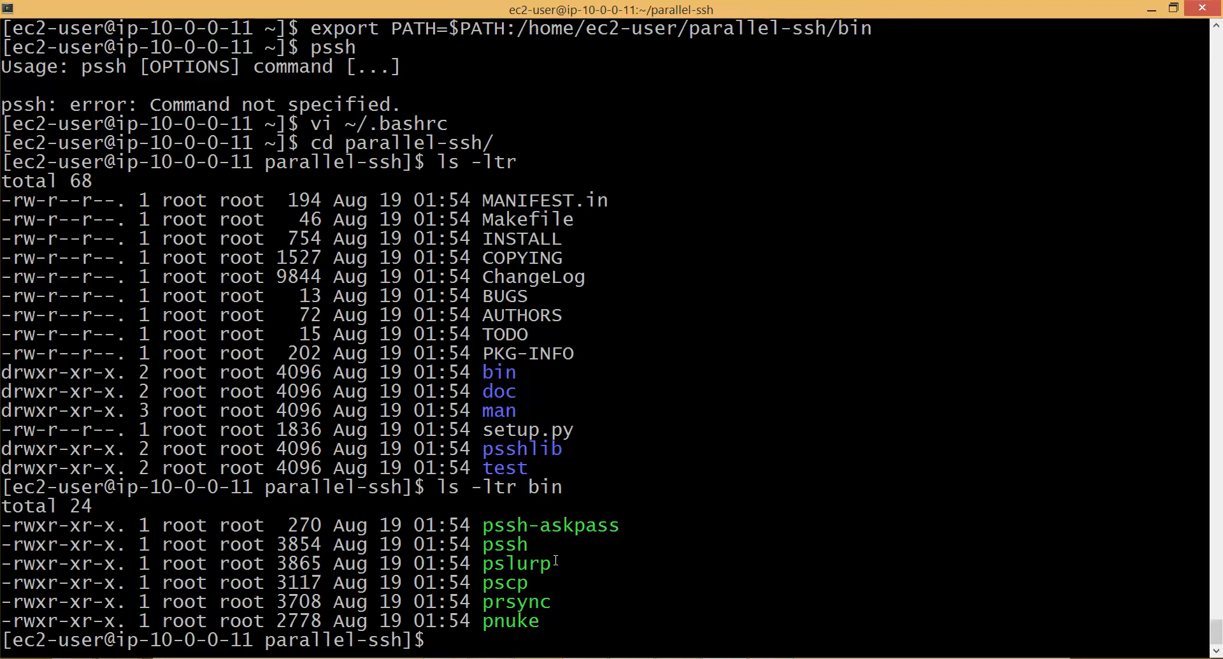
text(cd)
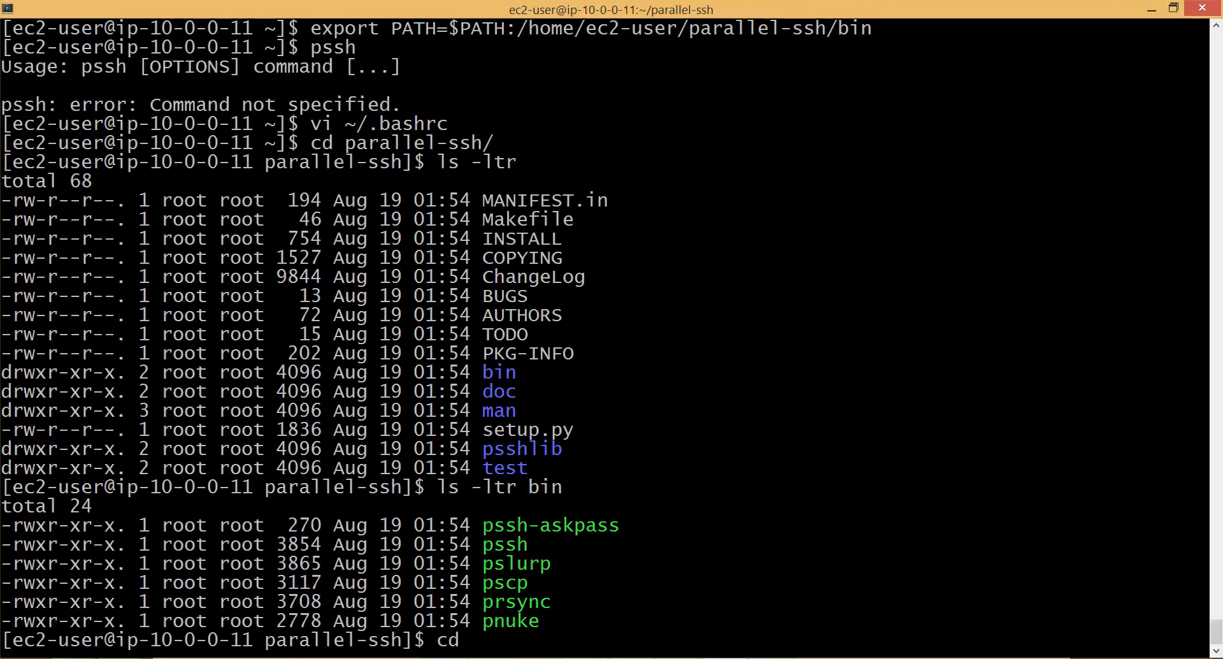
key(Return)
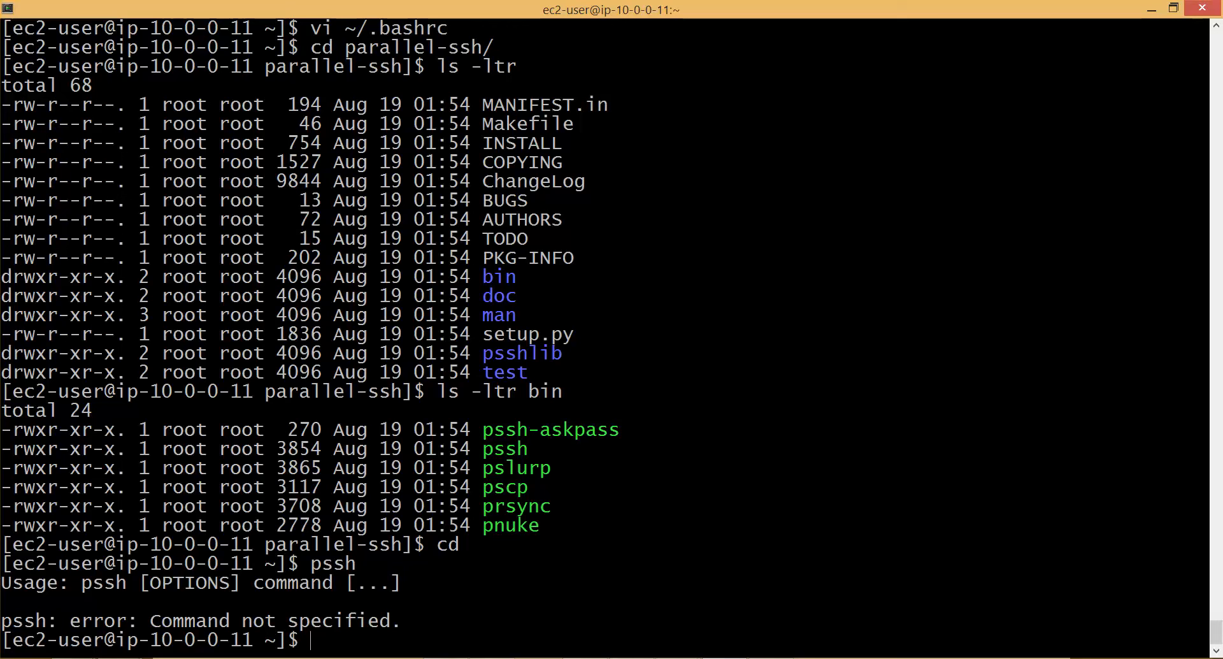
Open cluster_hosts.txt in vi and enter ip-10-0-0-11.ec2.internal
text(vi clo)
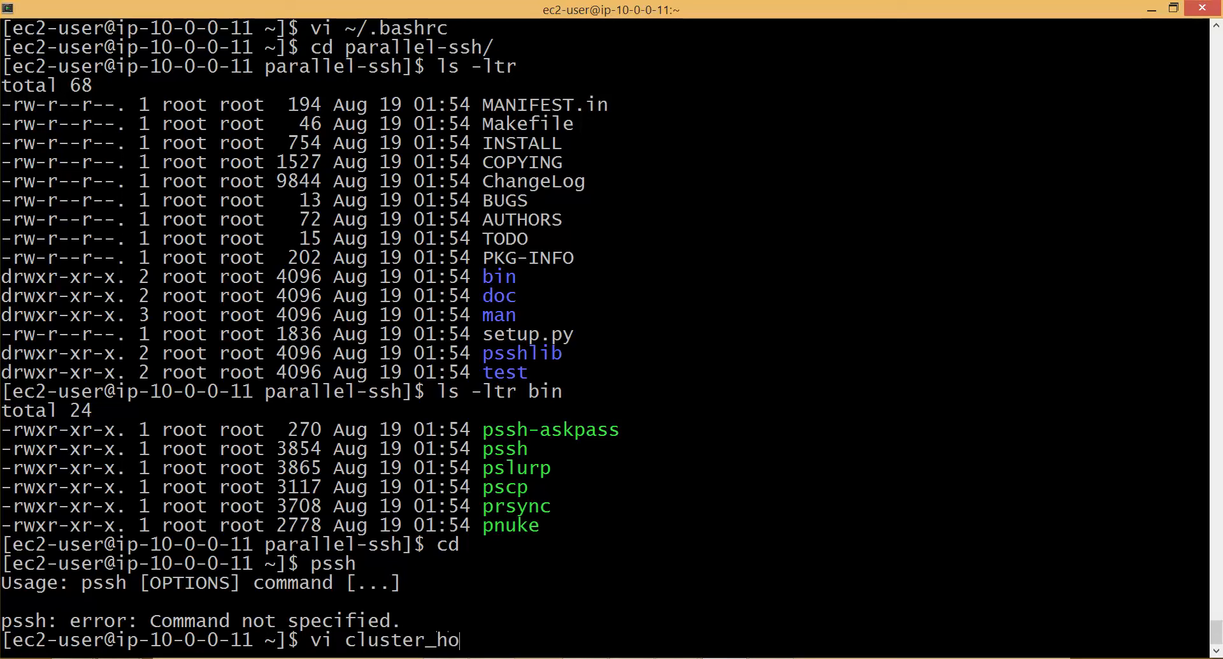
key(Return)
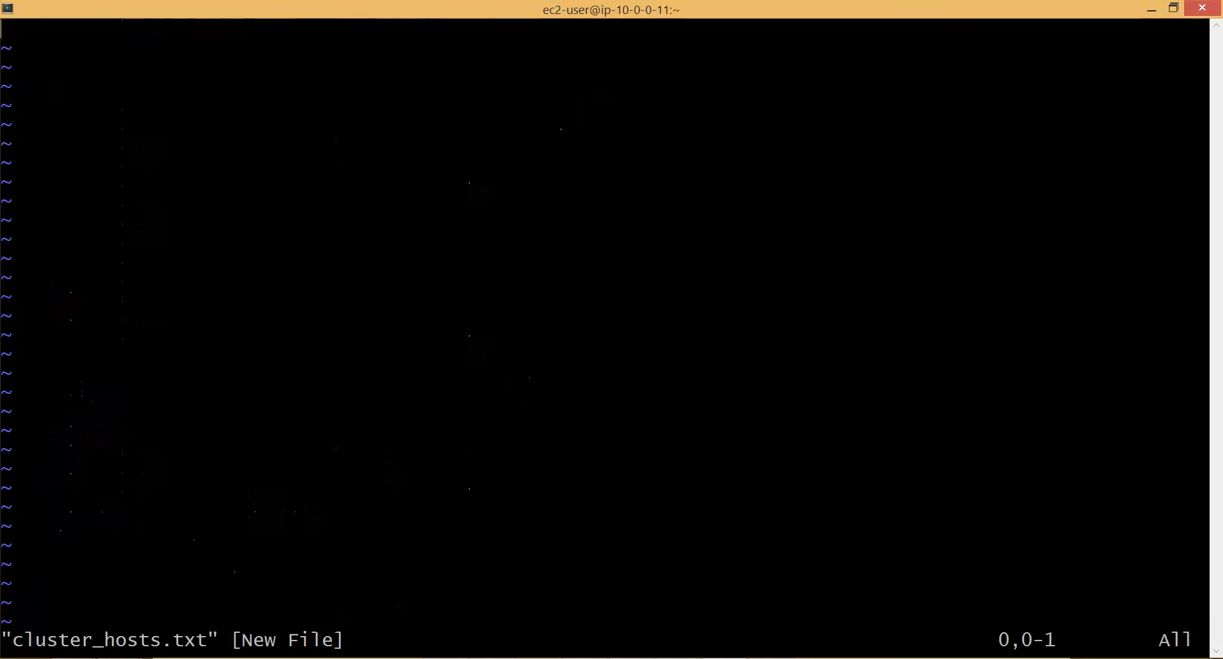
text(ip)
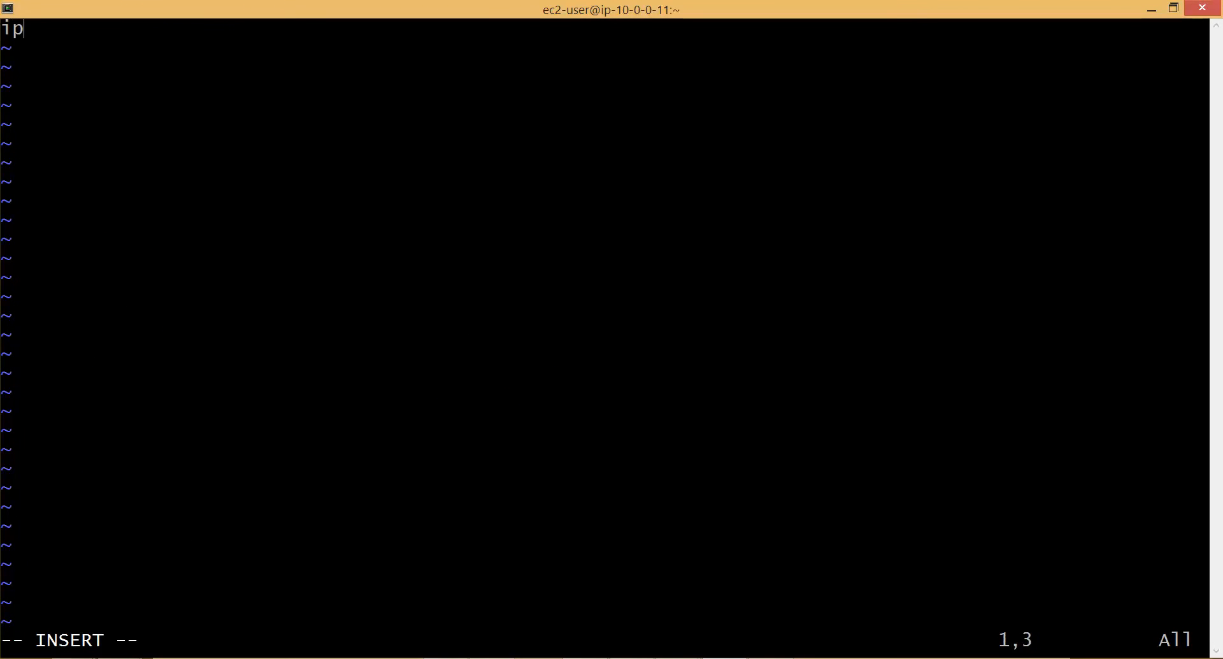
text(-10-0-0-11.)
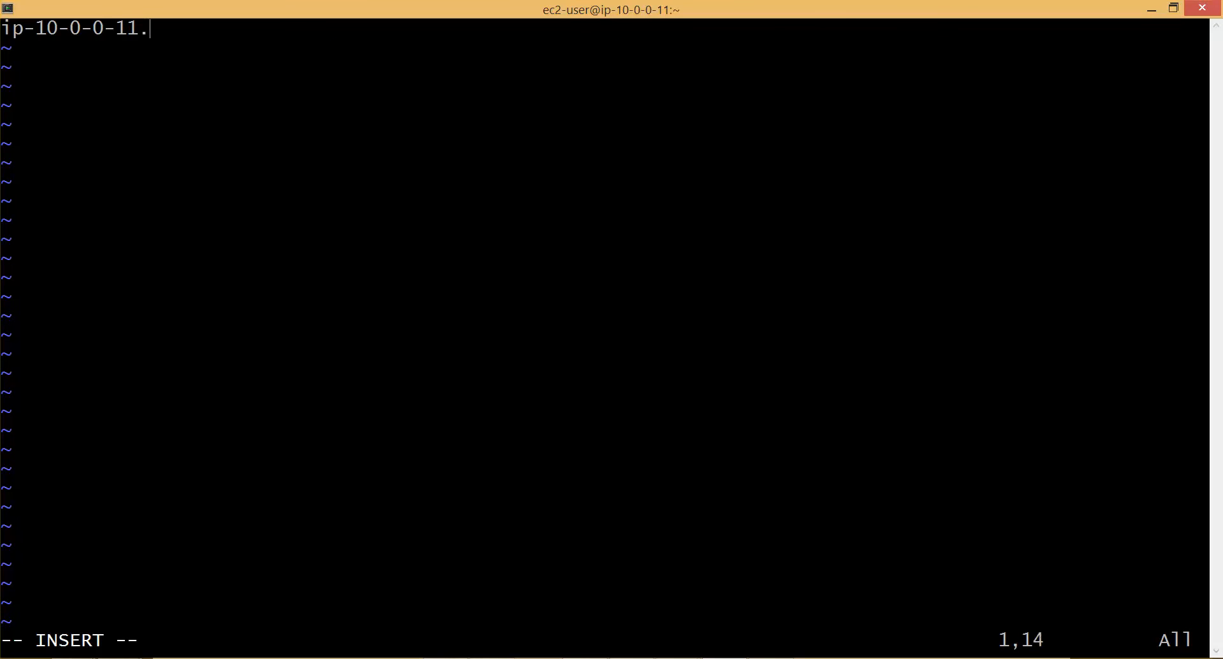
text(ec2.inter)
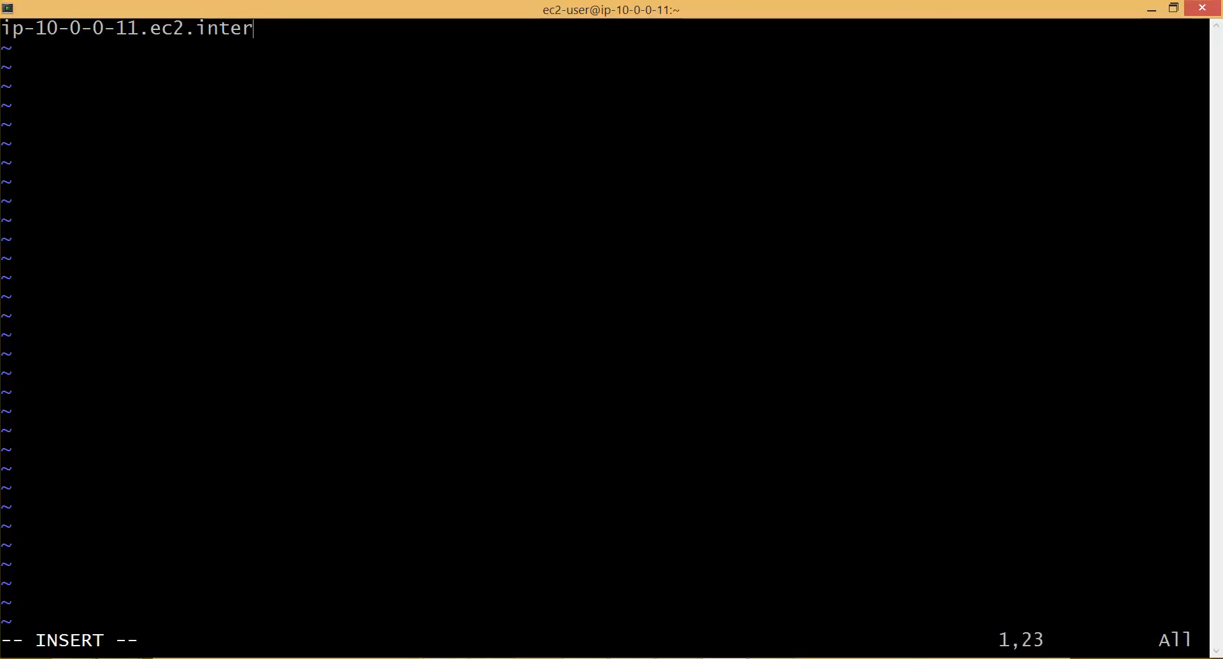
text(nal)
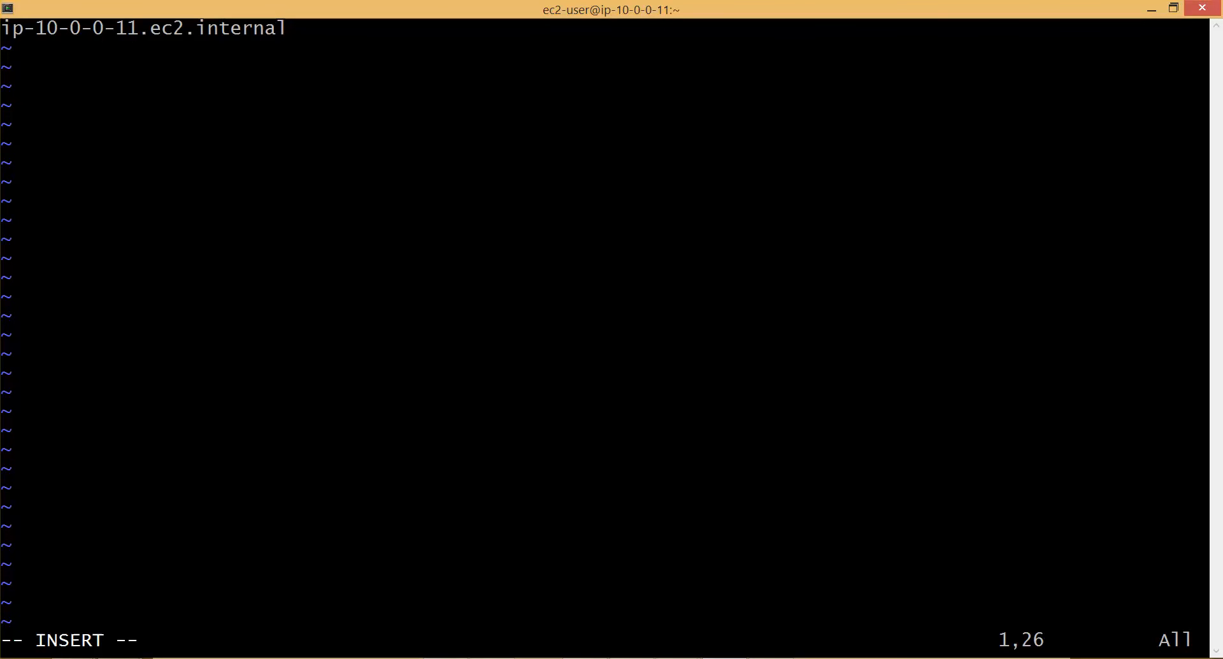
Add ip-10-0-0-12.ec2.internal on the next line and save with :w
text(ip)
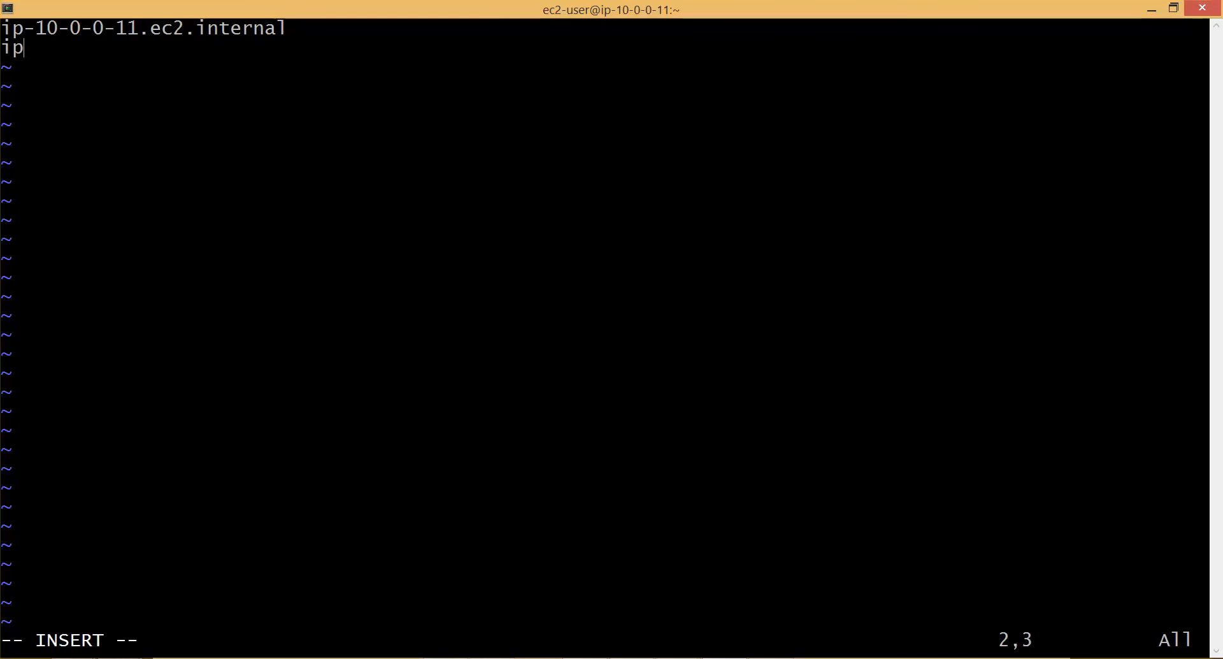
text(-10-0-)
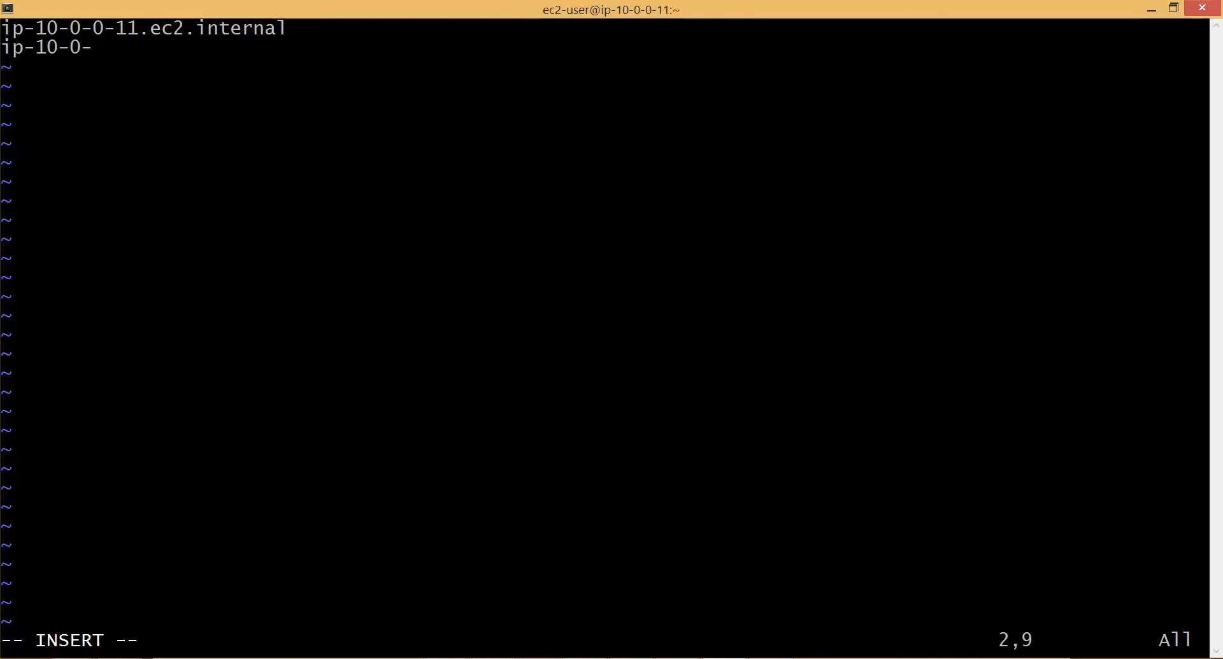
text(0-1)
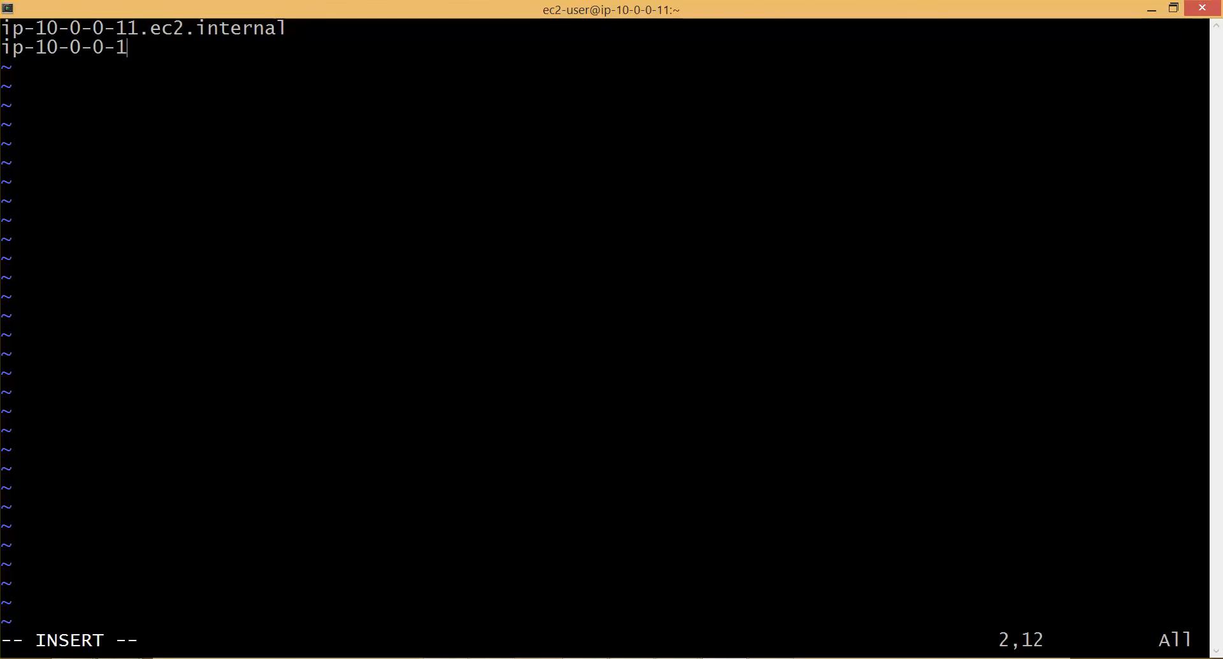
key(BackSpace)
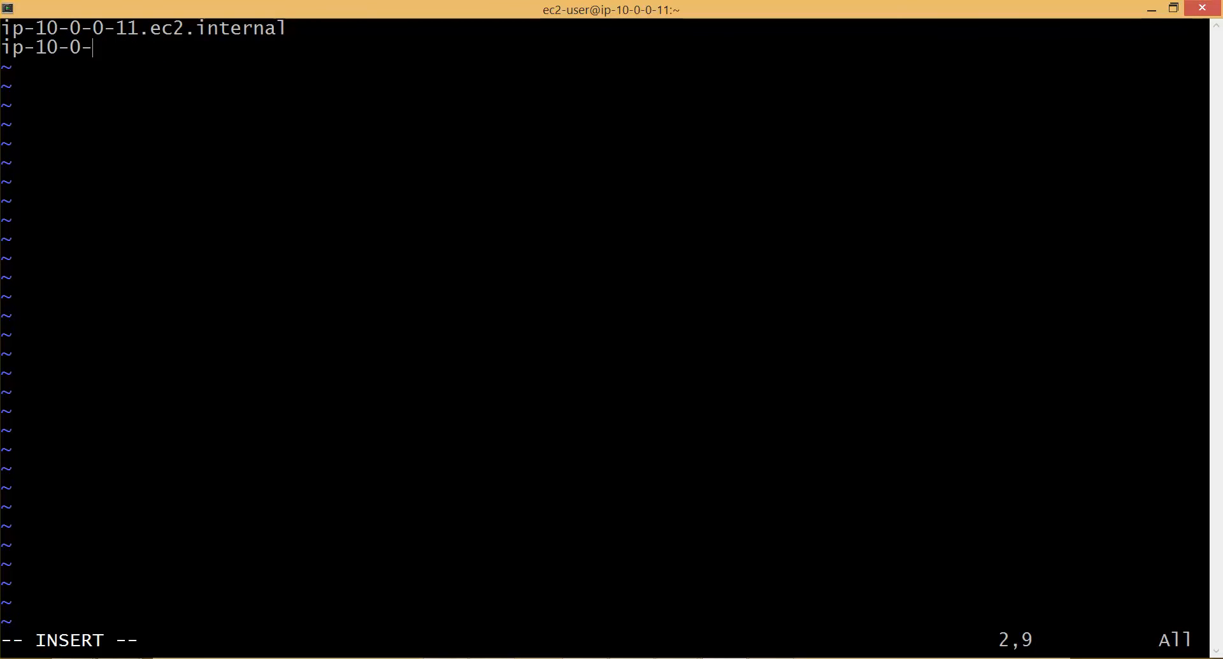
text(12.ec)
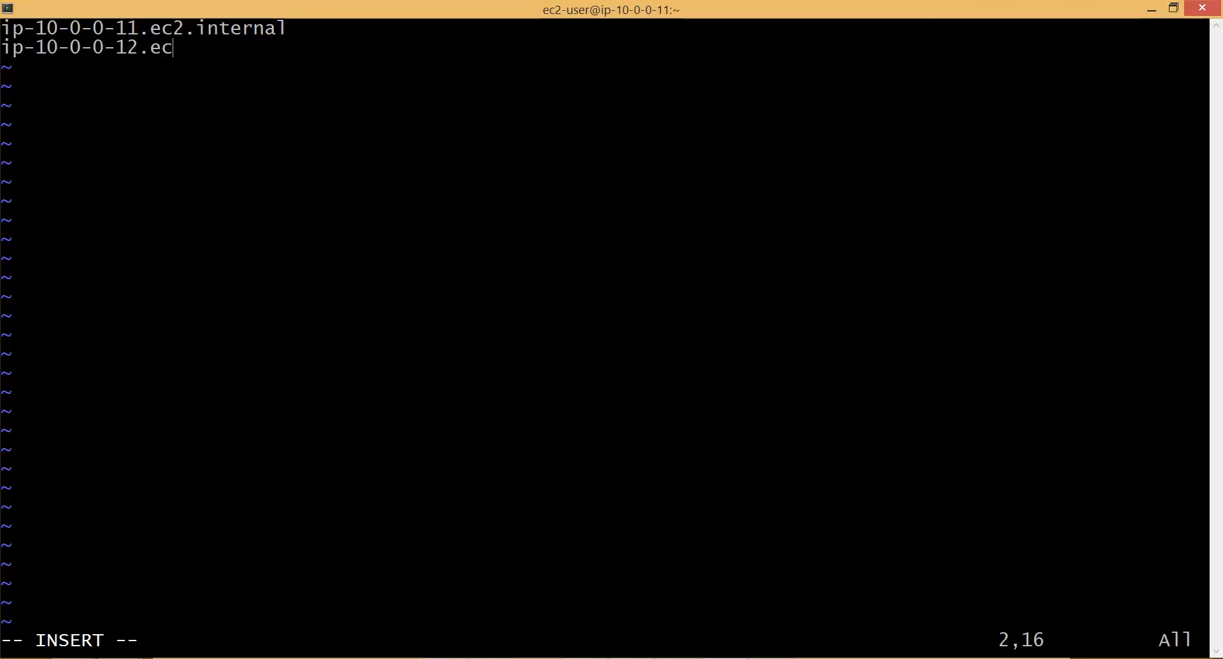
text(2.internal)
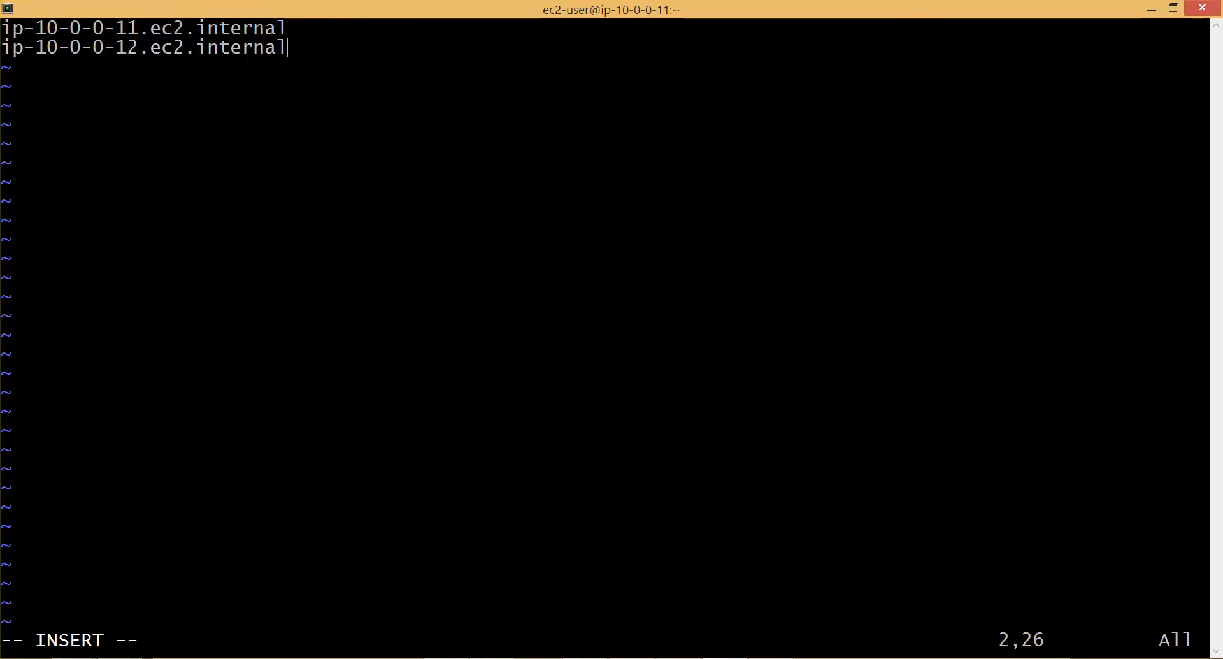
text(:w)
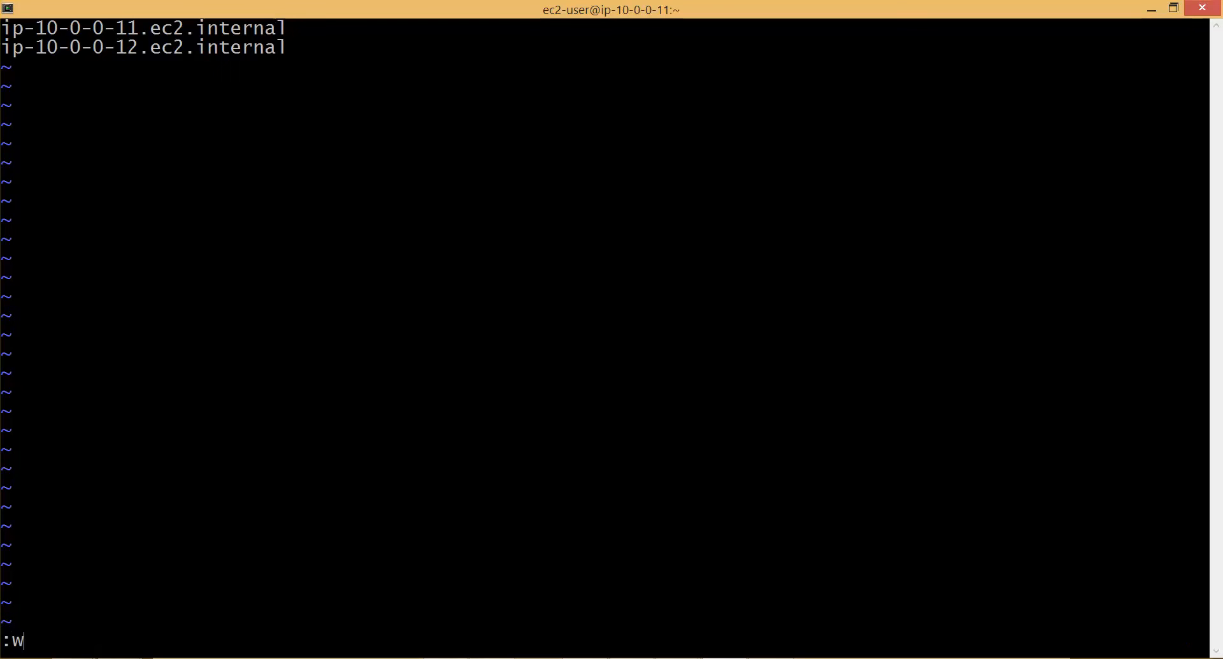
Select Hadoop-Master01 and Hadoop-Master02 in EC2 and highlight Master01's private IP
key(BackSpace)
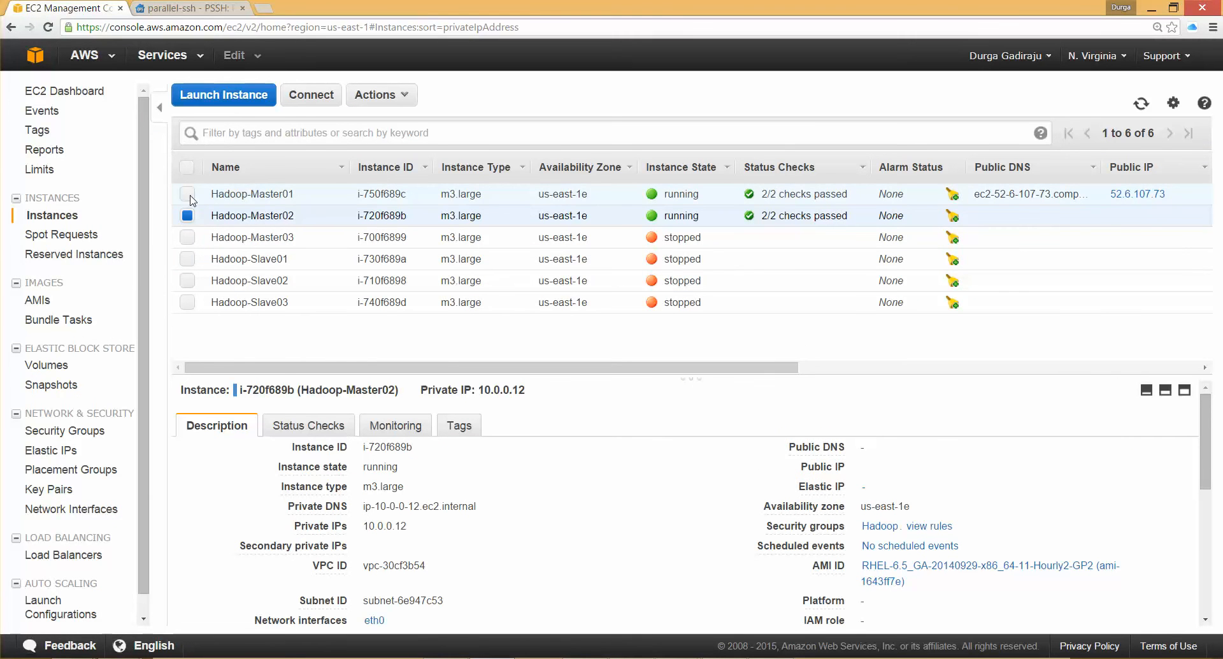
click(188, 194)
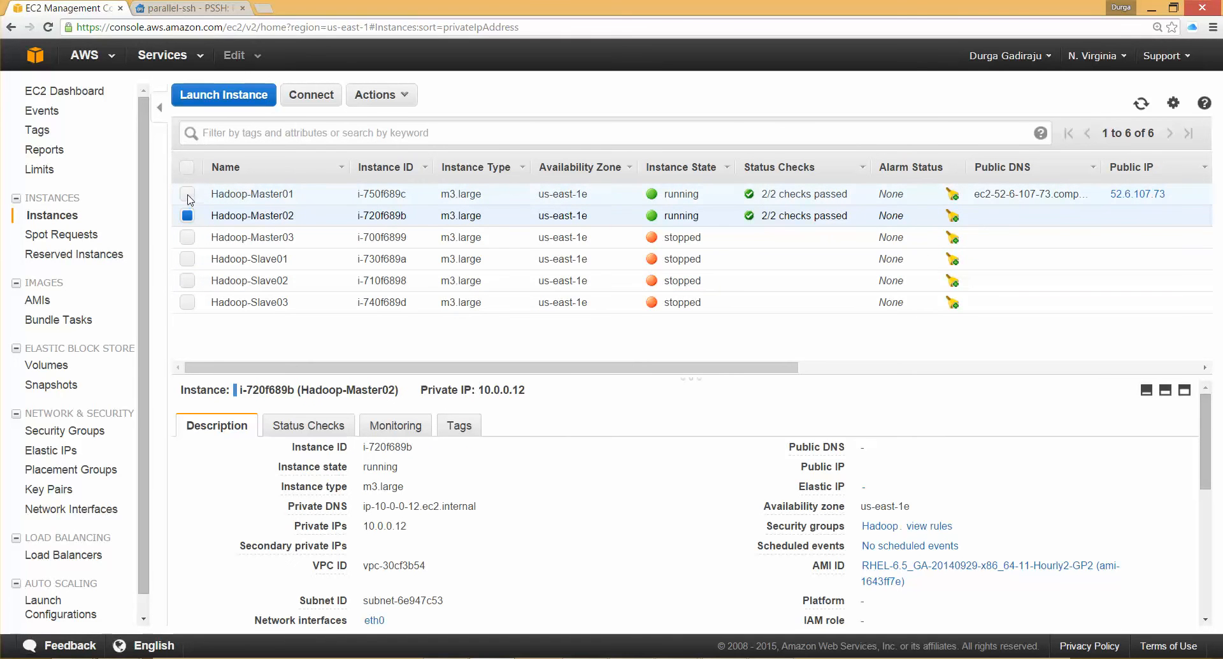
click(188, 193)
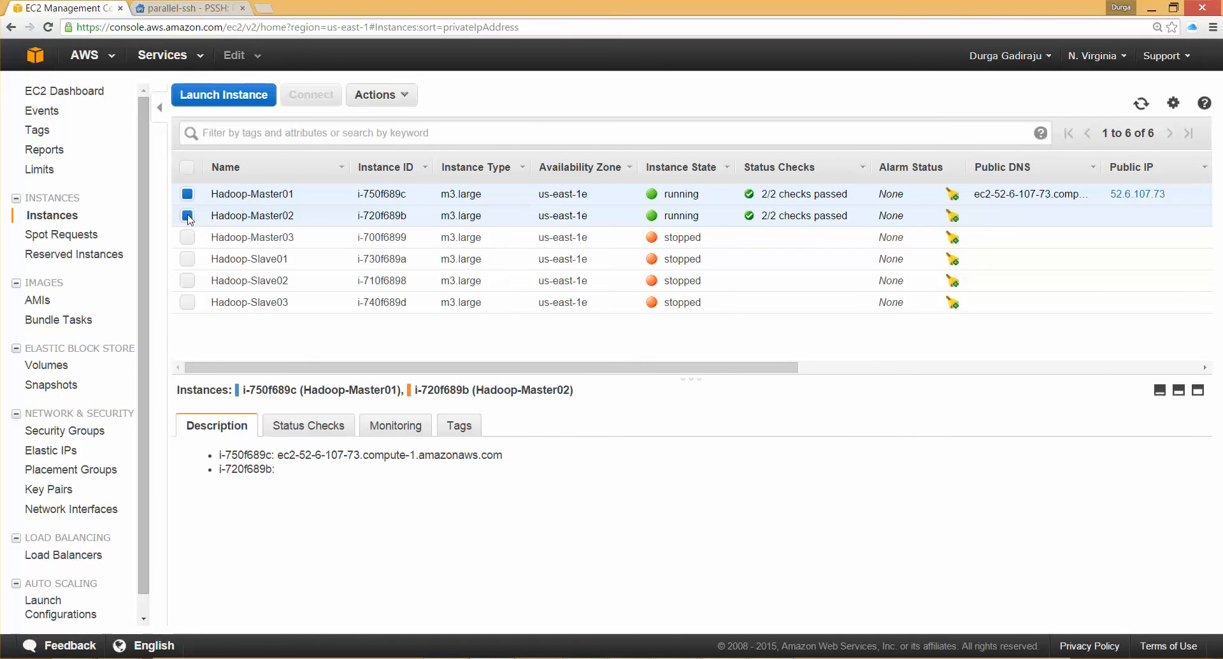
click(187, 215)
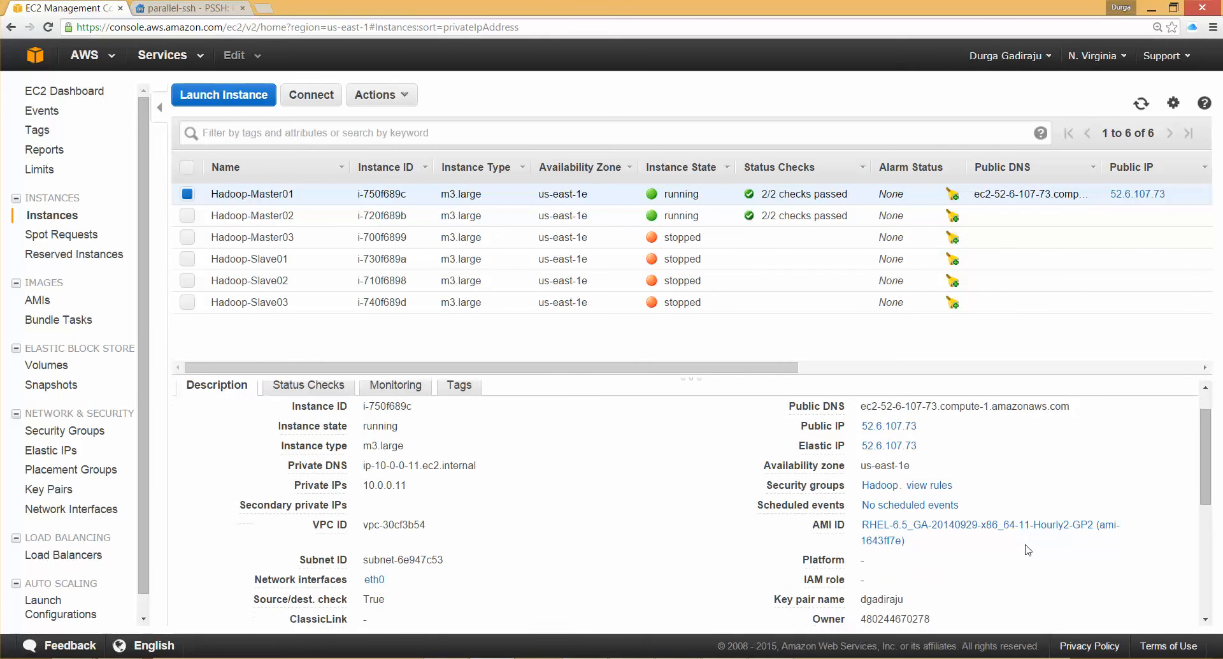
scroll(down, 3)
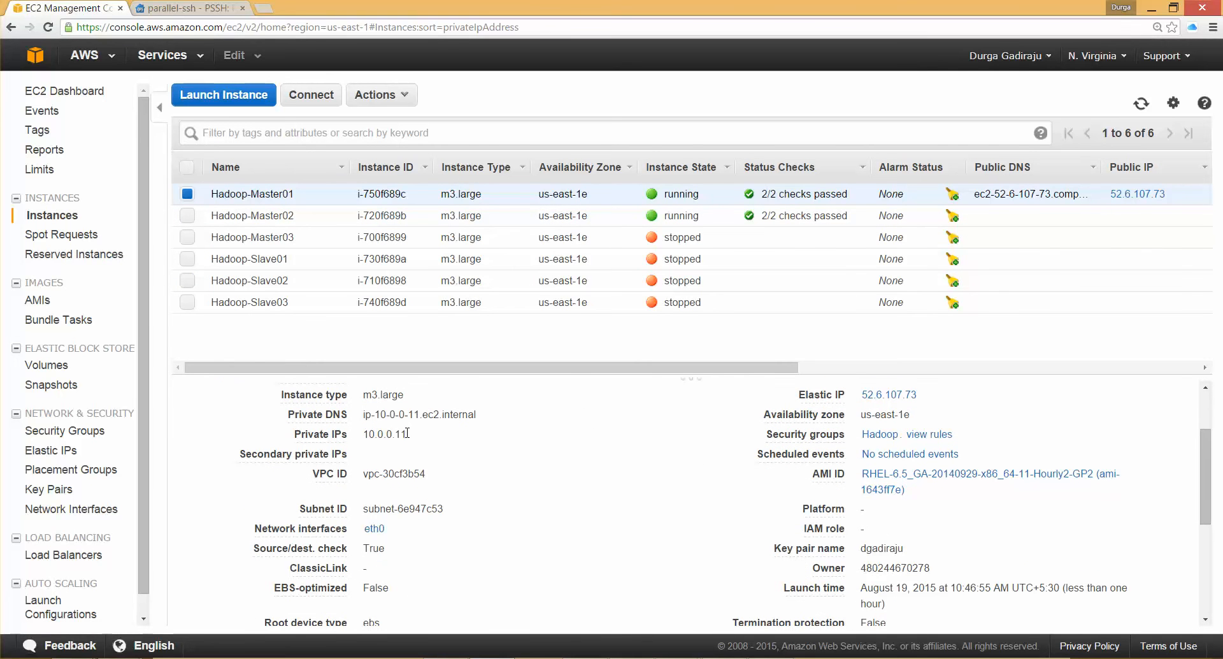
double_click(384, 434)
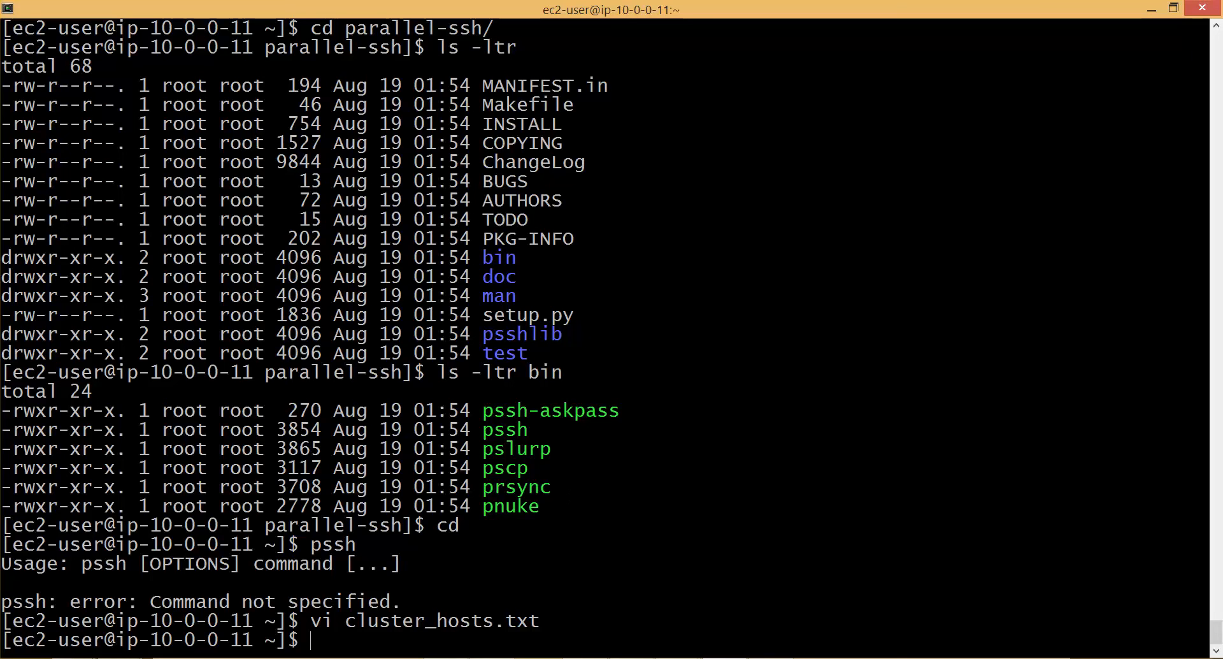
Run pssh as root over cluster_hosts.txt to touch 'testing' on both hosts
text(pss)
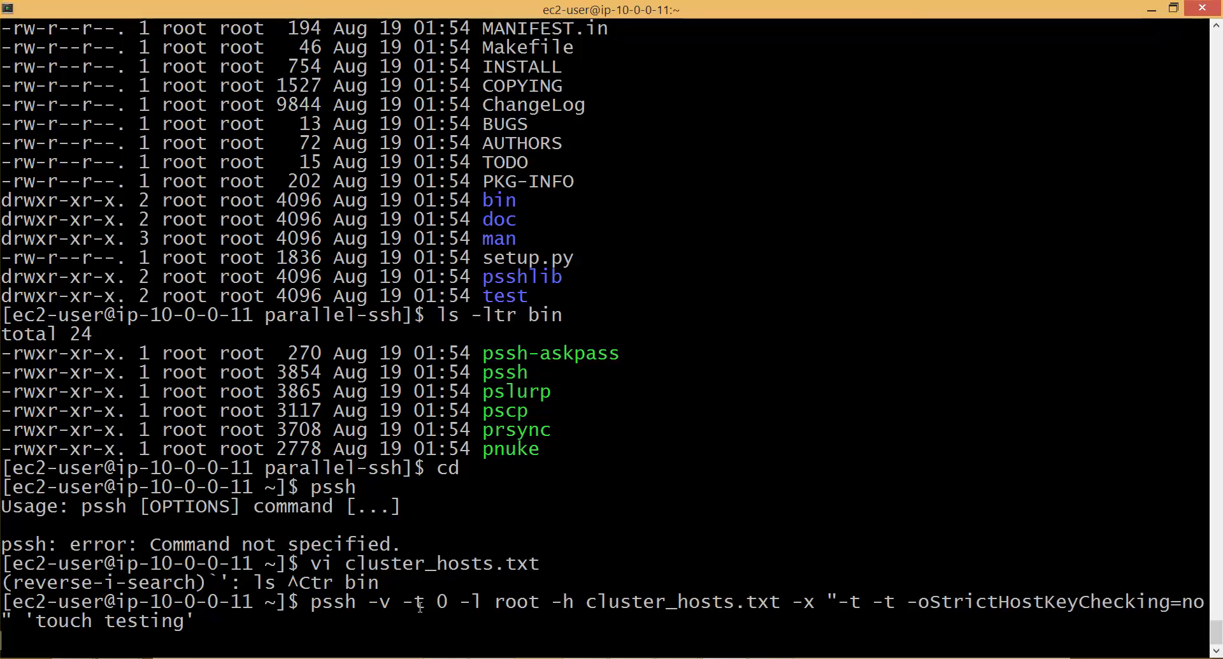
key(Return)
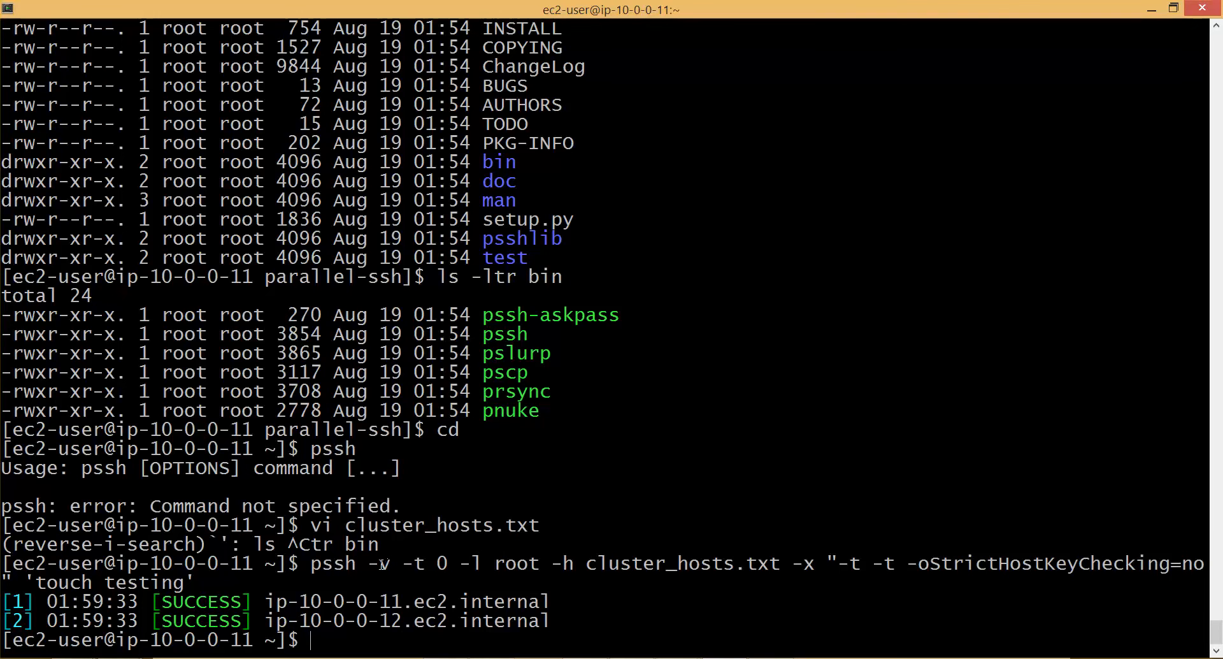
mouse_move(414, 564)
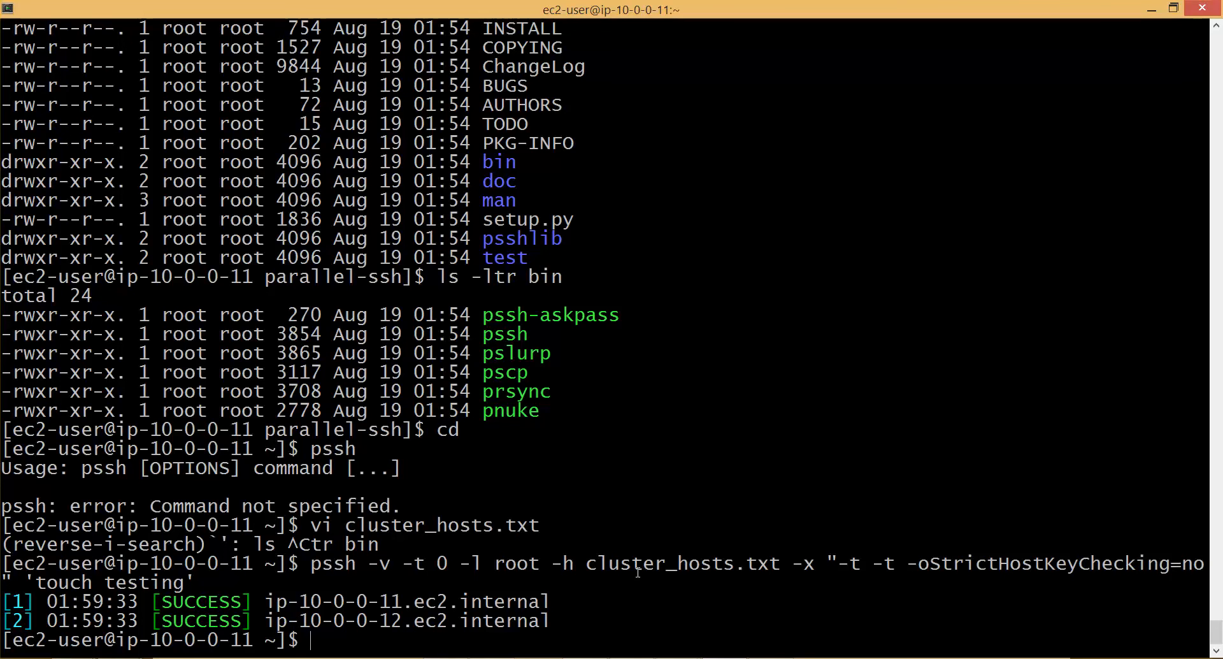
List the home folder and /root with ls -ltr, retrying /root with sudo
text(ls -)
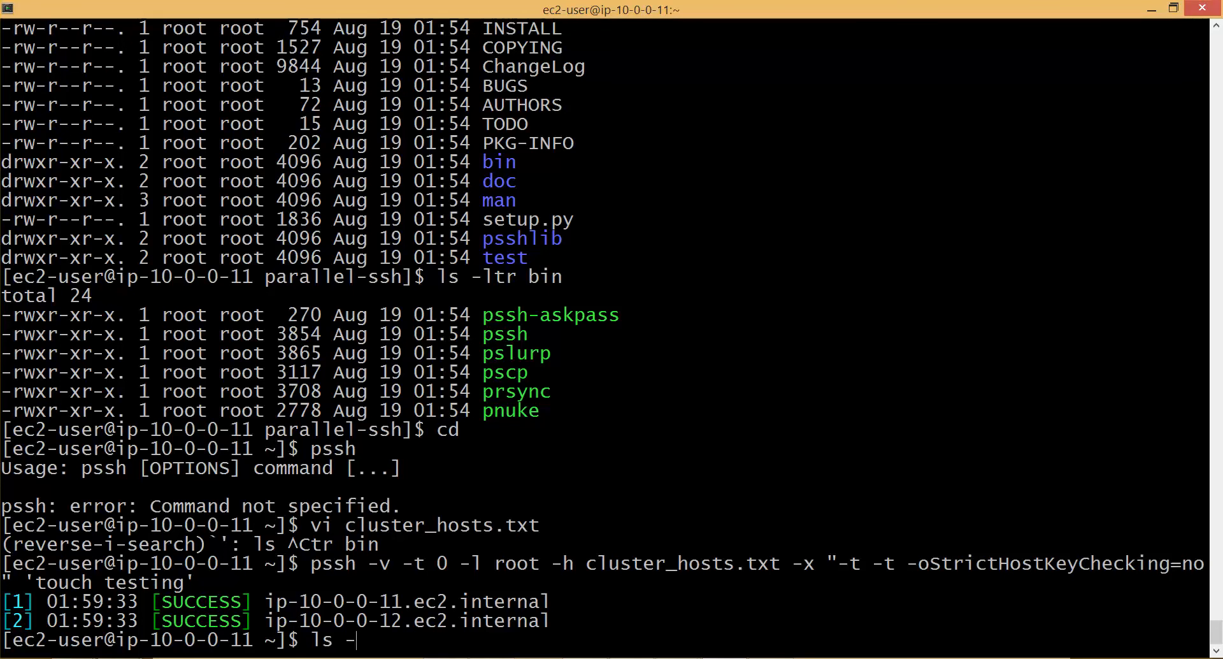
text(-)
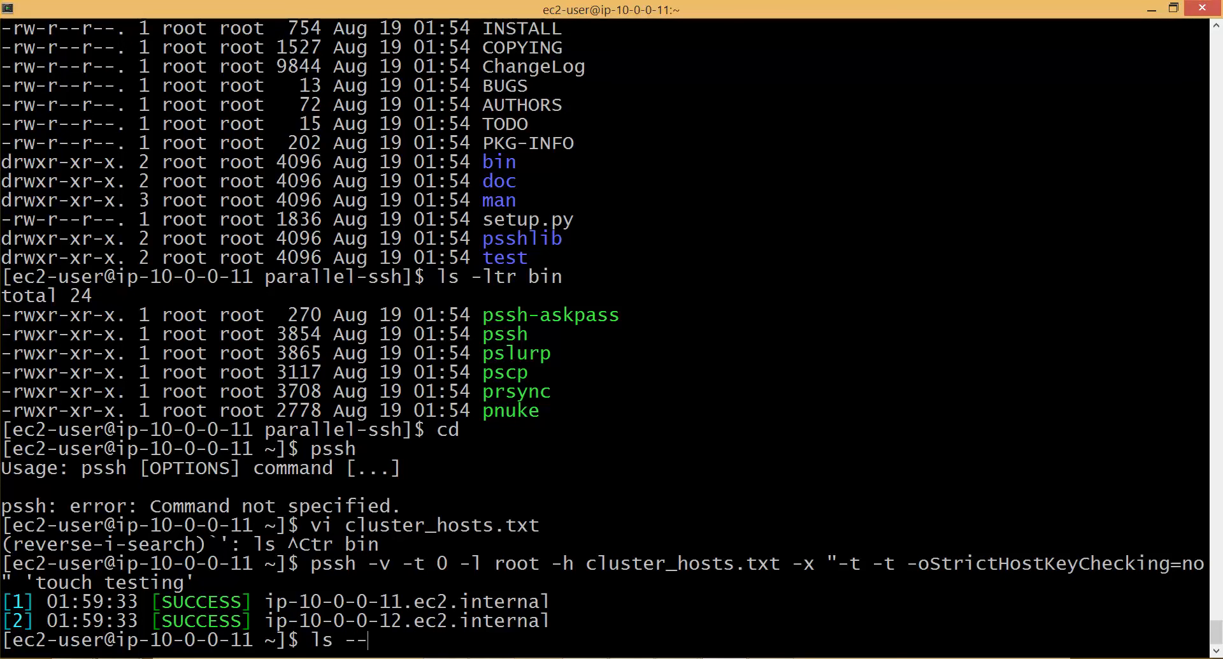
key(BackSpace)
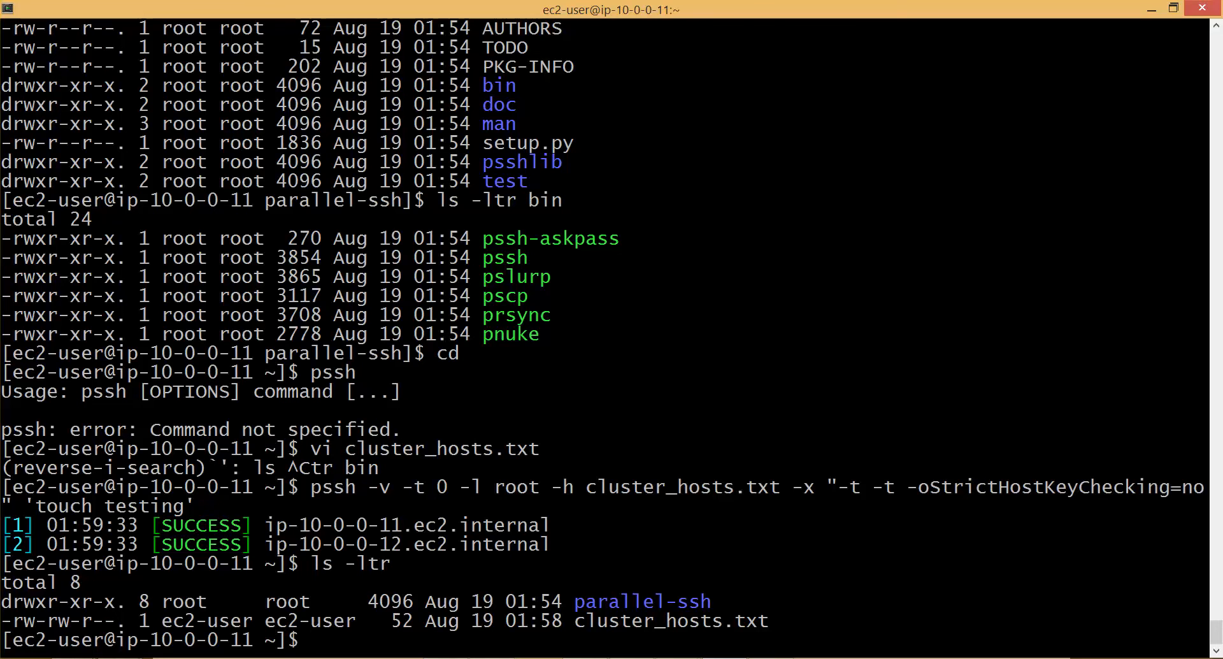
text(ls -l)
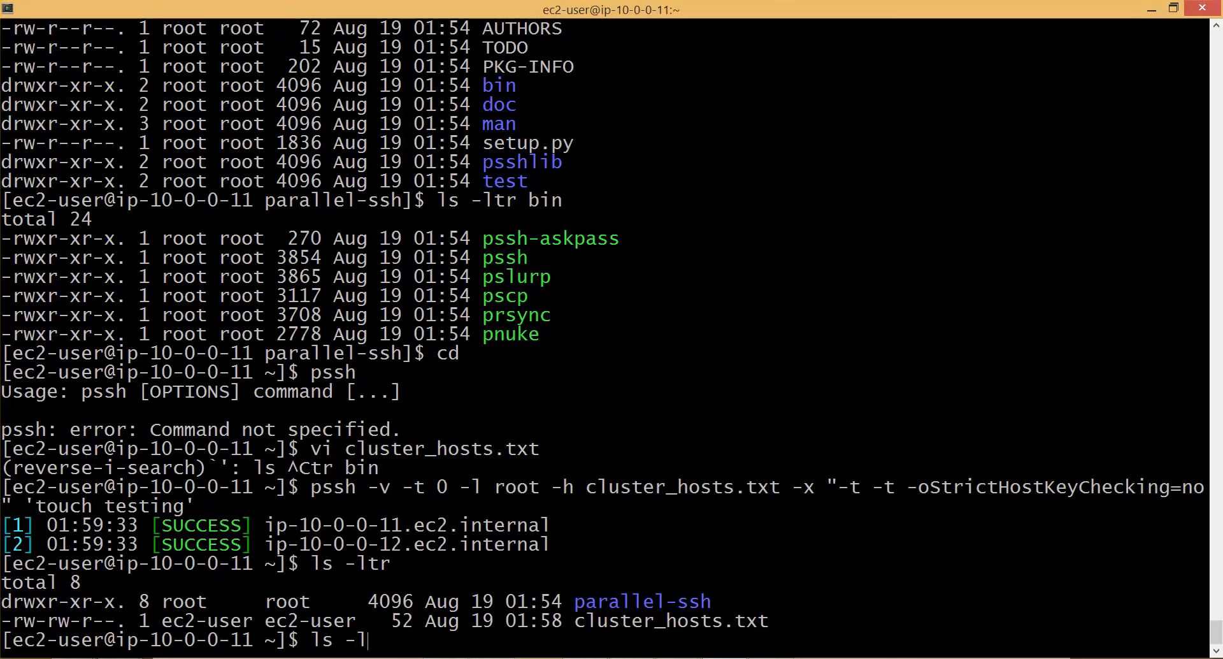
text(tr /root)
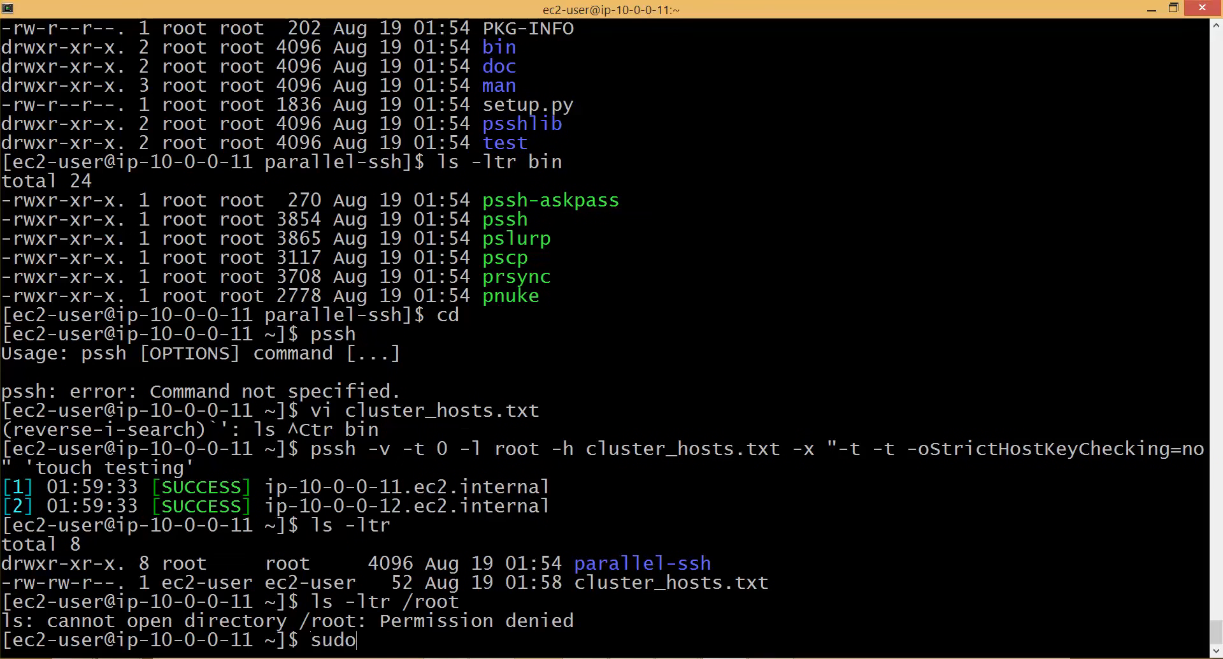
text(ls -ltr /r)
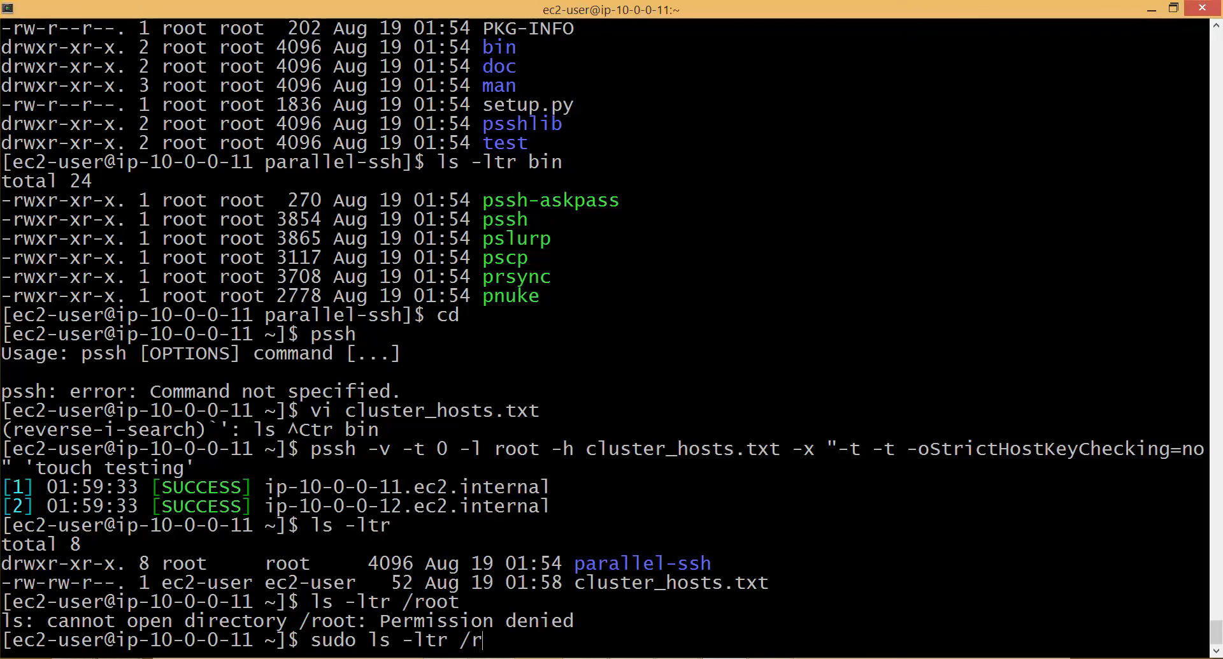
key(Return)
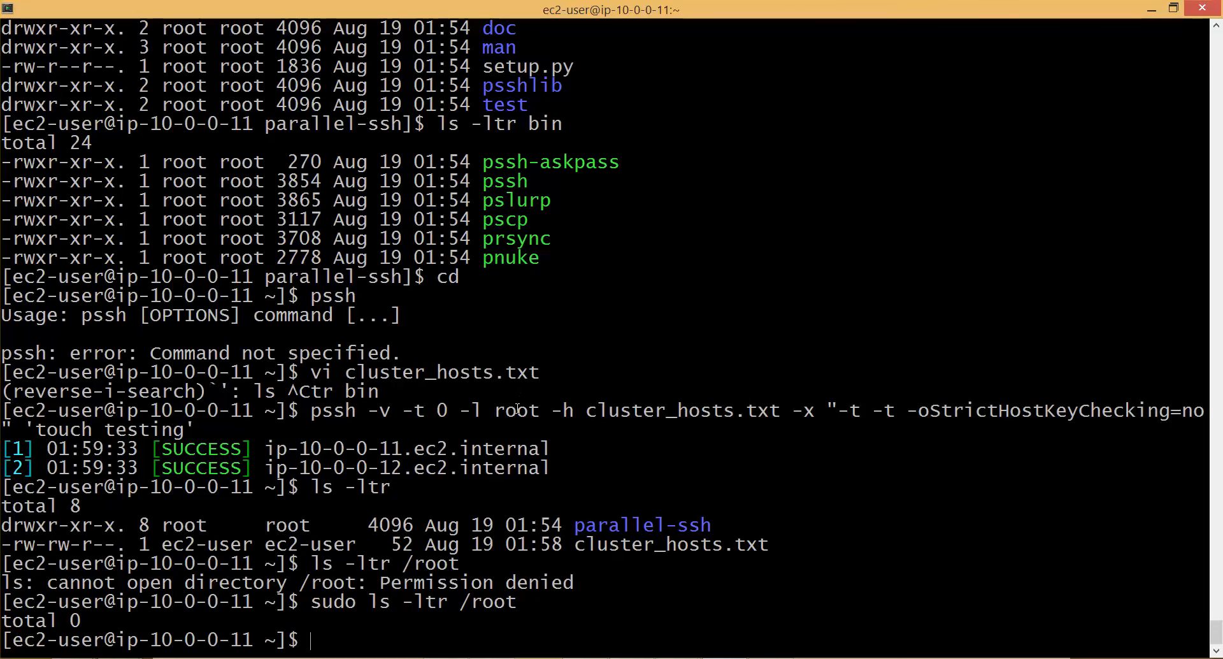
text(sudo ls -ltr /root)
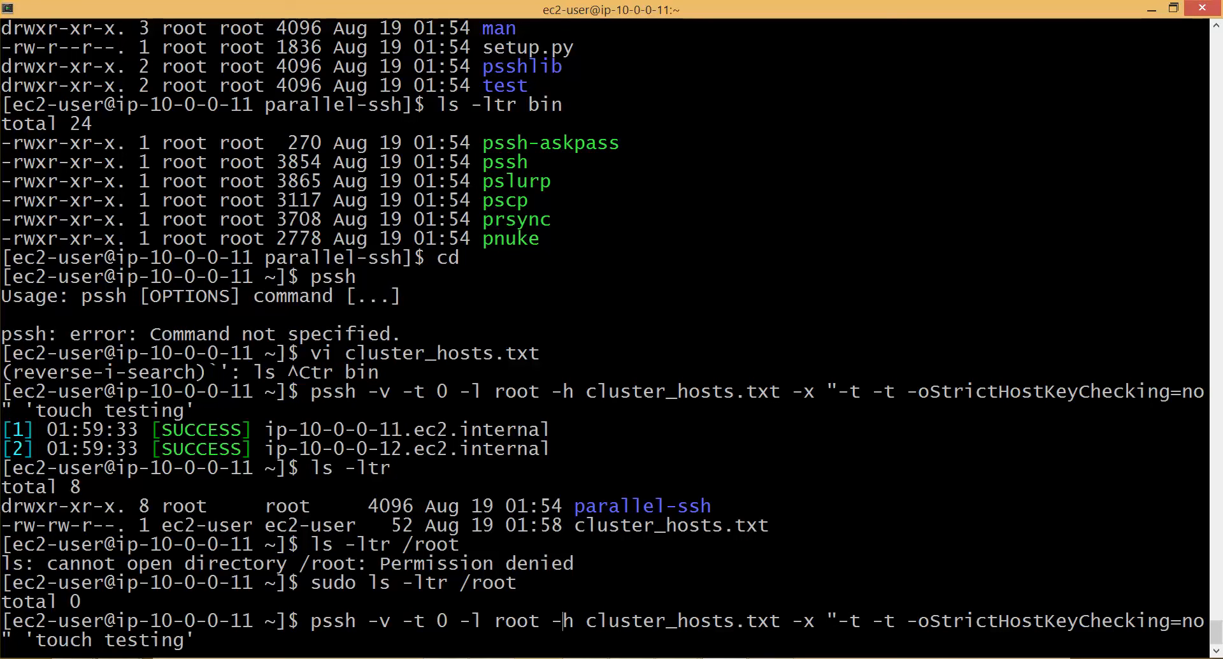
Edit the recalled pssh 'touch testing' command to use -l ec2-user instead of root
text(|)
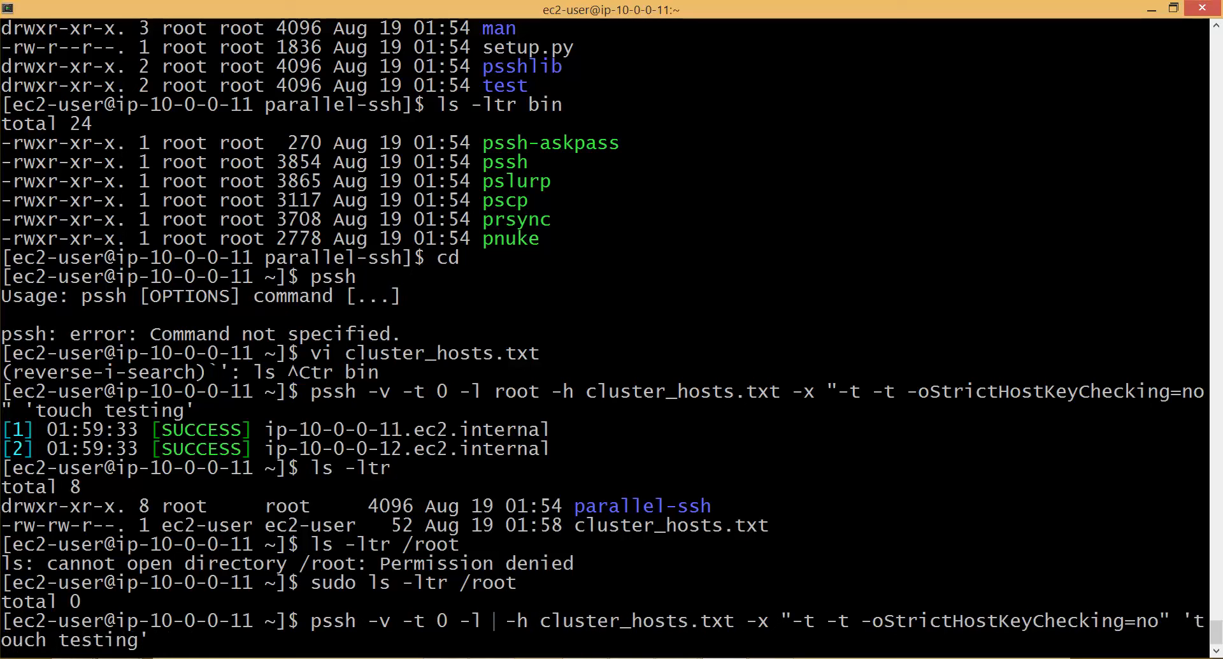
text(ec)
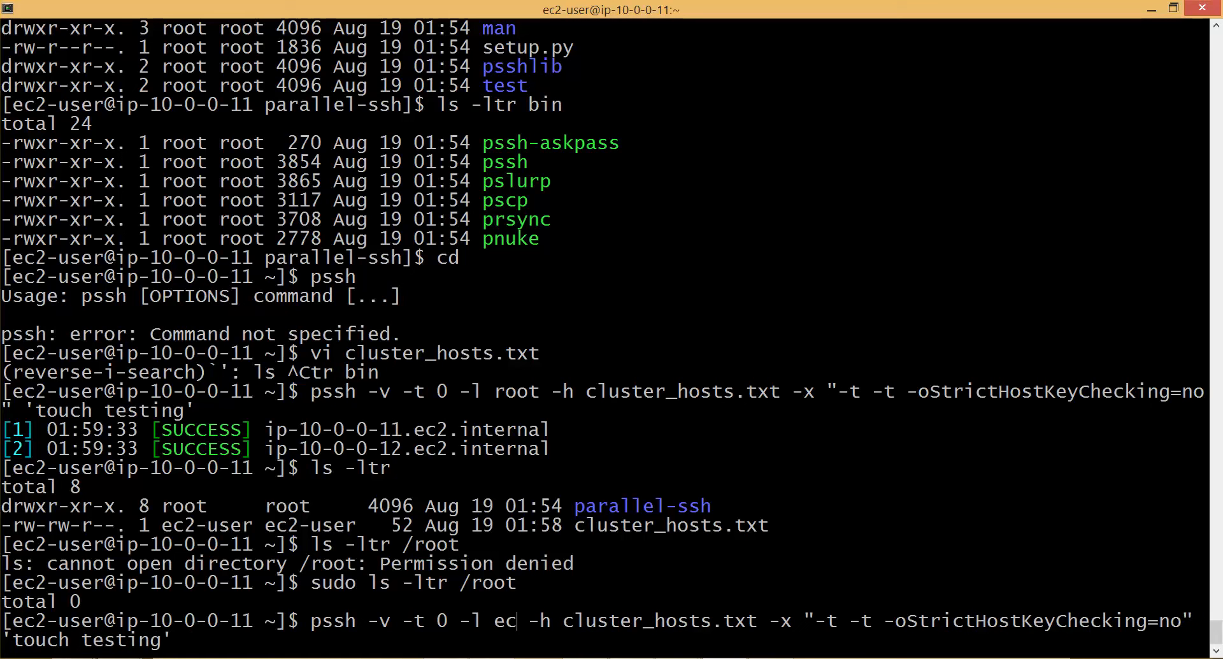
text(-user)
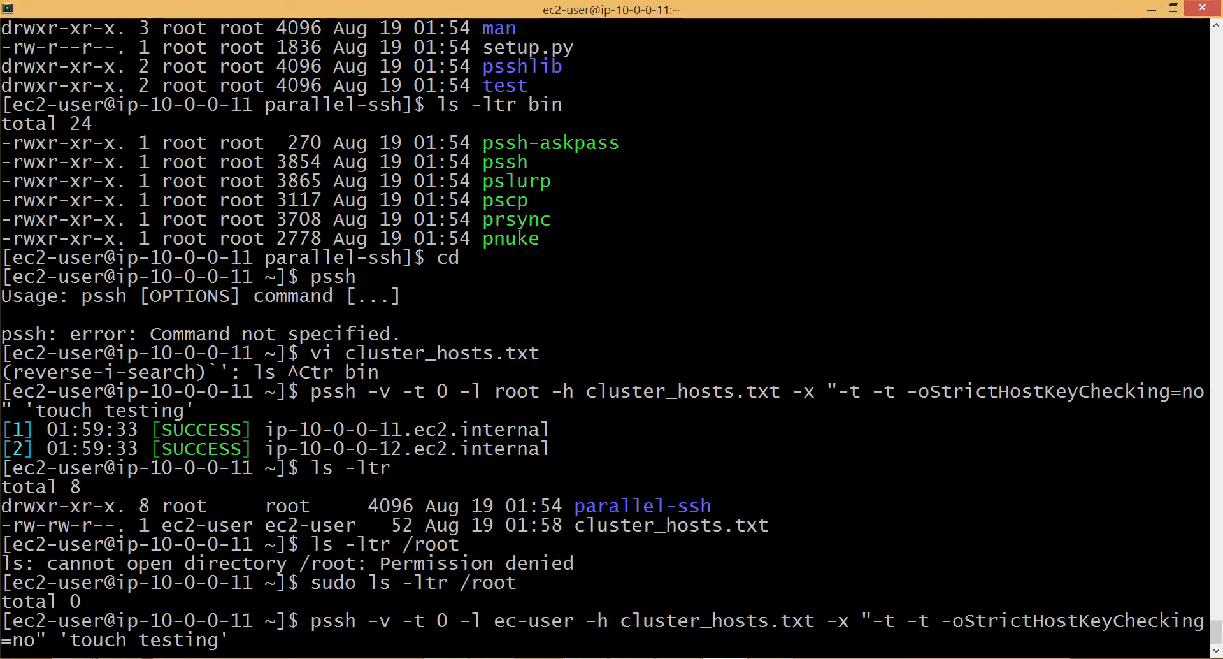
text(w)
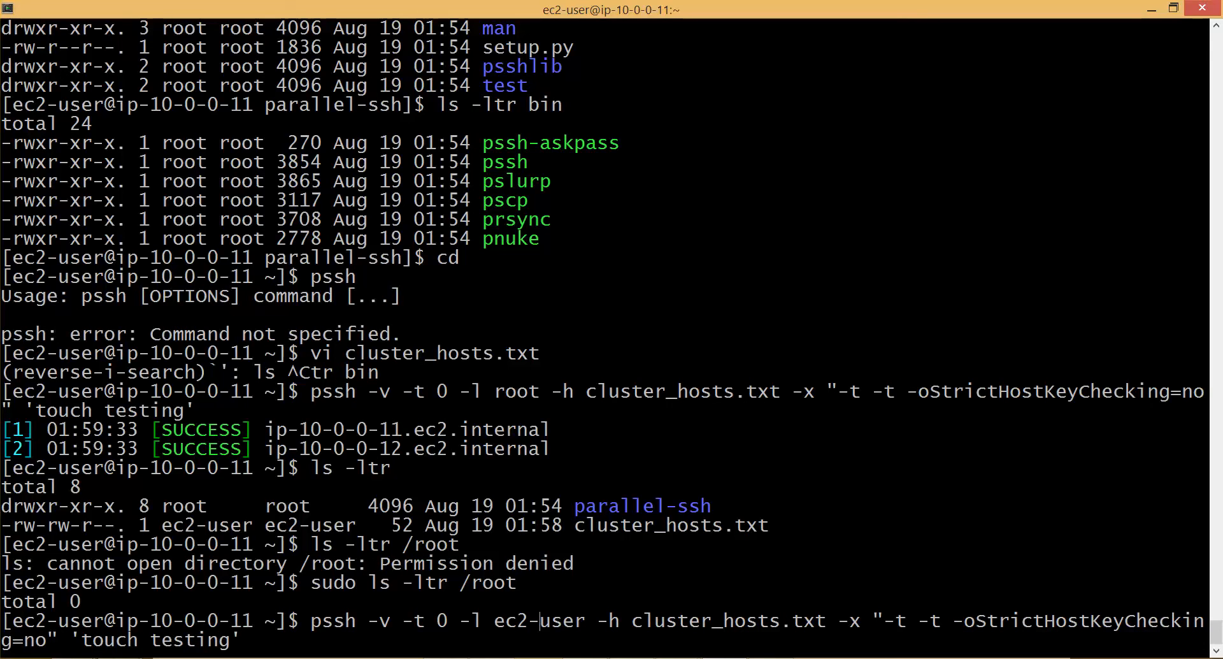
mouse_move(620, 621)
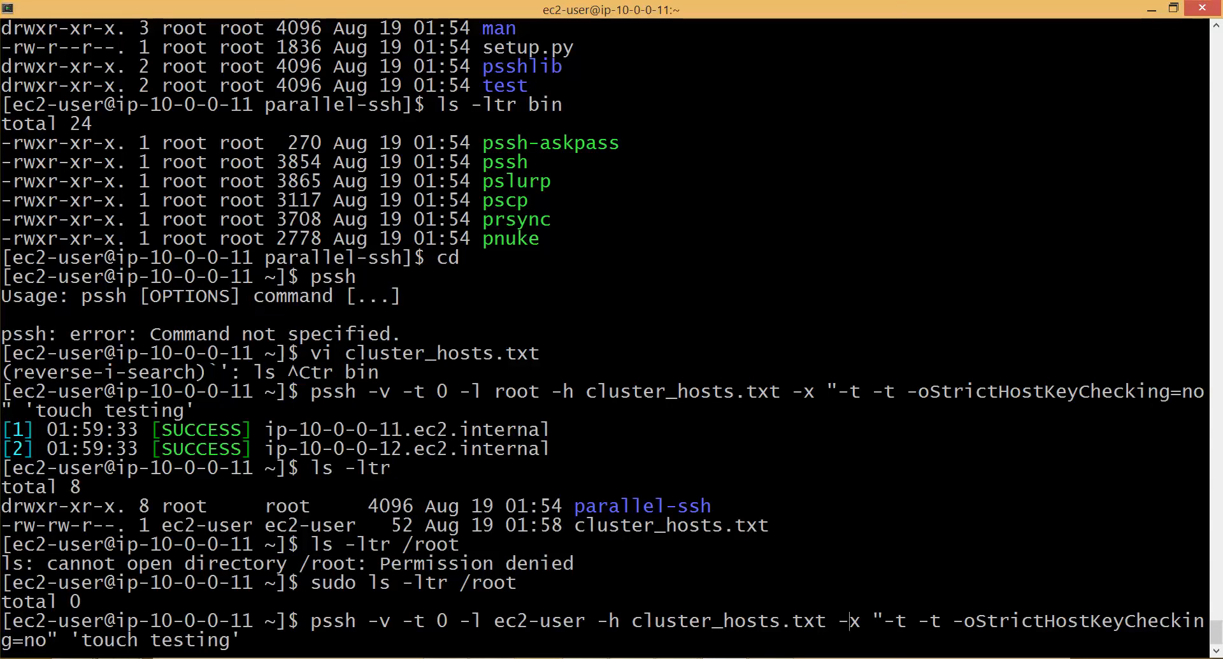
key(Right)
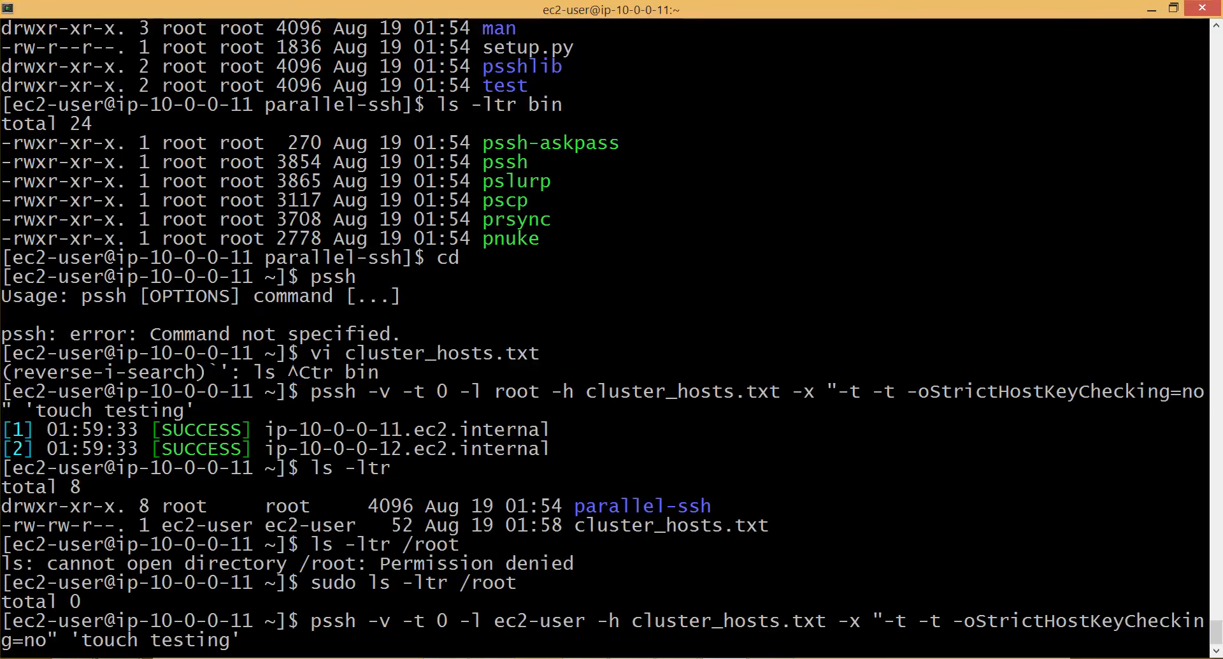
scroll(down, 3)
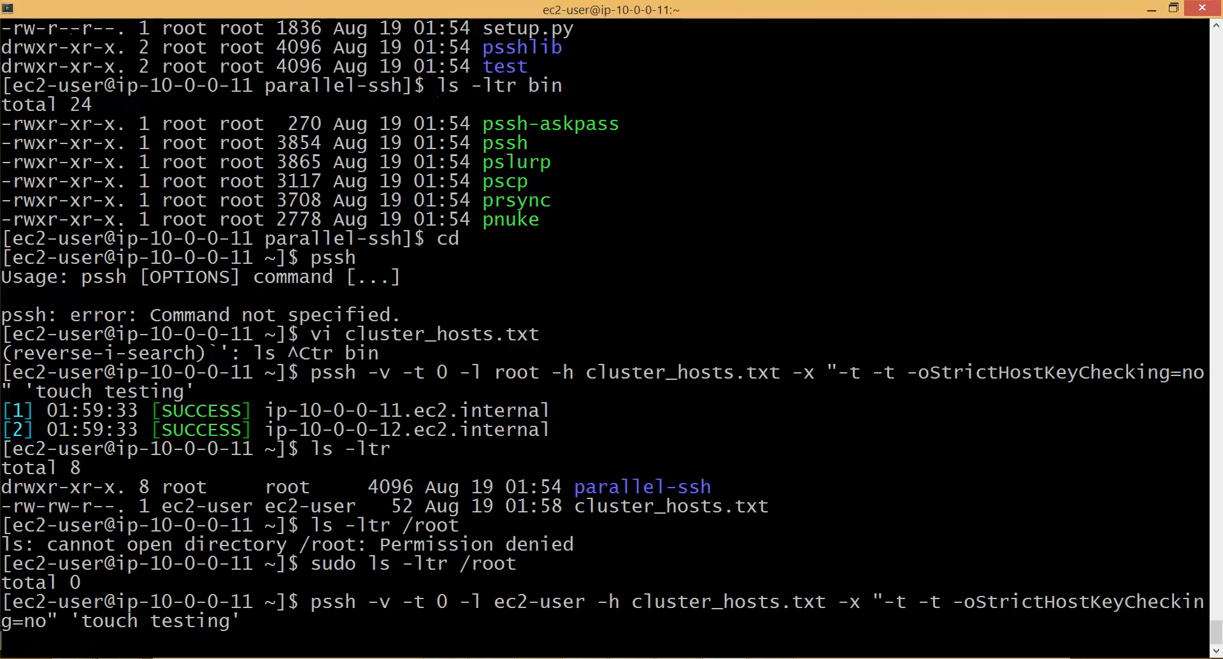
Run the ec2-user pssh command, then list the home folder with ls -ltr
key(Return)
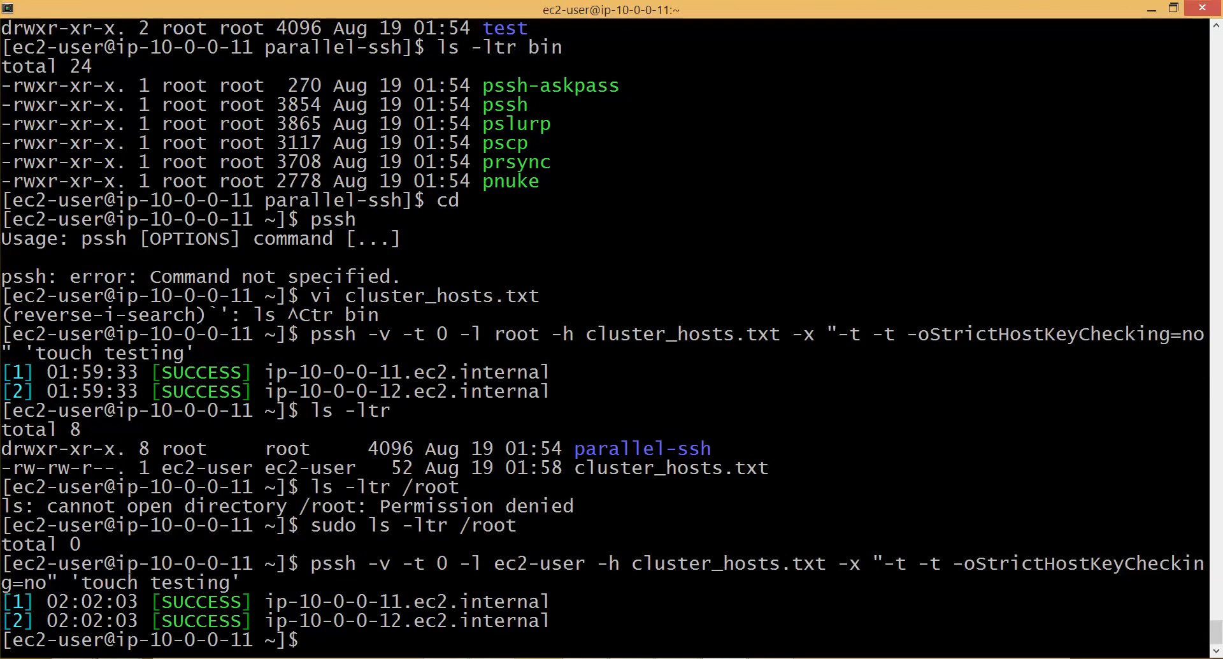
text(ls -lt)
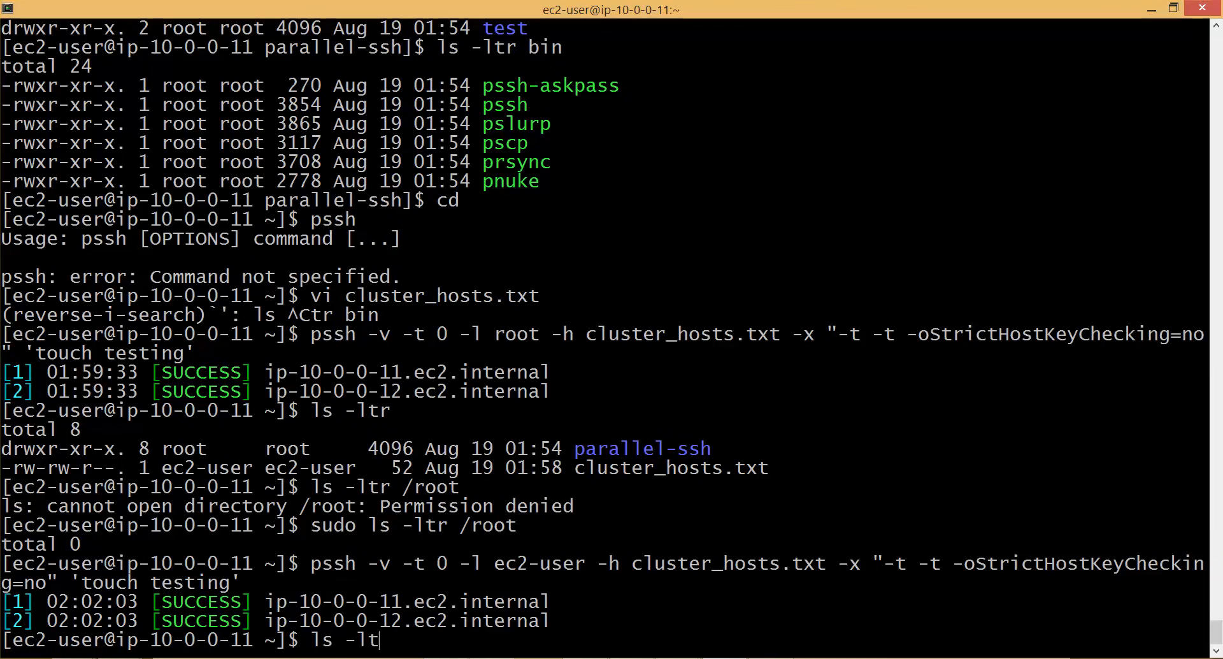
key(Return)
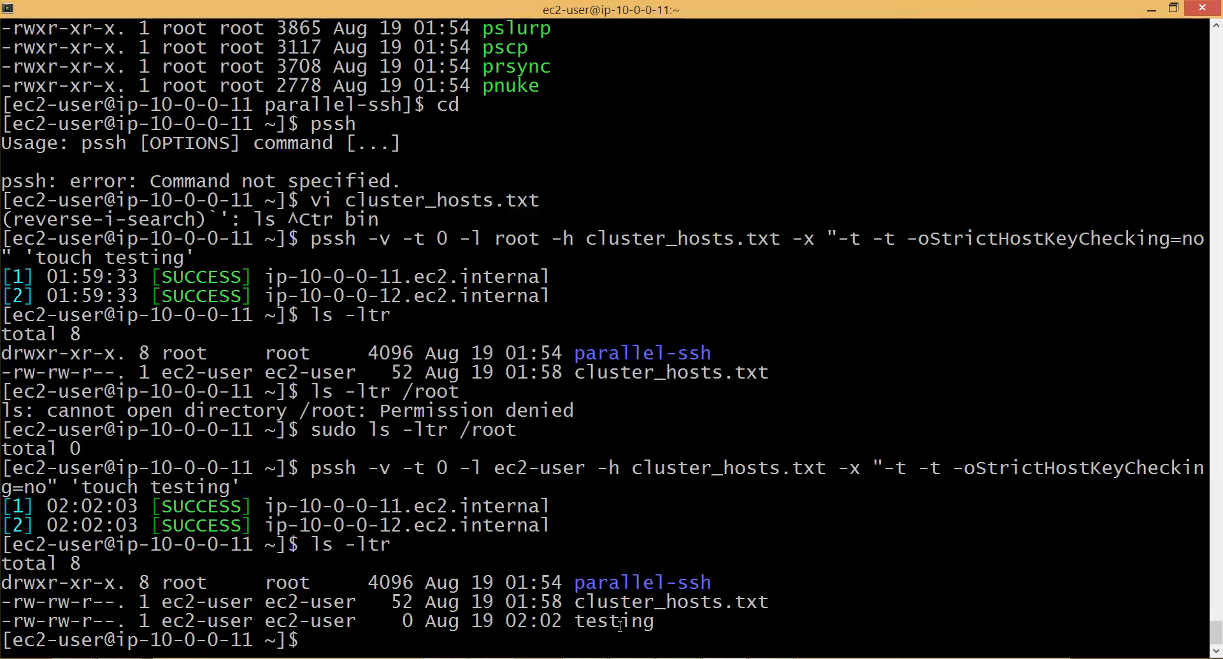
SSH as ec2-user to ip-10-0-0-12.ec2.internal, check for 'testing', then exit
text(ssh)
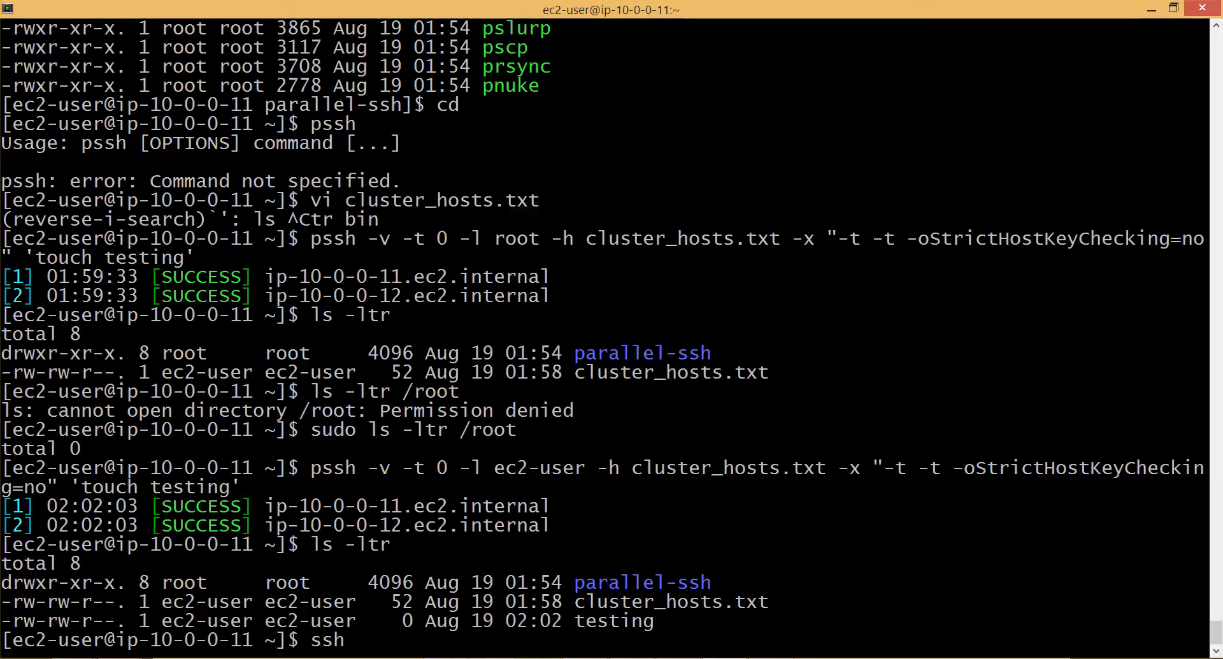
text(ec2-)
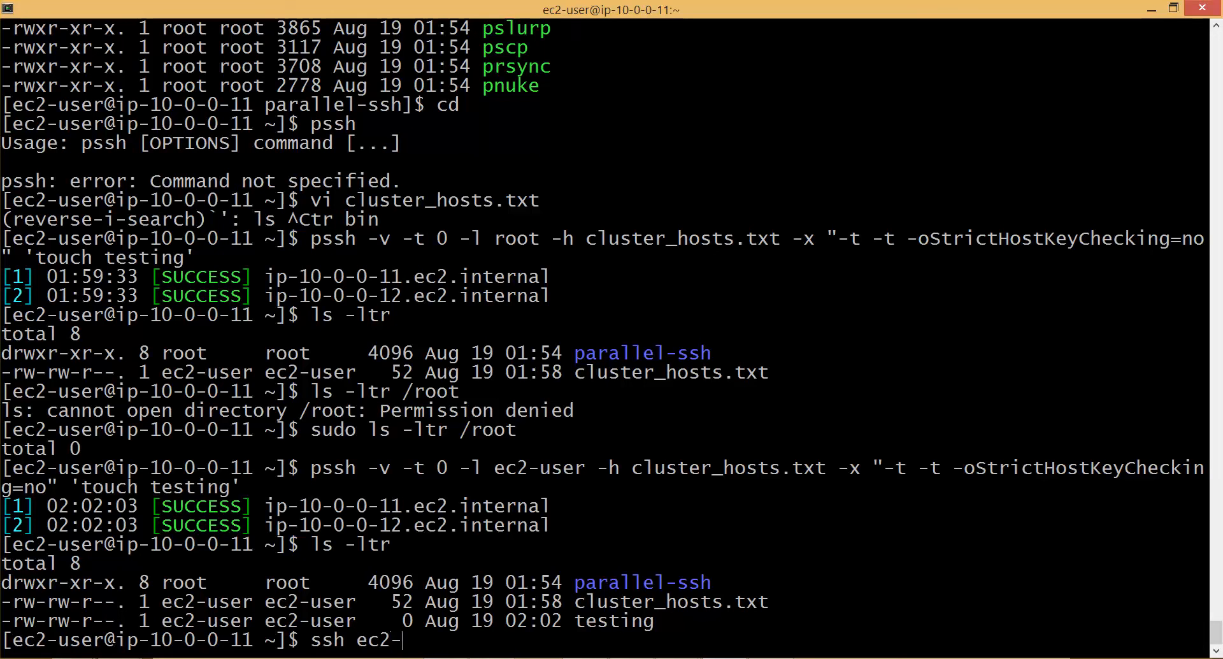
text(user@ip-10-0-)
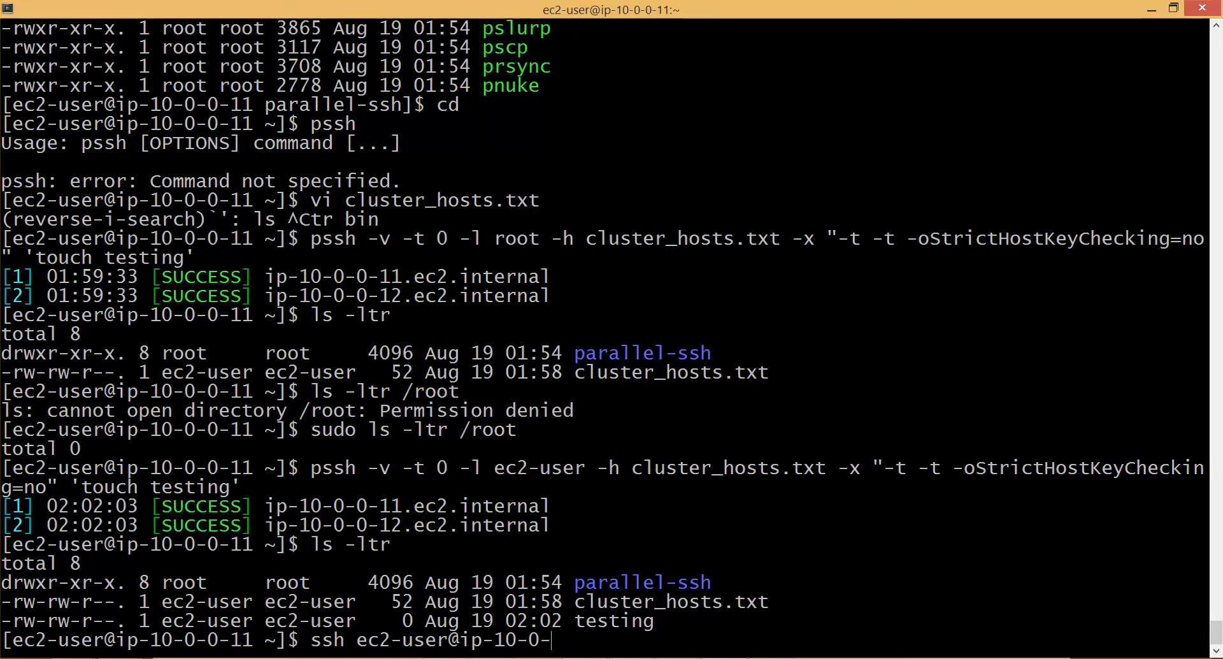
text(12.)
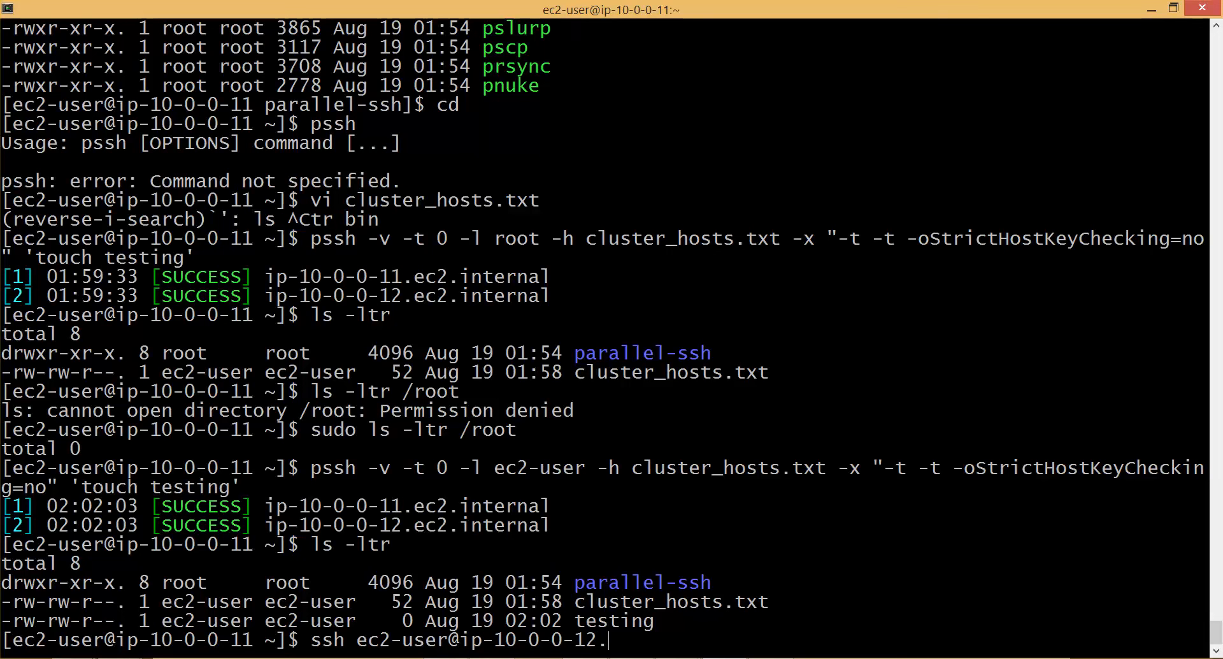
text(ec2.internal)
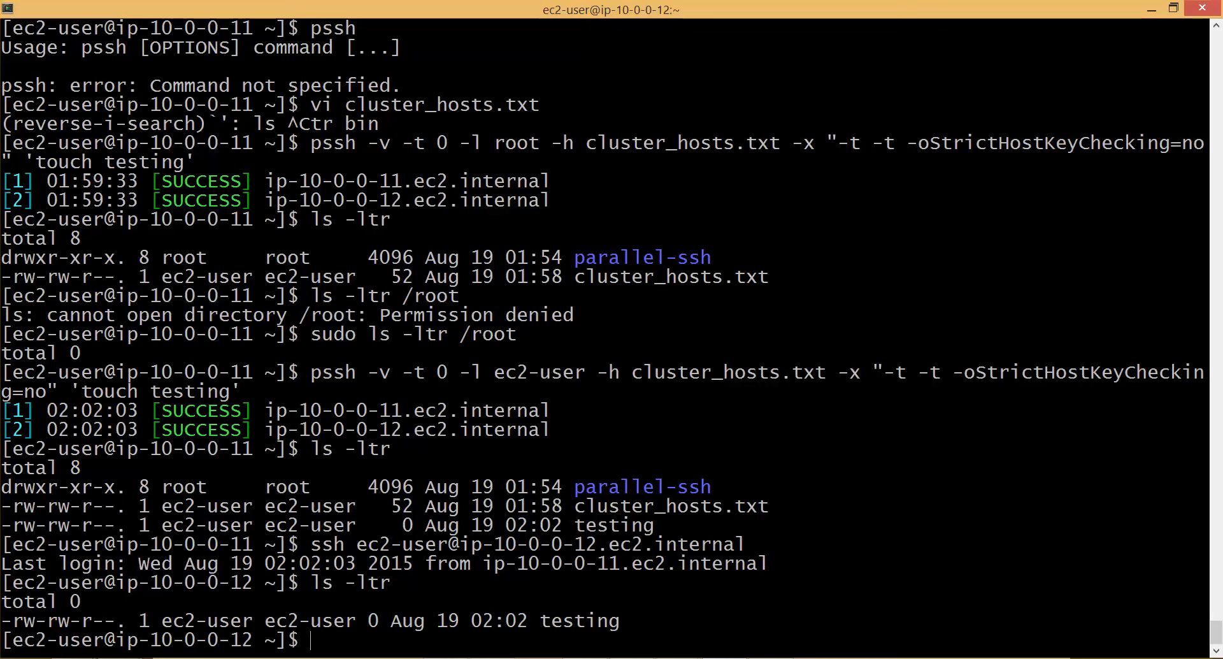
mouse_move(598, 615)
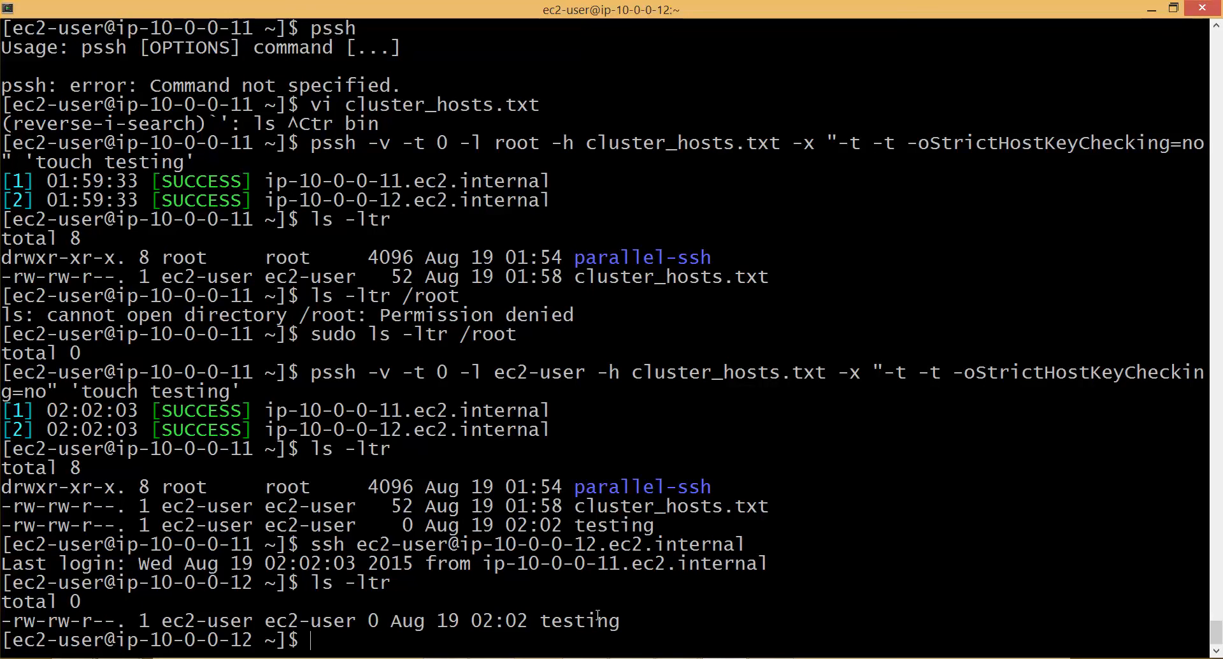
mouse_move(581, 586)
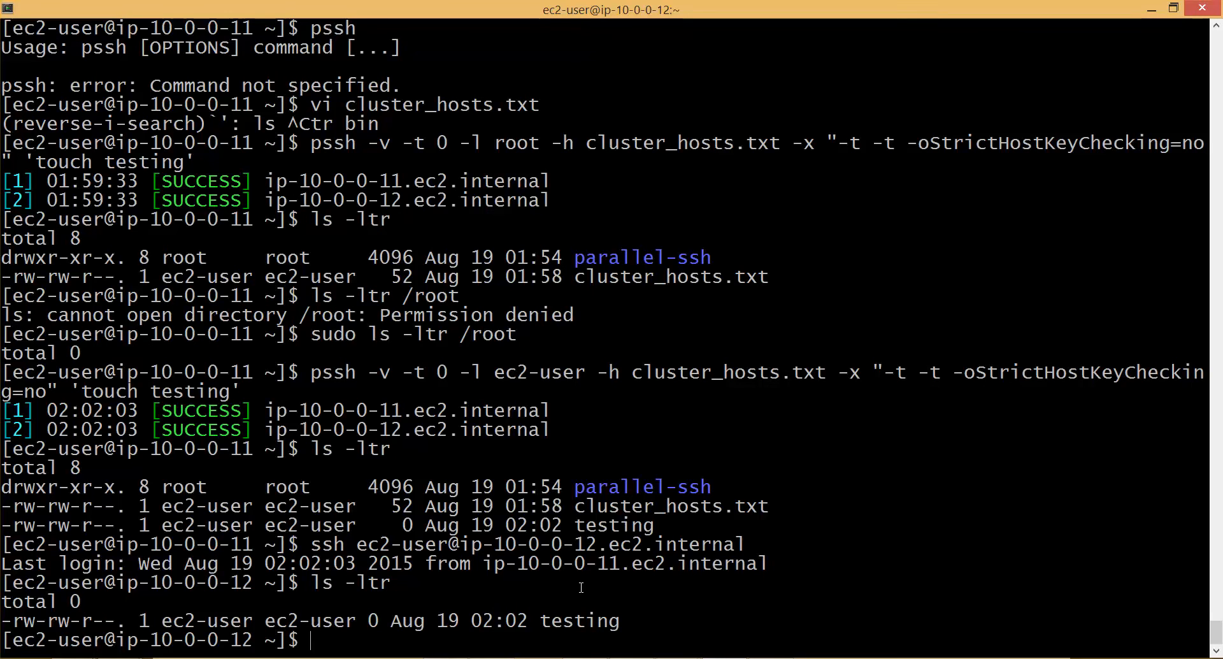
text(exit)
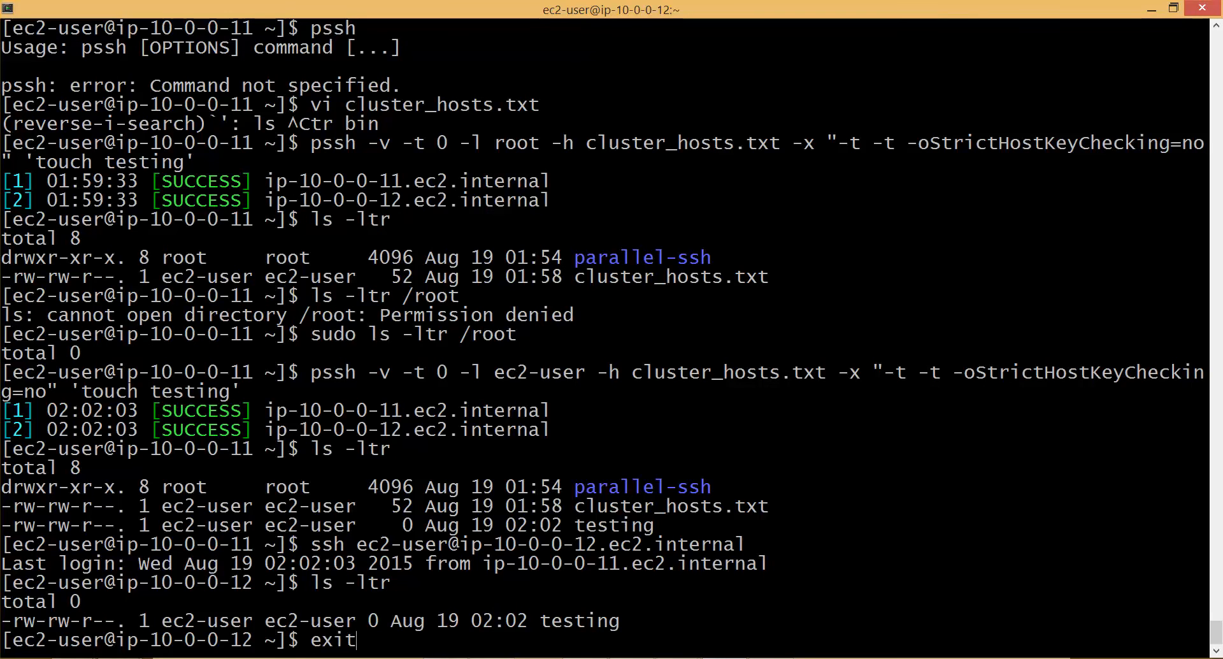
key(Return)
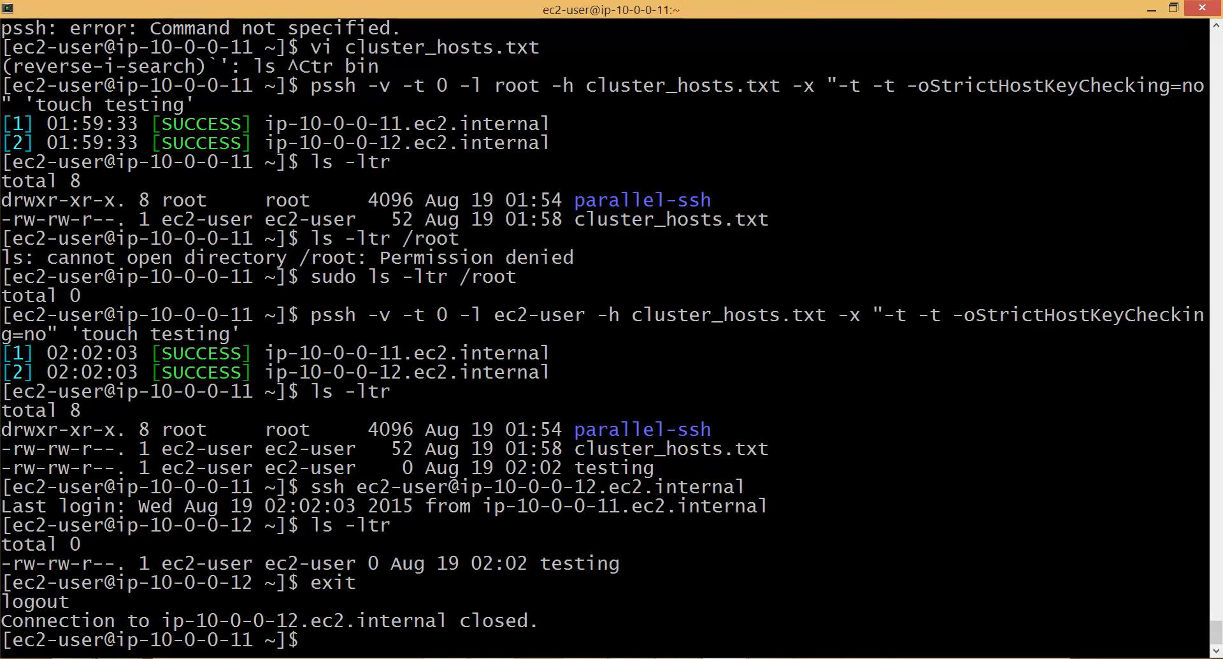
mouse_move(566, 547)
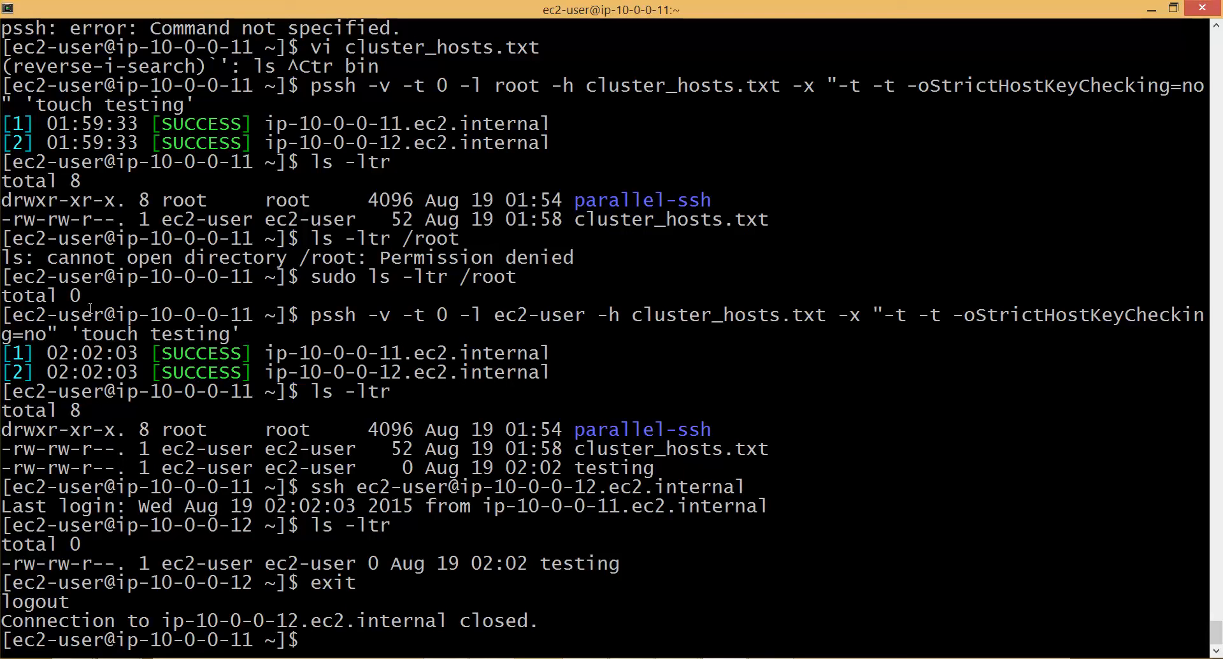
mouse_move(521, 230)
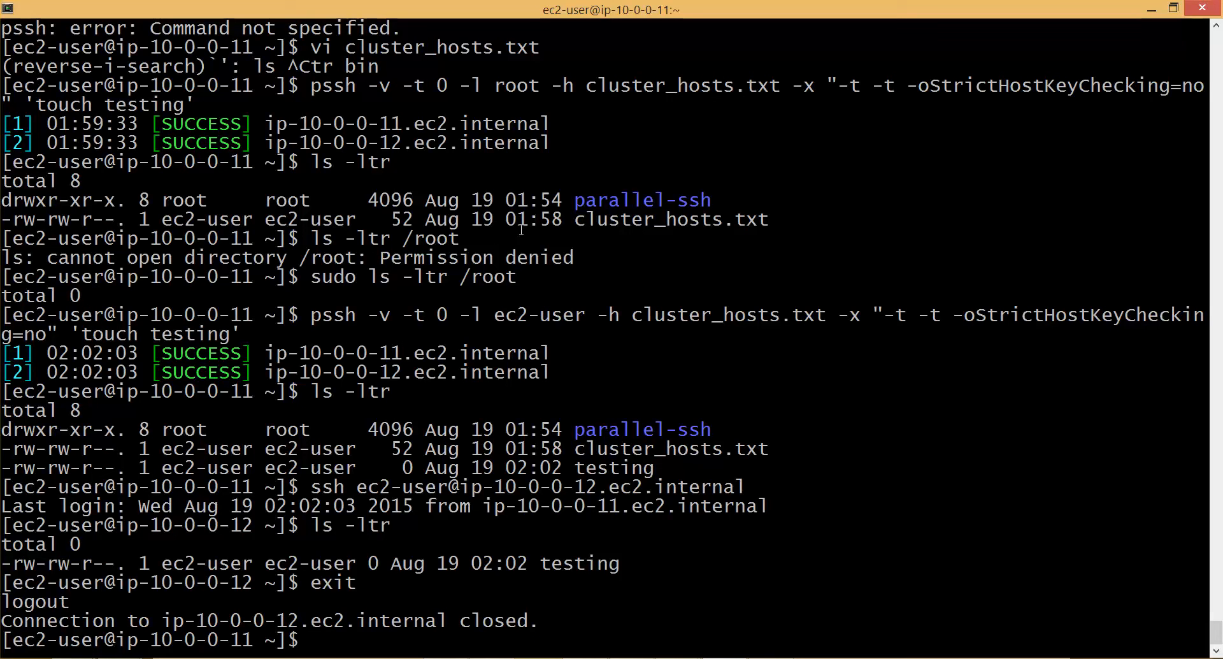